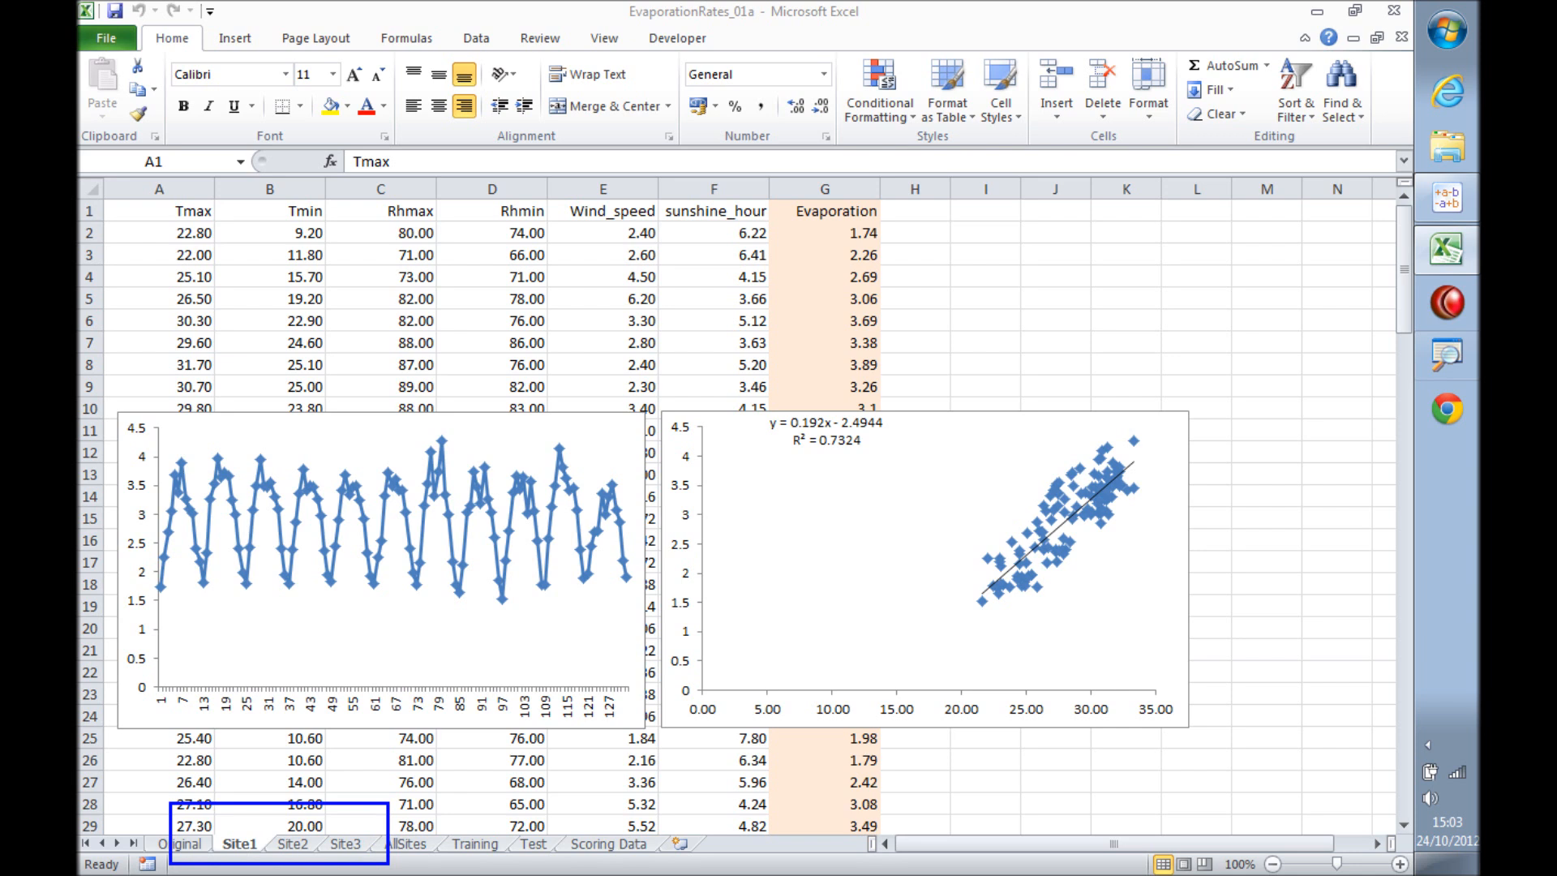
{"action": "mouse_move", "coordinate": [156, 225]}
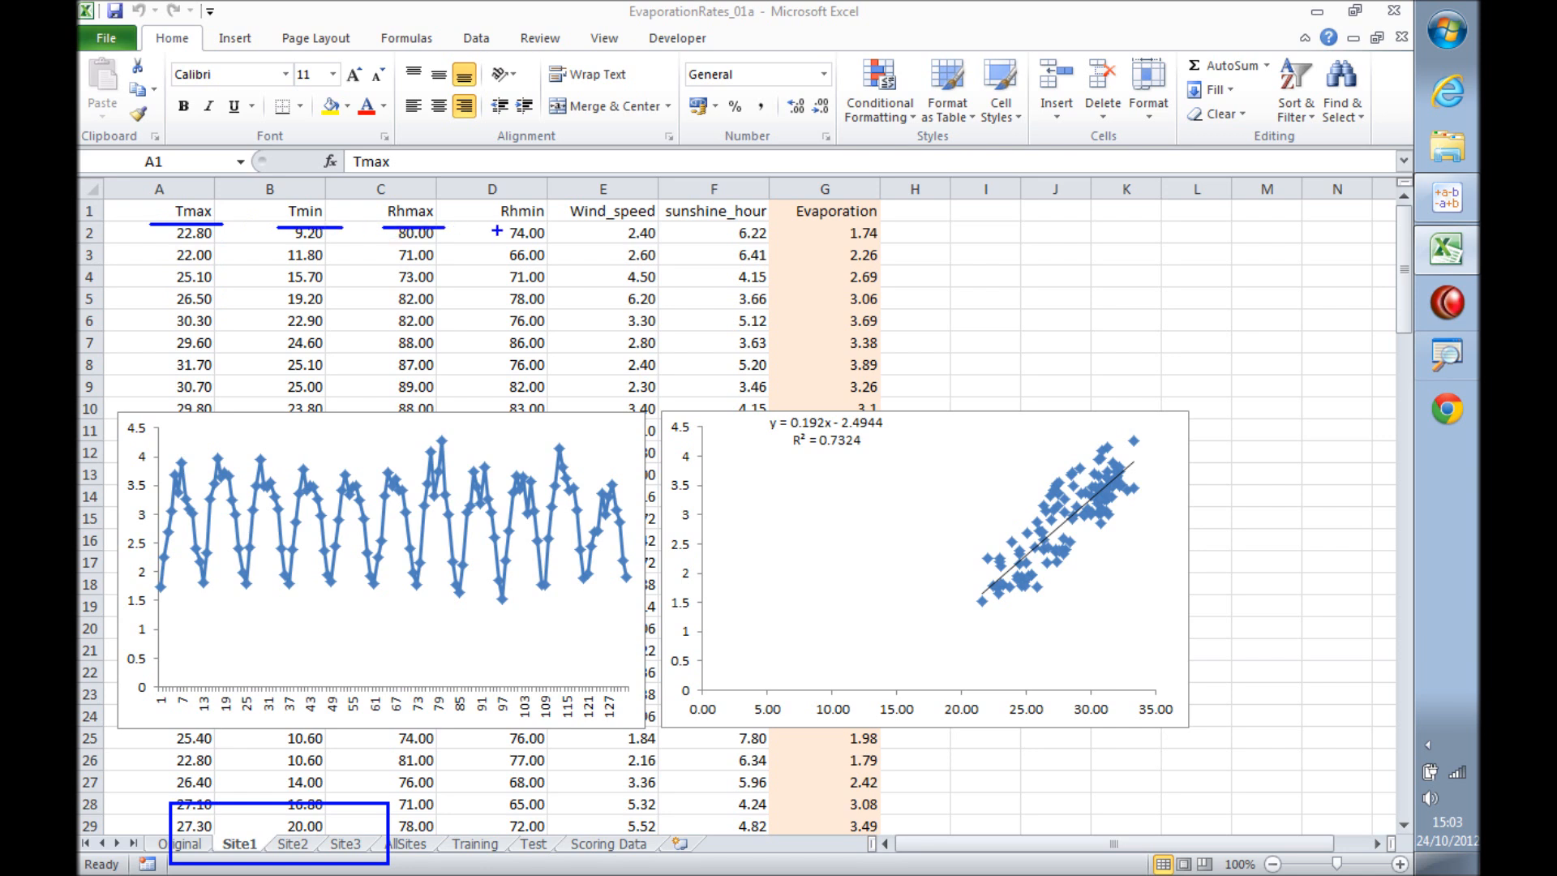
{"action": "mouse_move", "coordinate": [574, 229]}
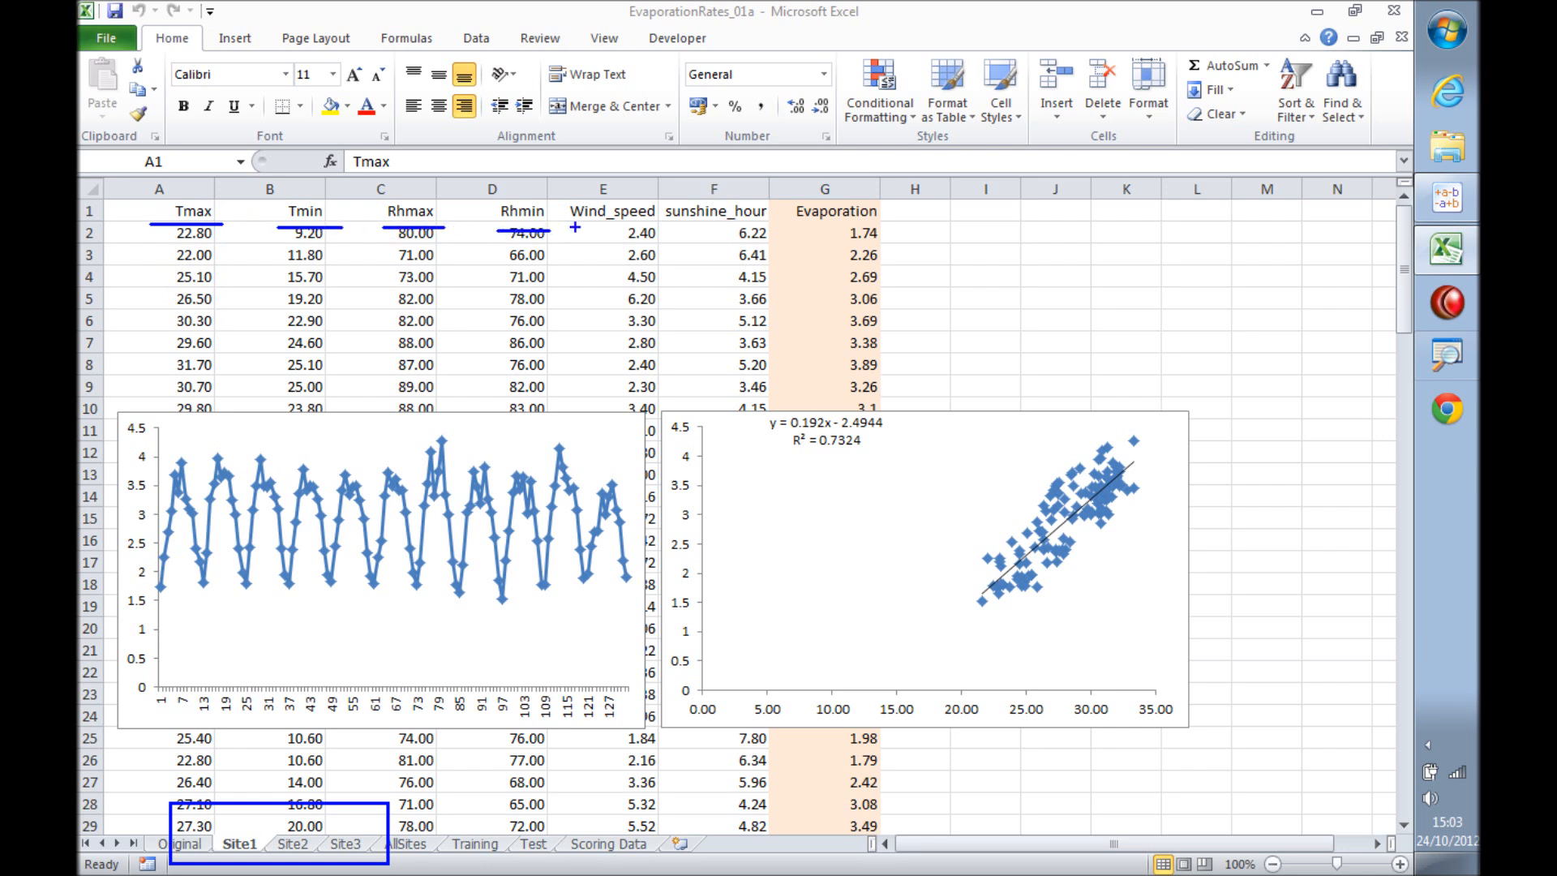
Select the evaporation scatter chart's data series on the AllSites sheet.
{"action": "left_click", "coordinate": [158, 209]}
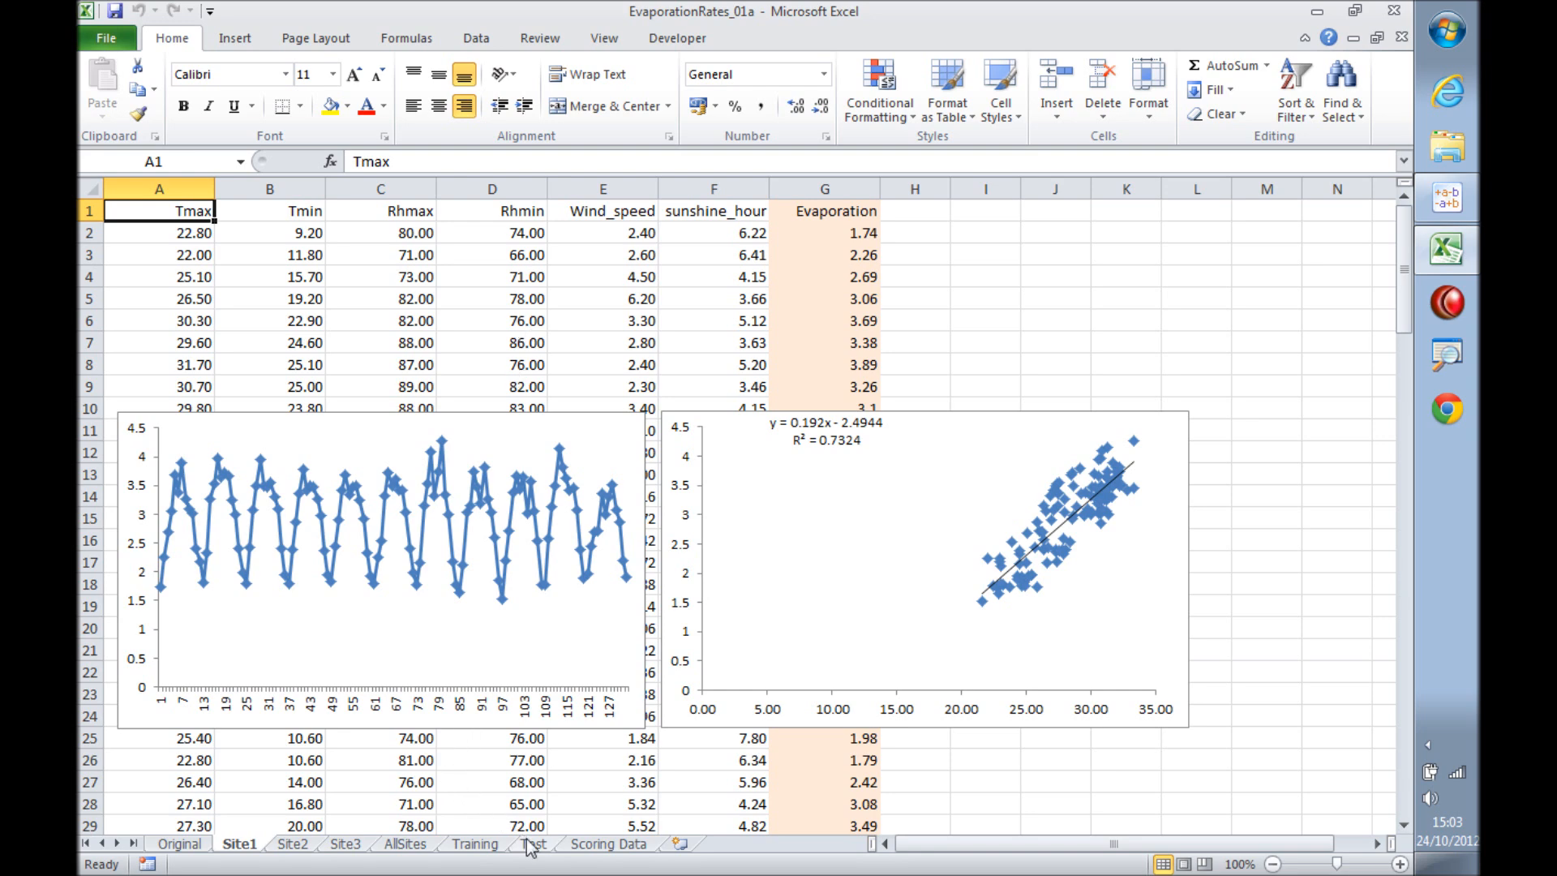
{"action": "left_click", "coordinate": [404, 843]}
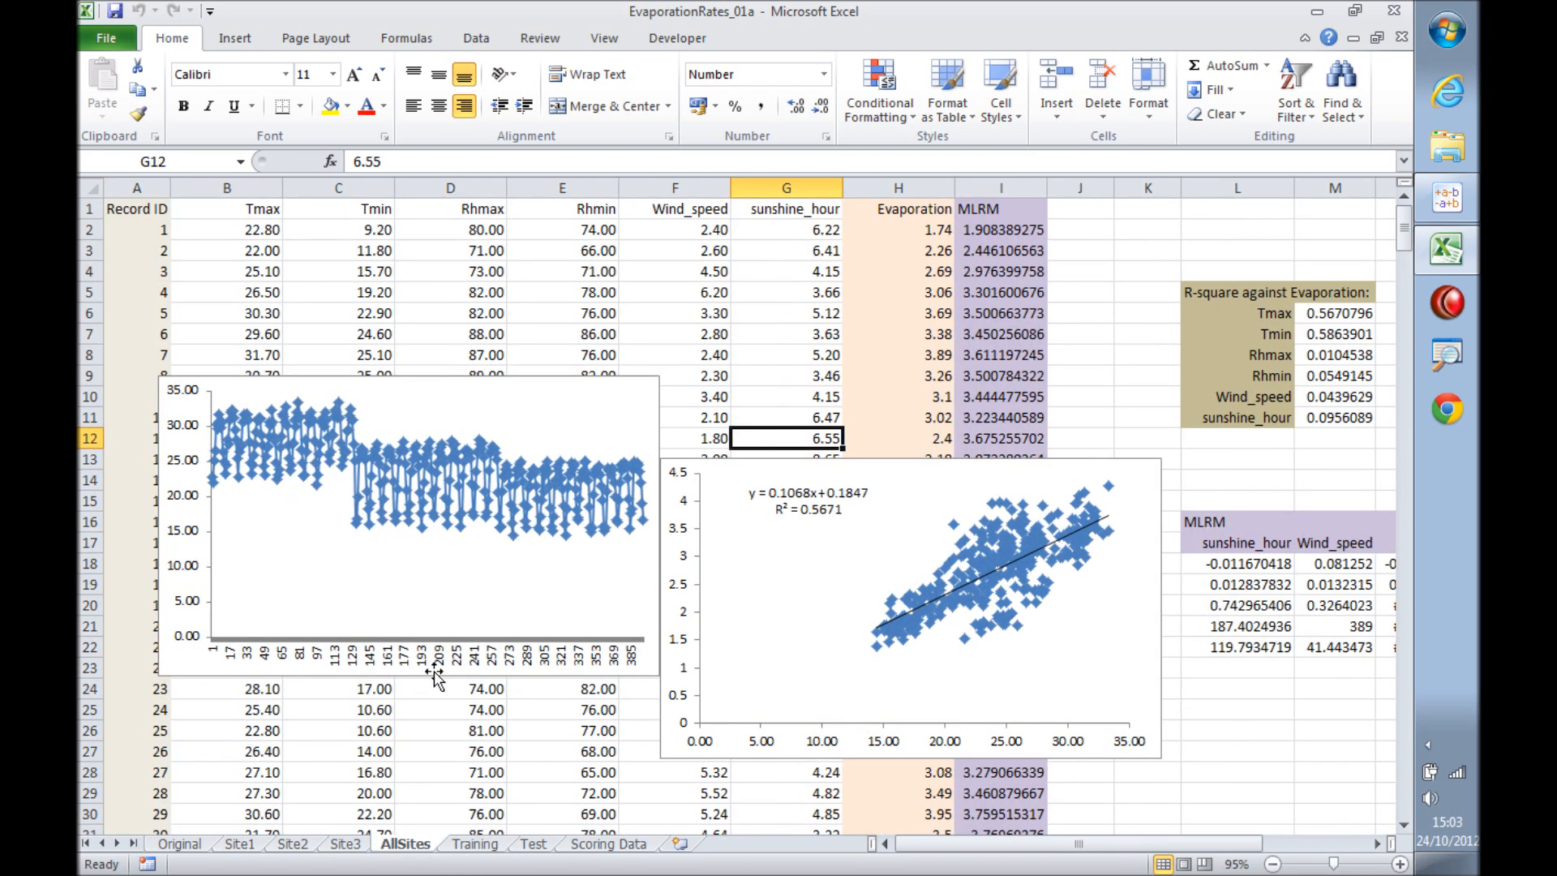
{"action": "left_click", "coordinate": [1034, 613]}
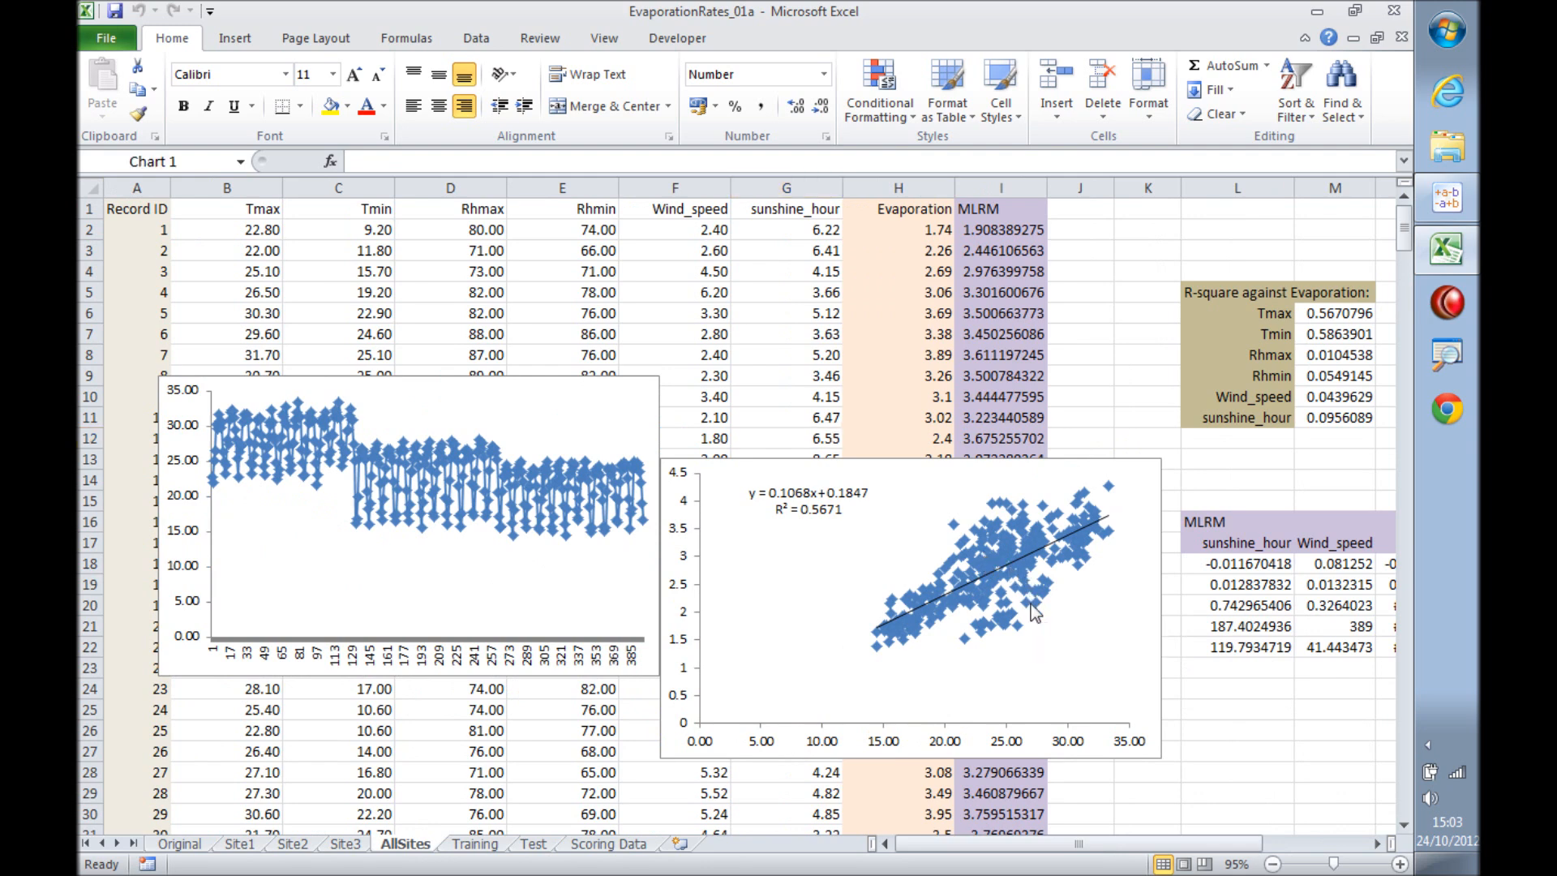
{"action": "left_click", "coordinate": [1034, 612]}
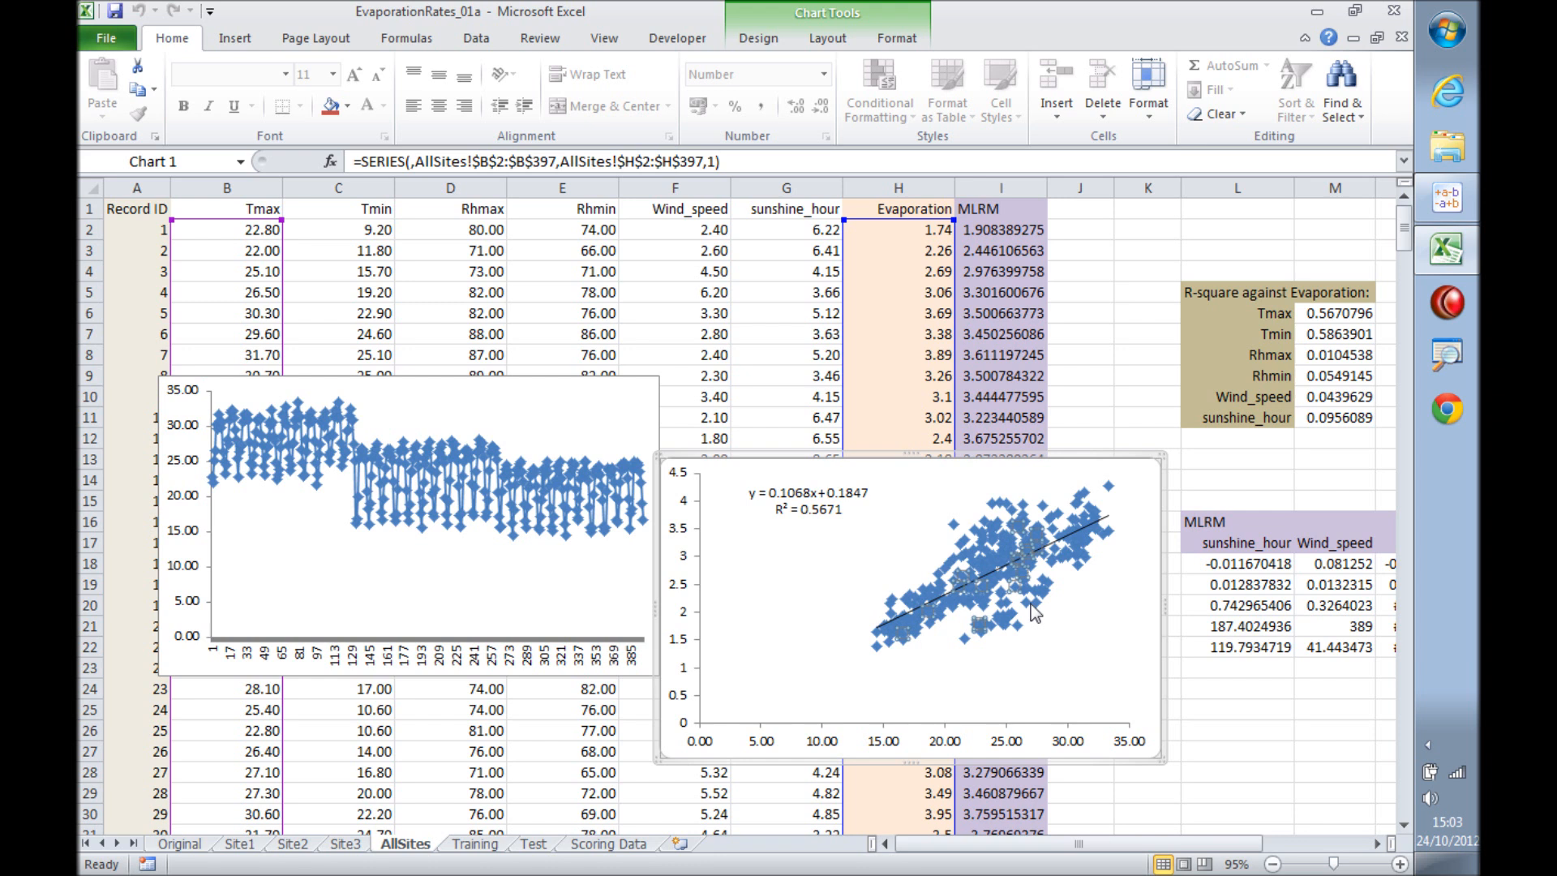
{"action": "mouse_move", "coordinate": [832, 545]}
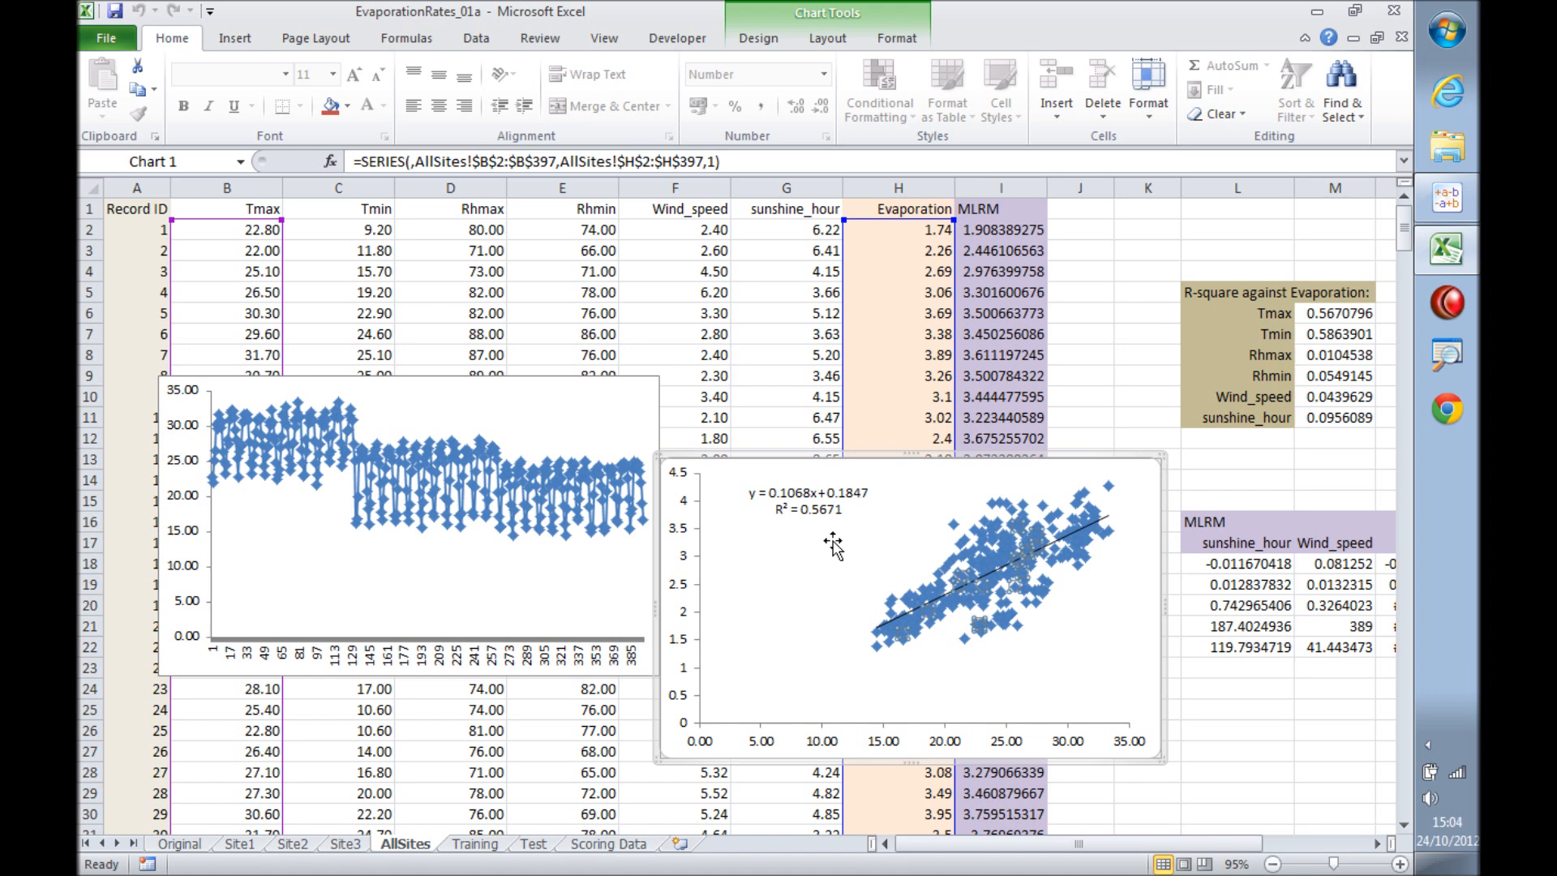
{"action": "mouse_move", "coordinate": [834, 547]}
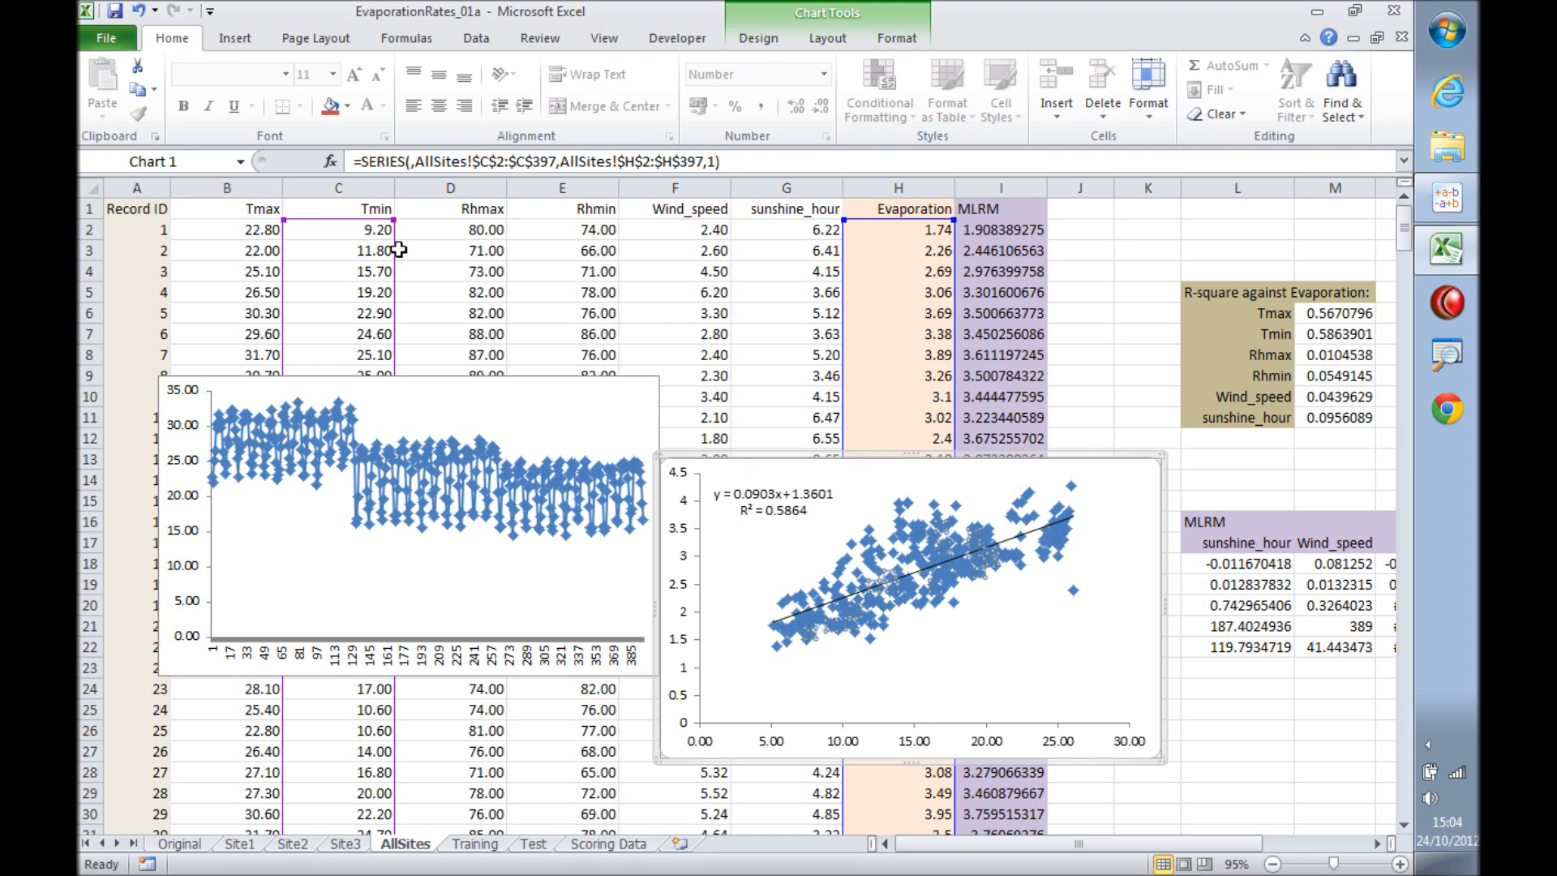
Move the chart's X-range across Tmin and Rhmax toward the MLRM predictions column.
{"action": "left_click", "coordinate": [449, 229]}
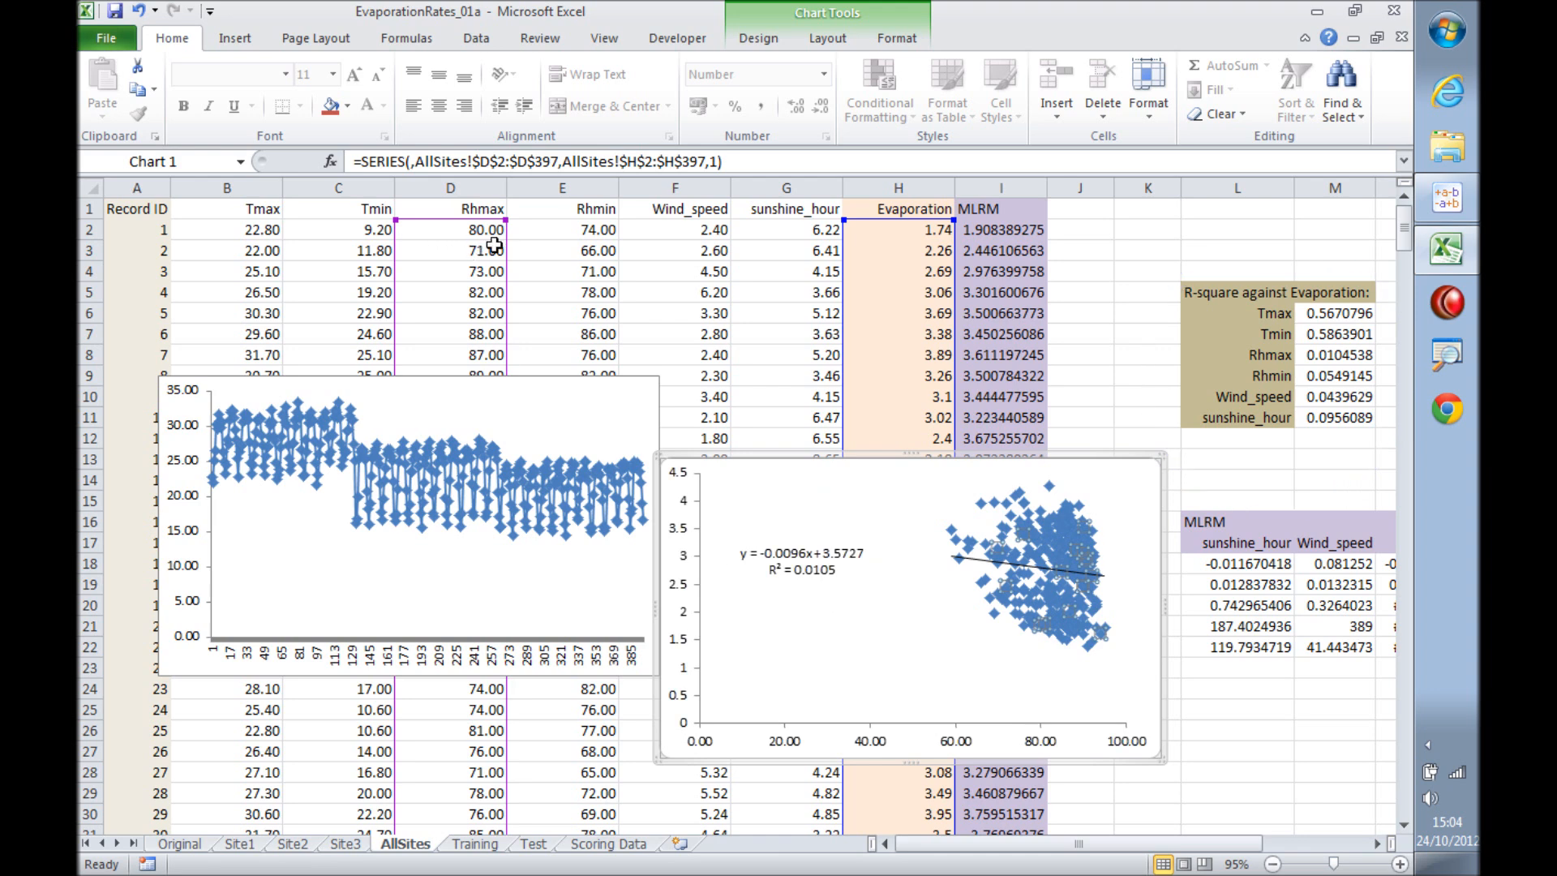
{"action": "left_click", "coordinate": [1001, 229]}
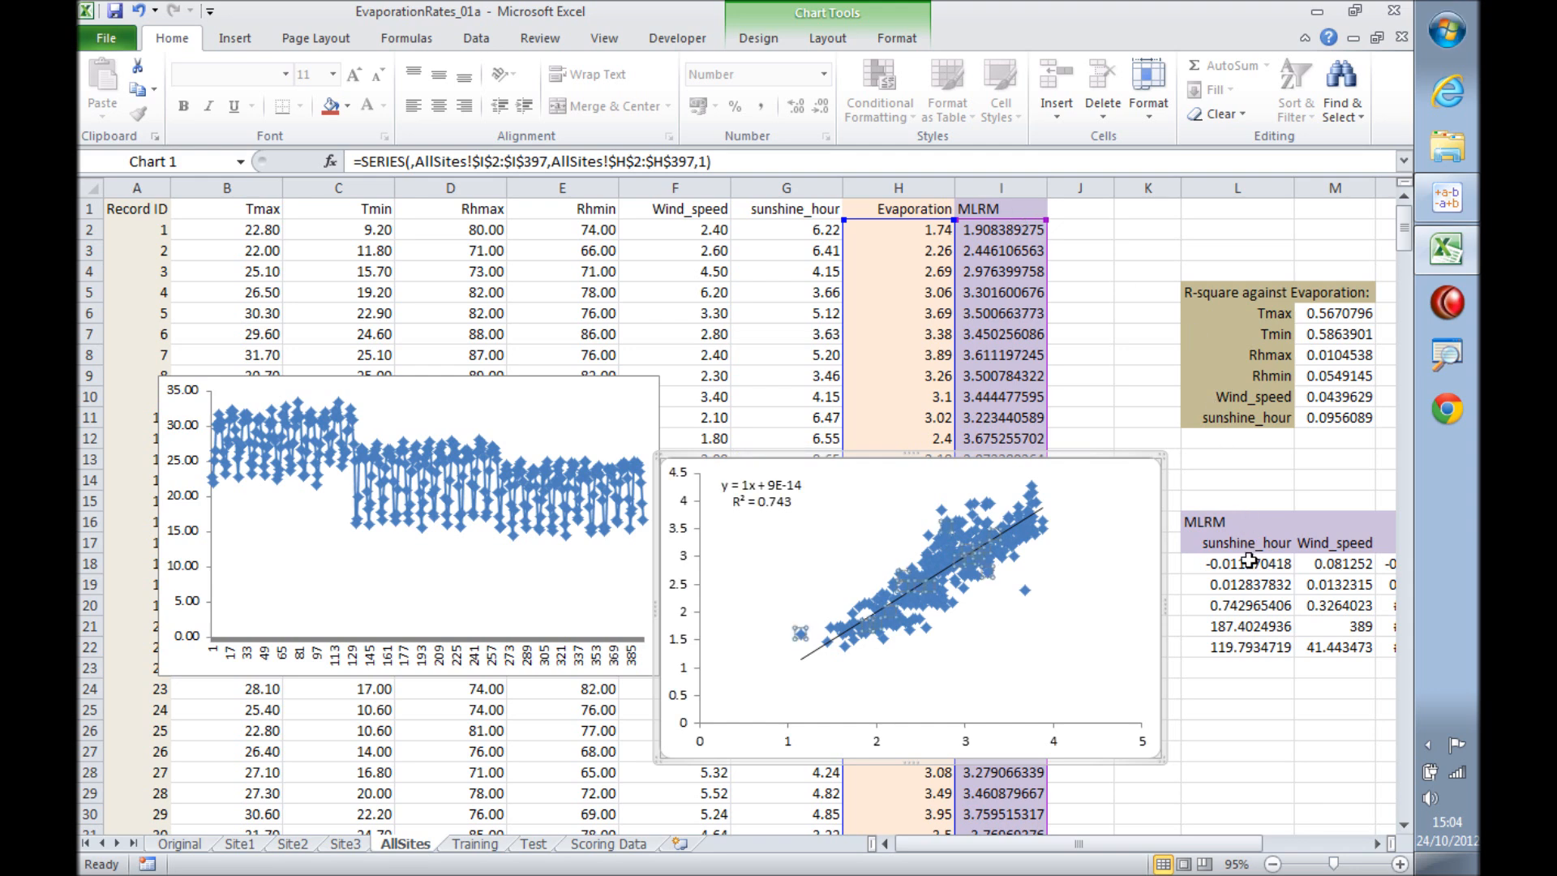
Deselect the chart, glance at the Training sheet, then show the Test sheet.
{"action": "left_click", "coordinate": [1238, 563]}
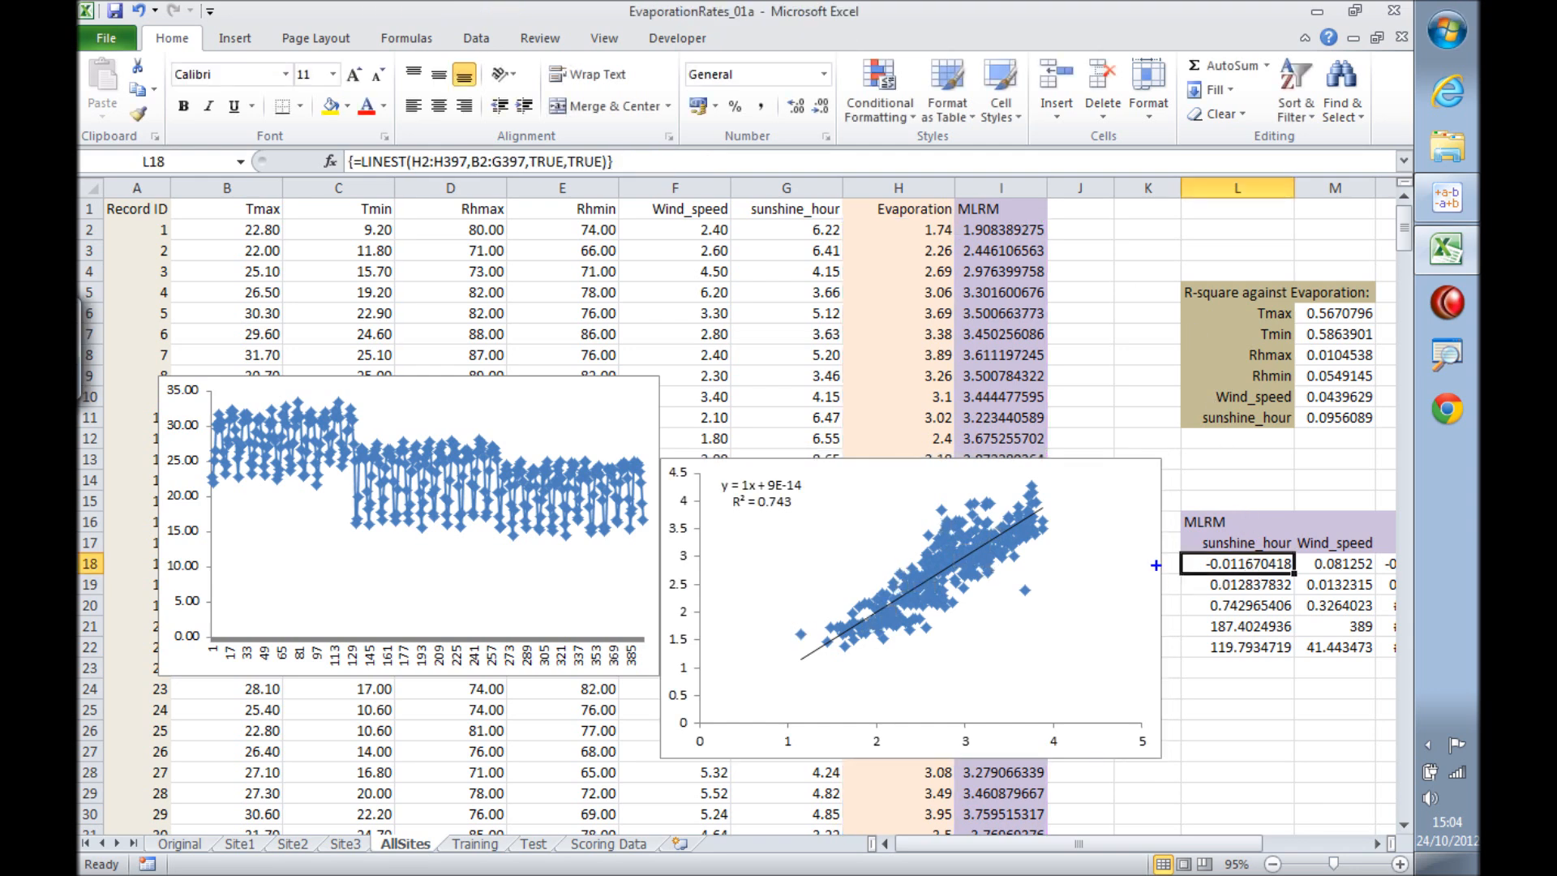
{"action": "mouse_move", "coordinate": [1155, 570]}
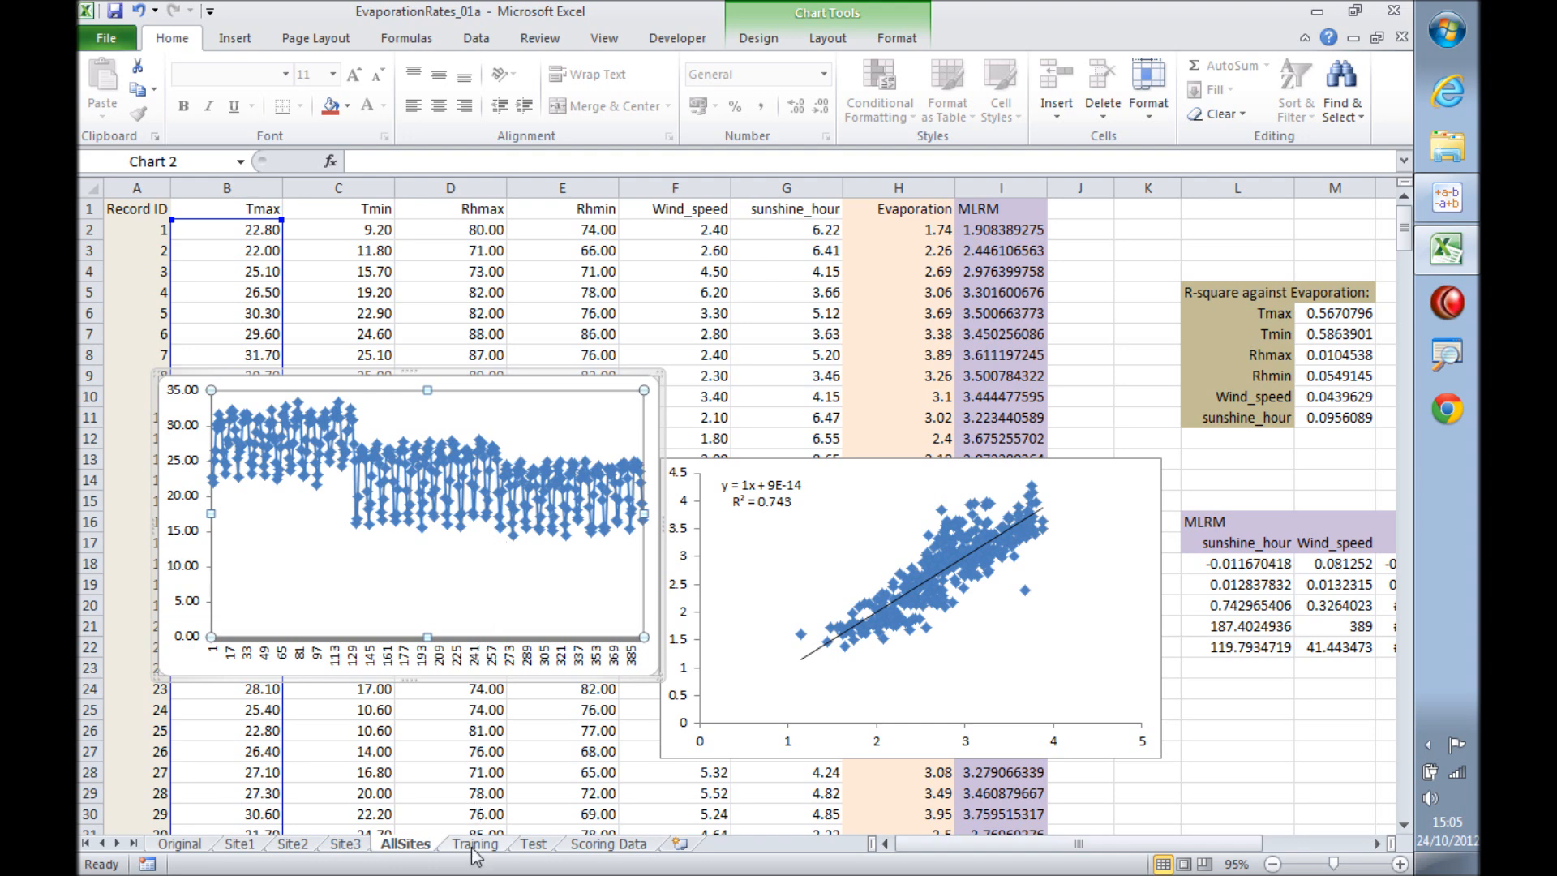
{"action": "left_click", "coordinate": [474, 844]}
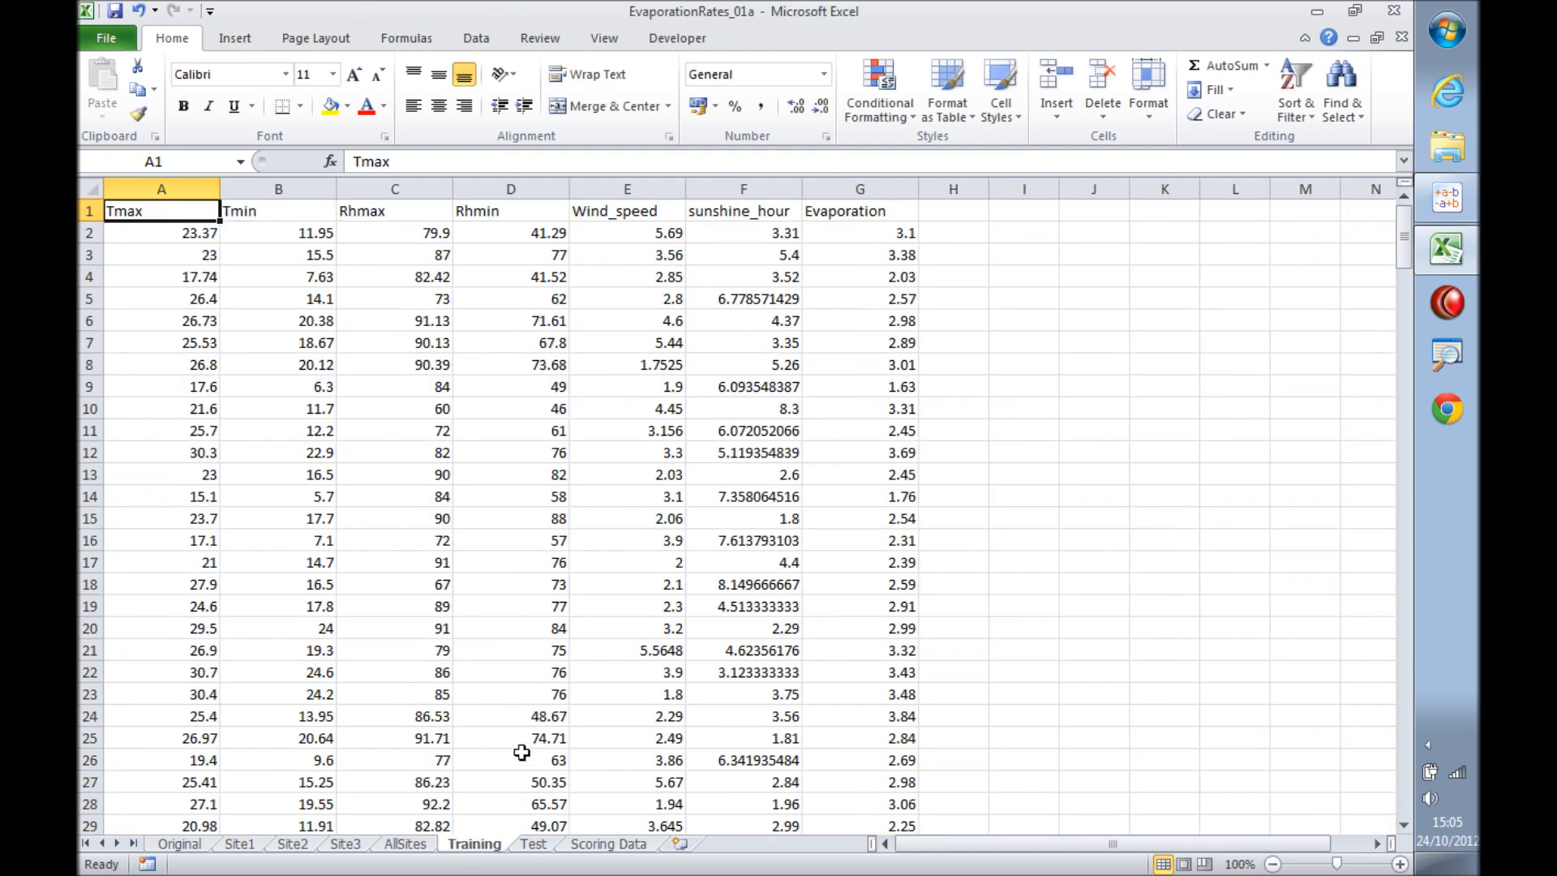
{"action": "left_click", "coordinate": [532, 844]}
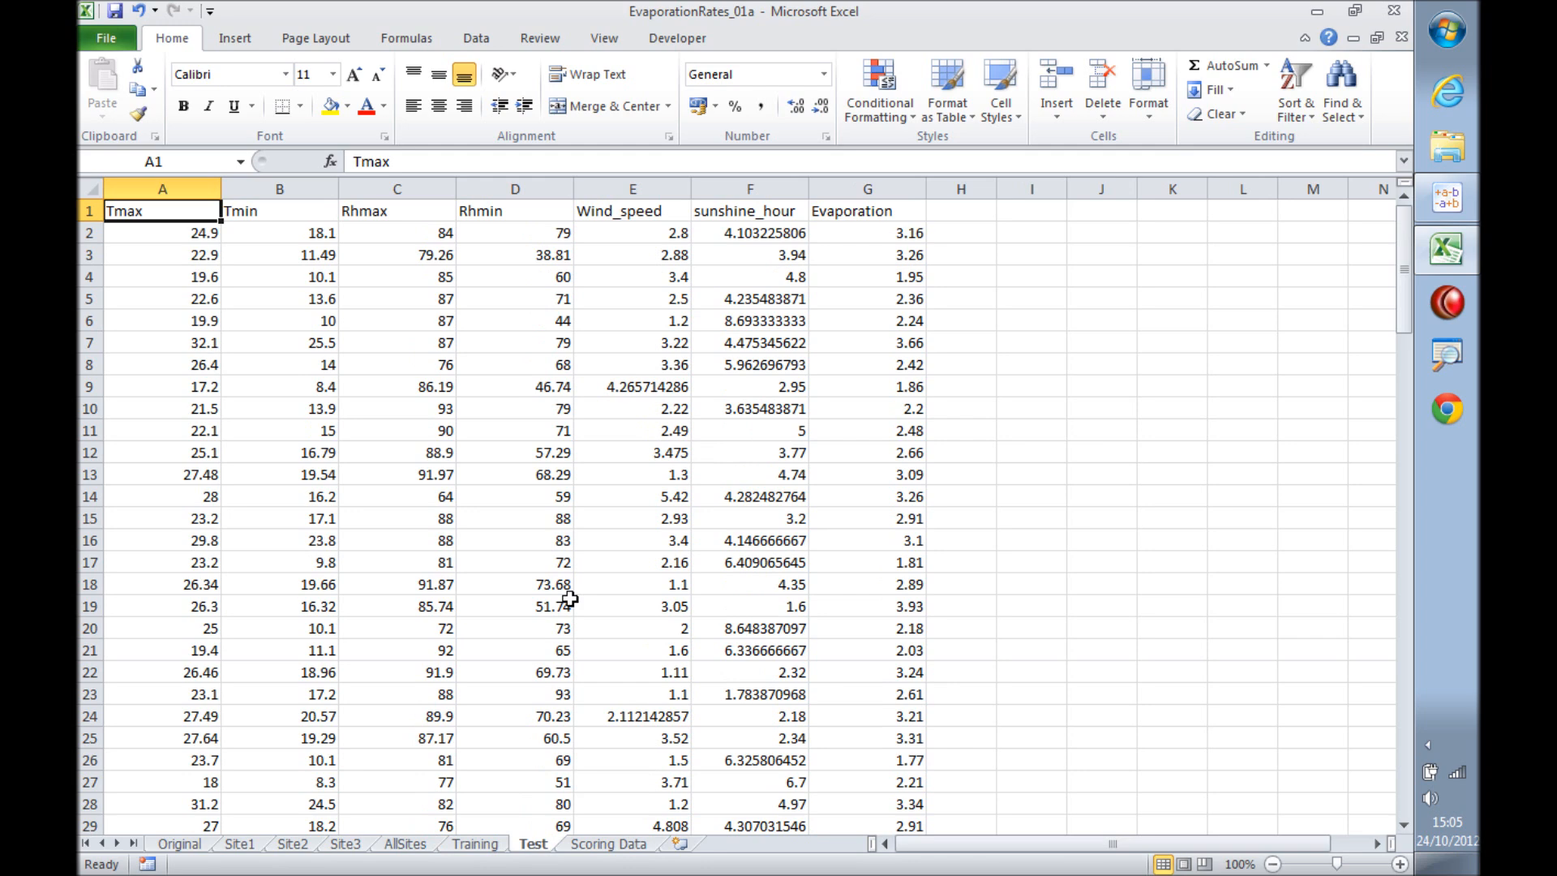
{"action": "mouse_move", "coordinate": [568, 694]}
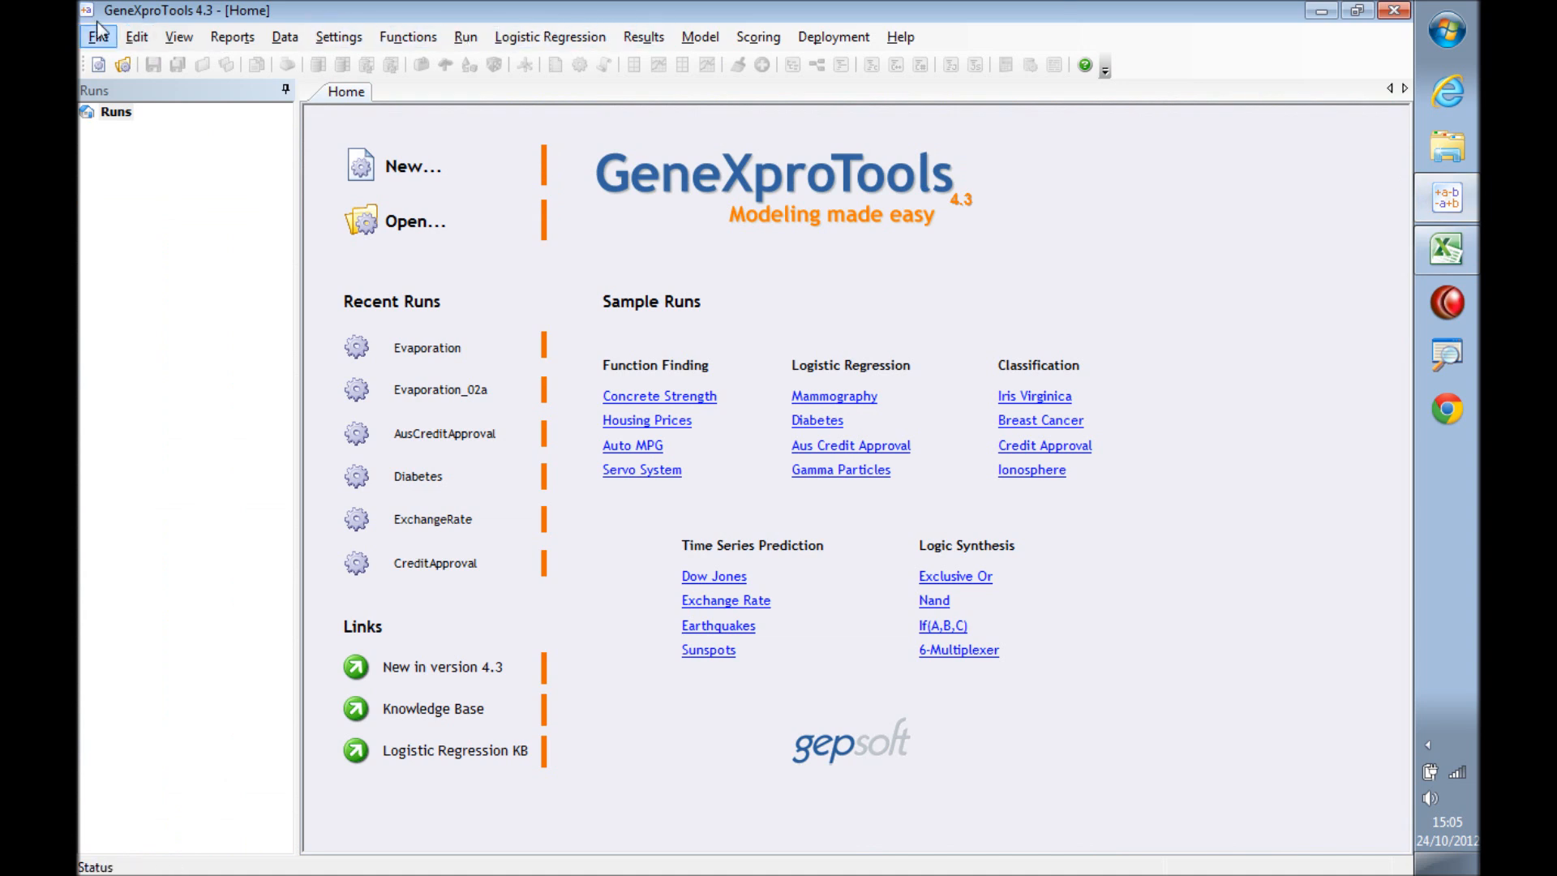
Create a new run named Evaporation with Excel & Databases as the data source type.
{"action": "left_click", "coordinate": [412, 166]}
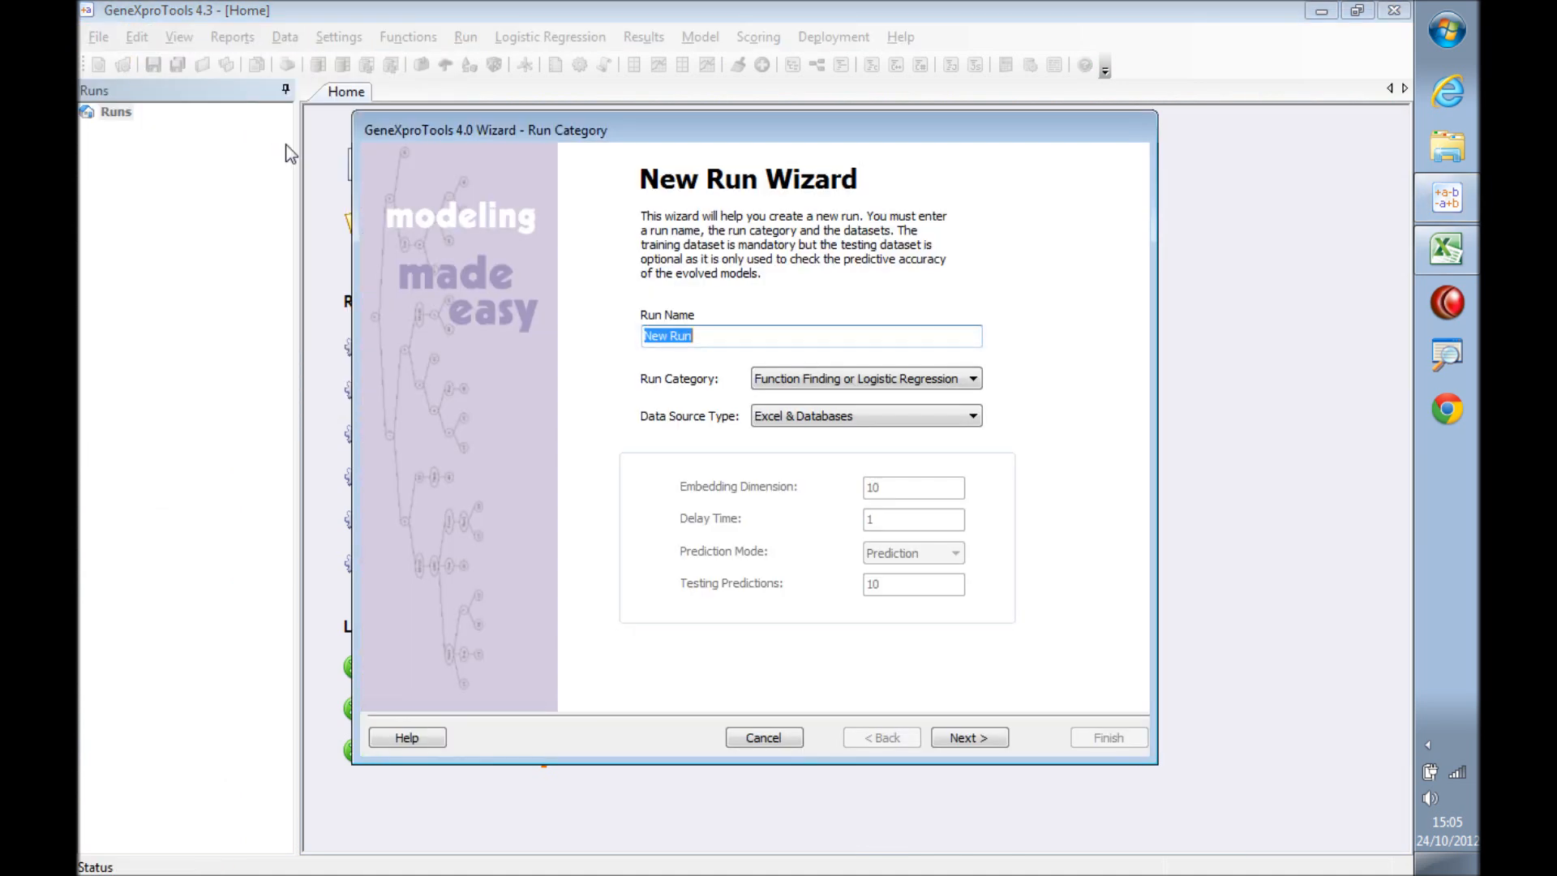
{"action": "type", "text": "Evapora"}
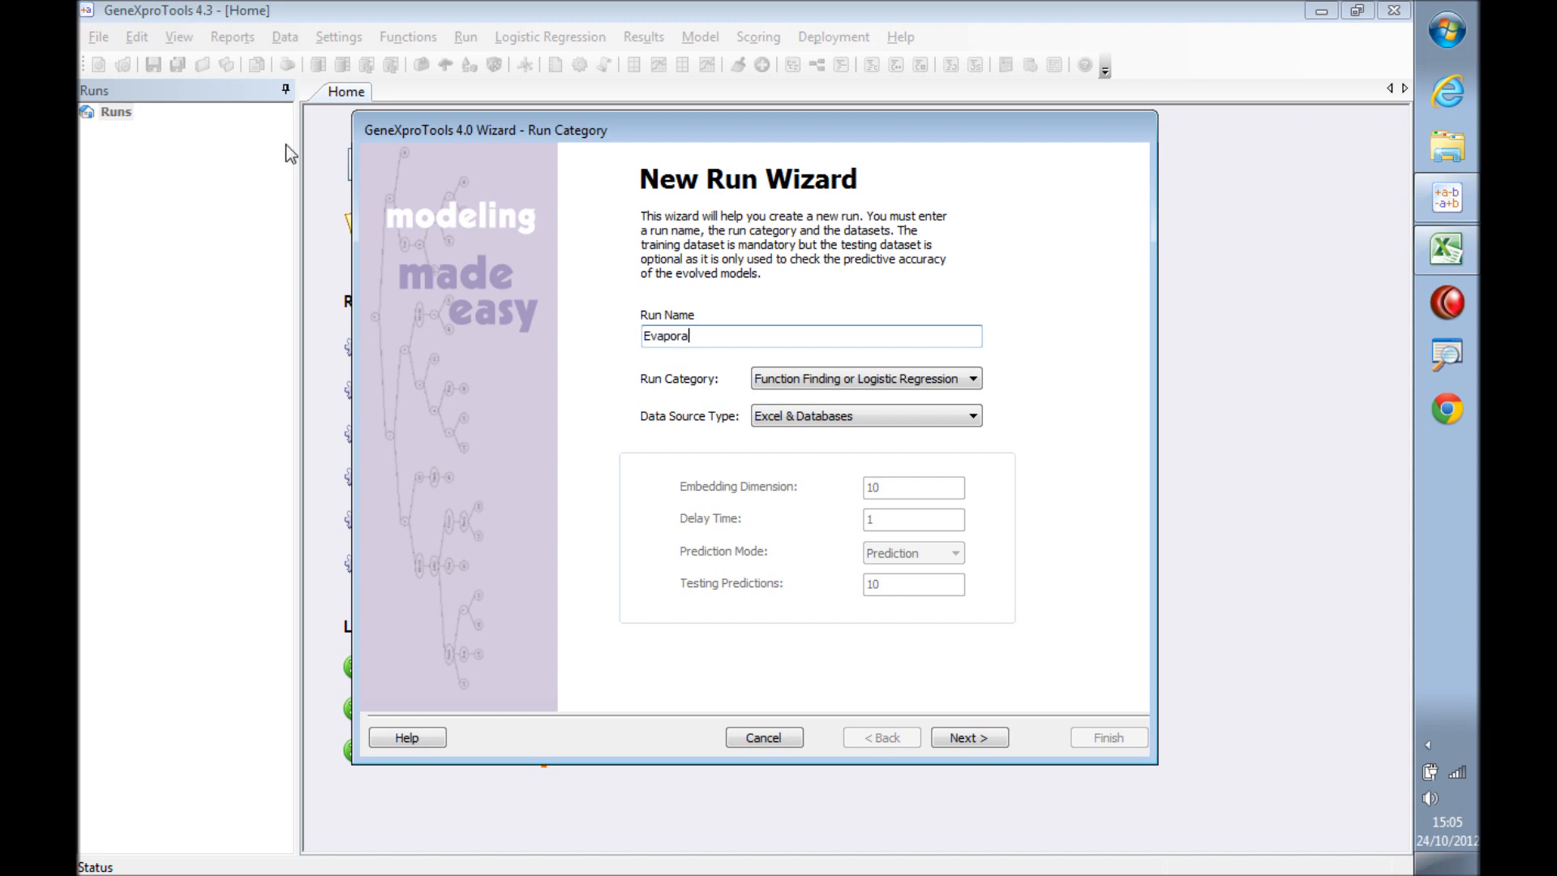
{"action": "type", "text": "tion"}
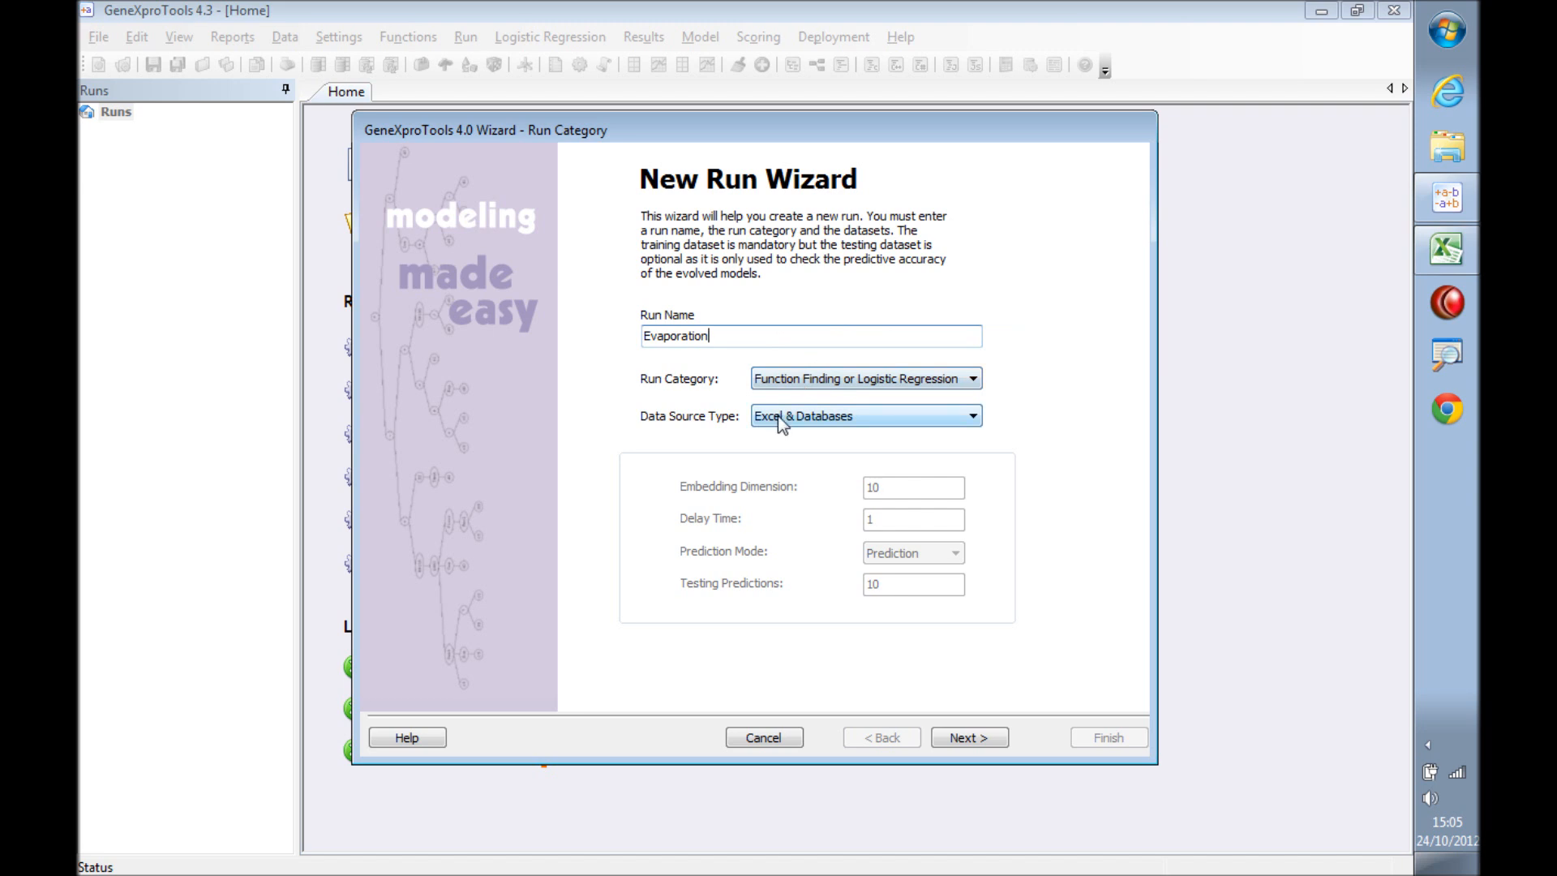
{"action": "left_click", "coordinate": [970, 416]}
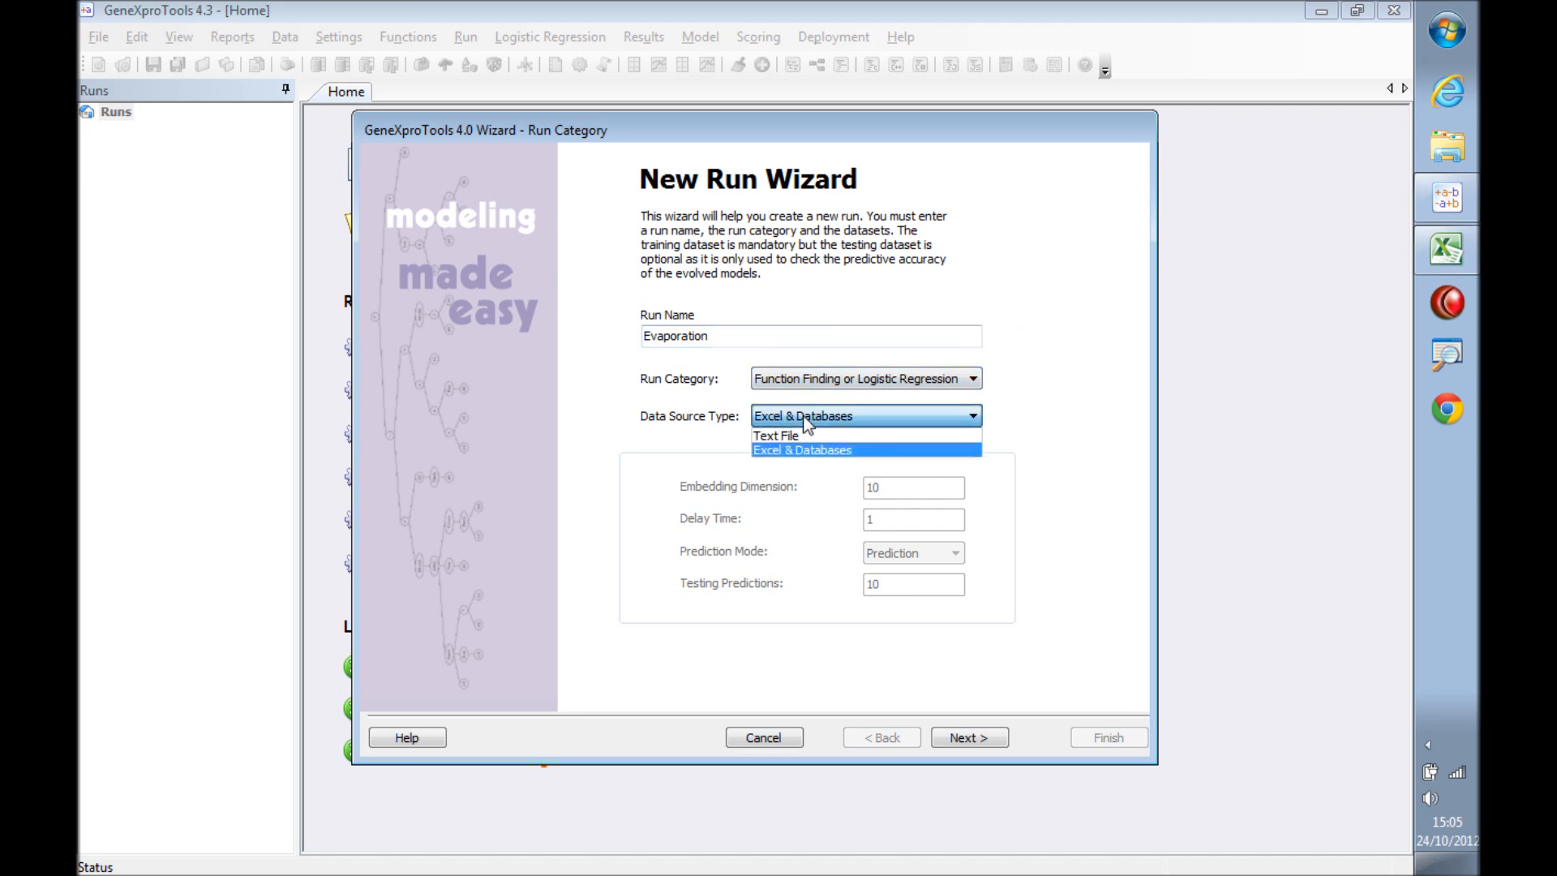
{"action": "left_click", "coordinate": [968, 736]}
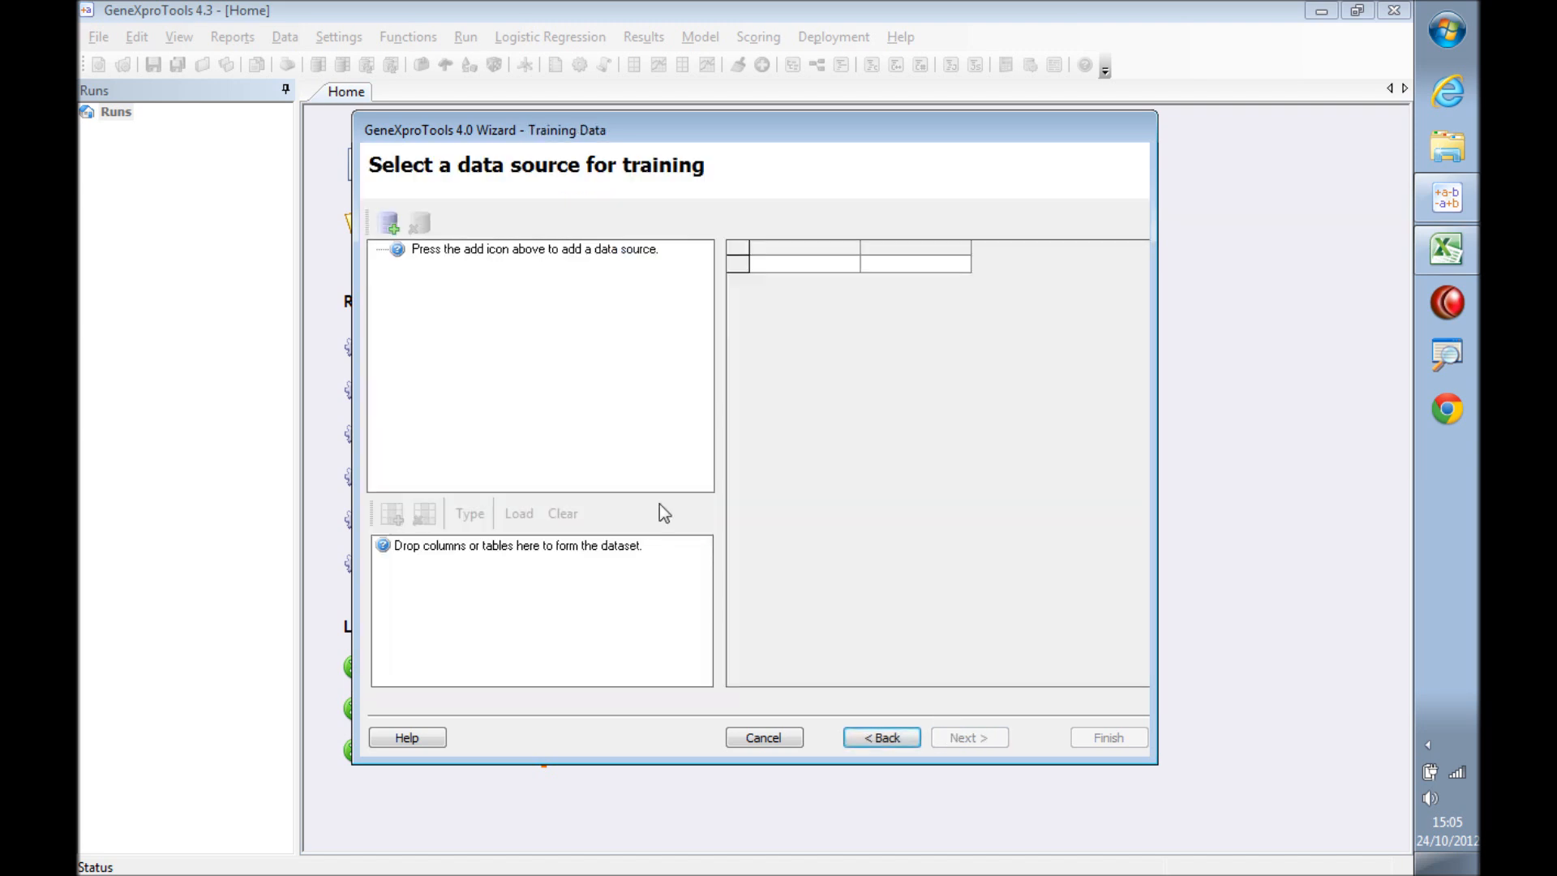
Add the EvaporationRates_01a workbook as the training data source.
{"action": "left_click", "coordinate": [388, 222]}
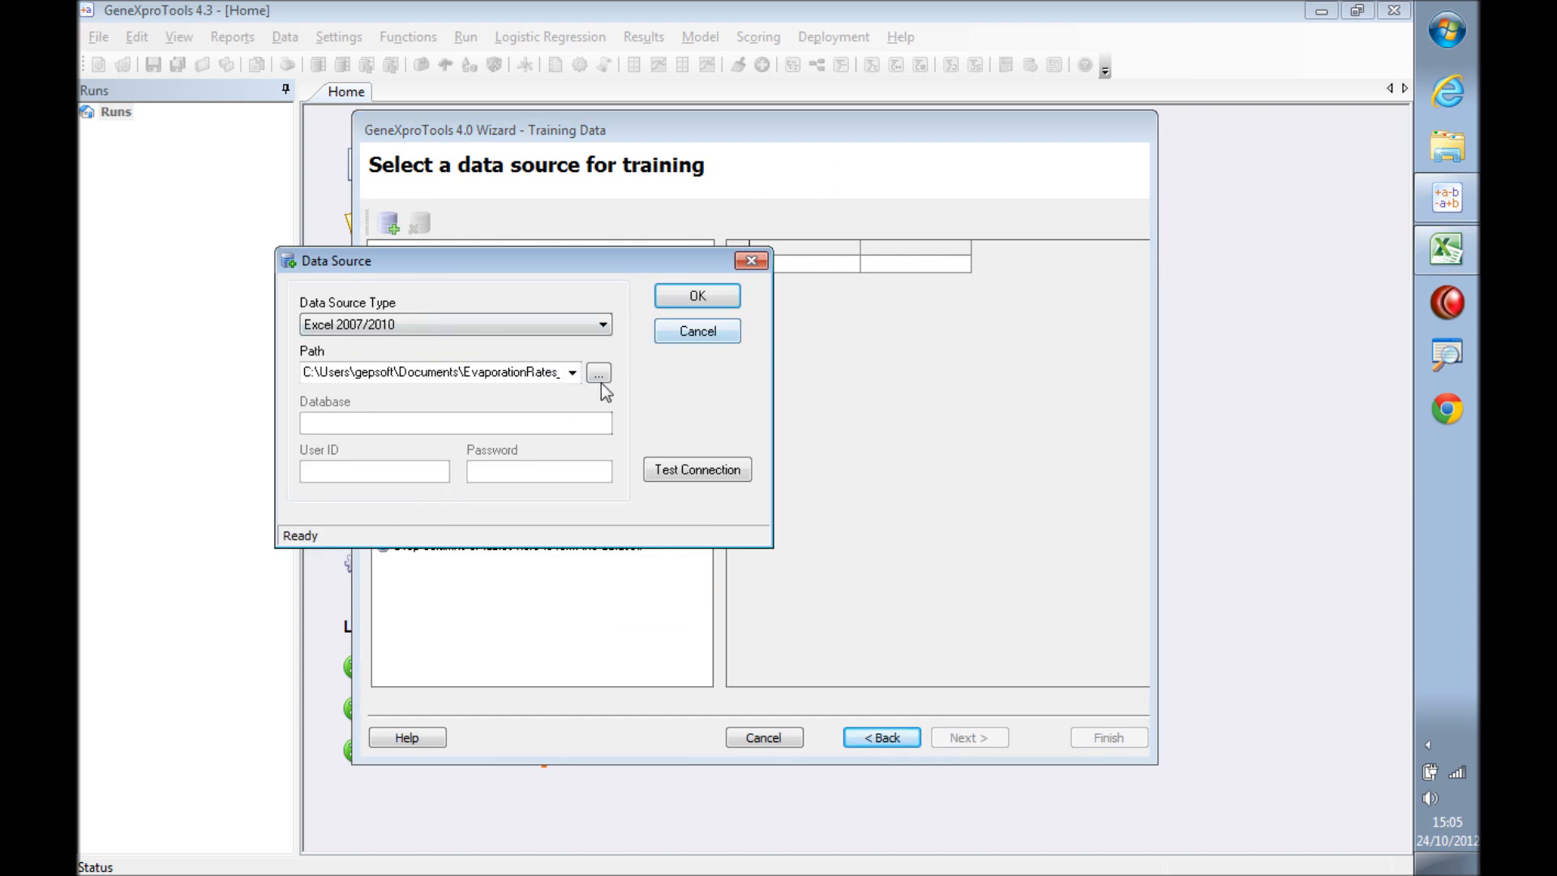
{"action": "left_click", "coordinate": [598, 373]}
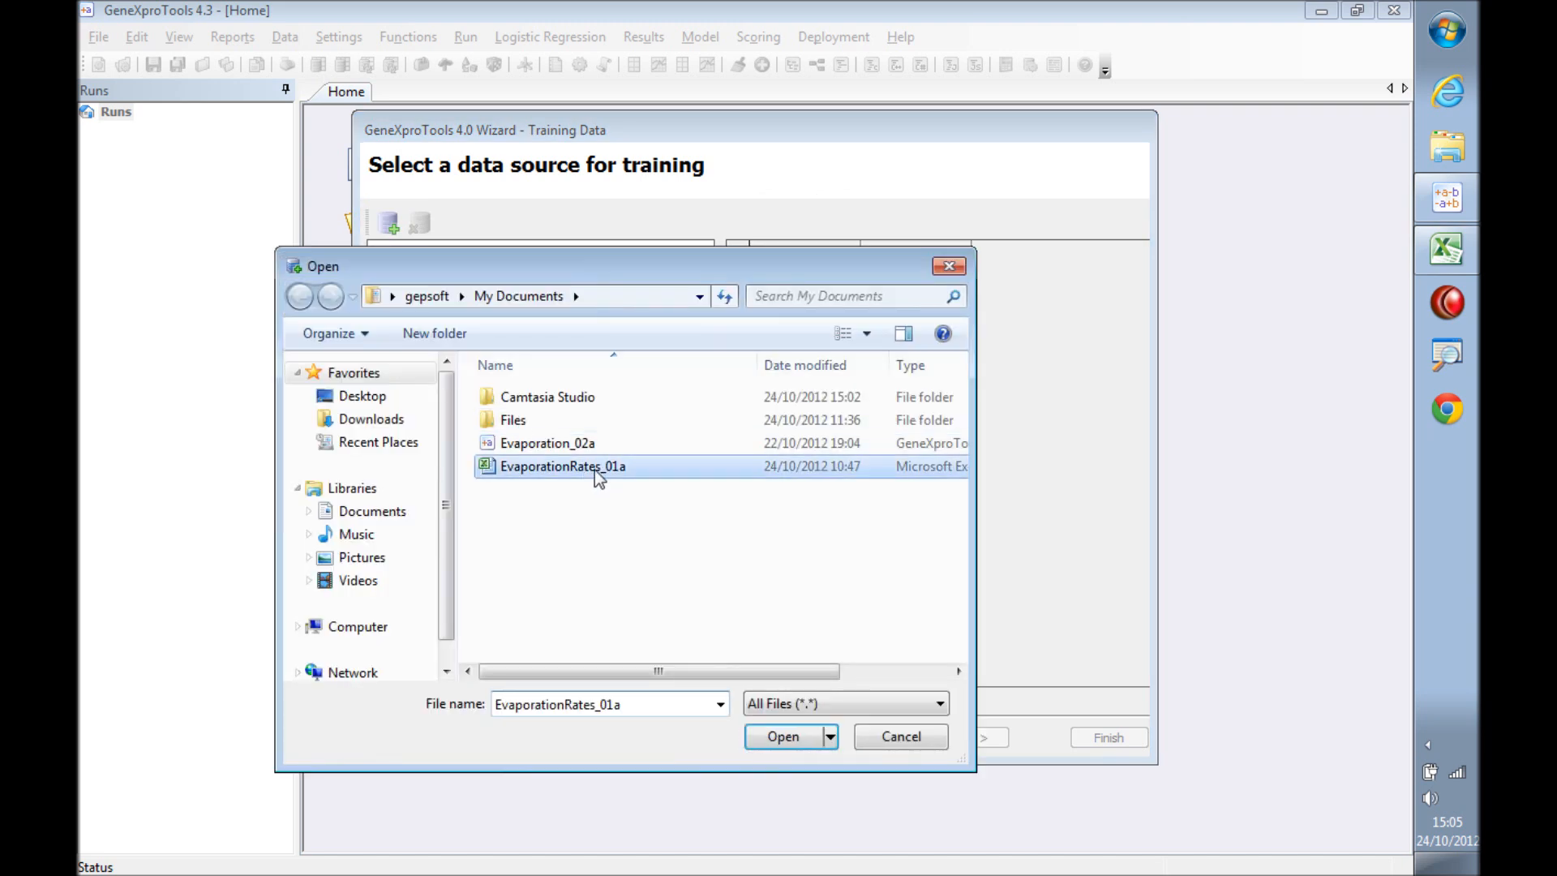
{"action": "left_click", "coordinate": [782, 736]}
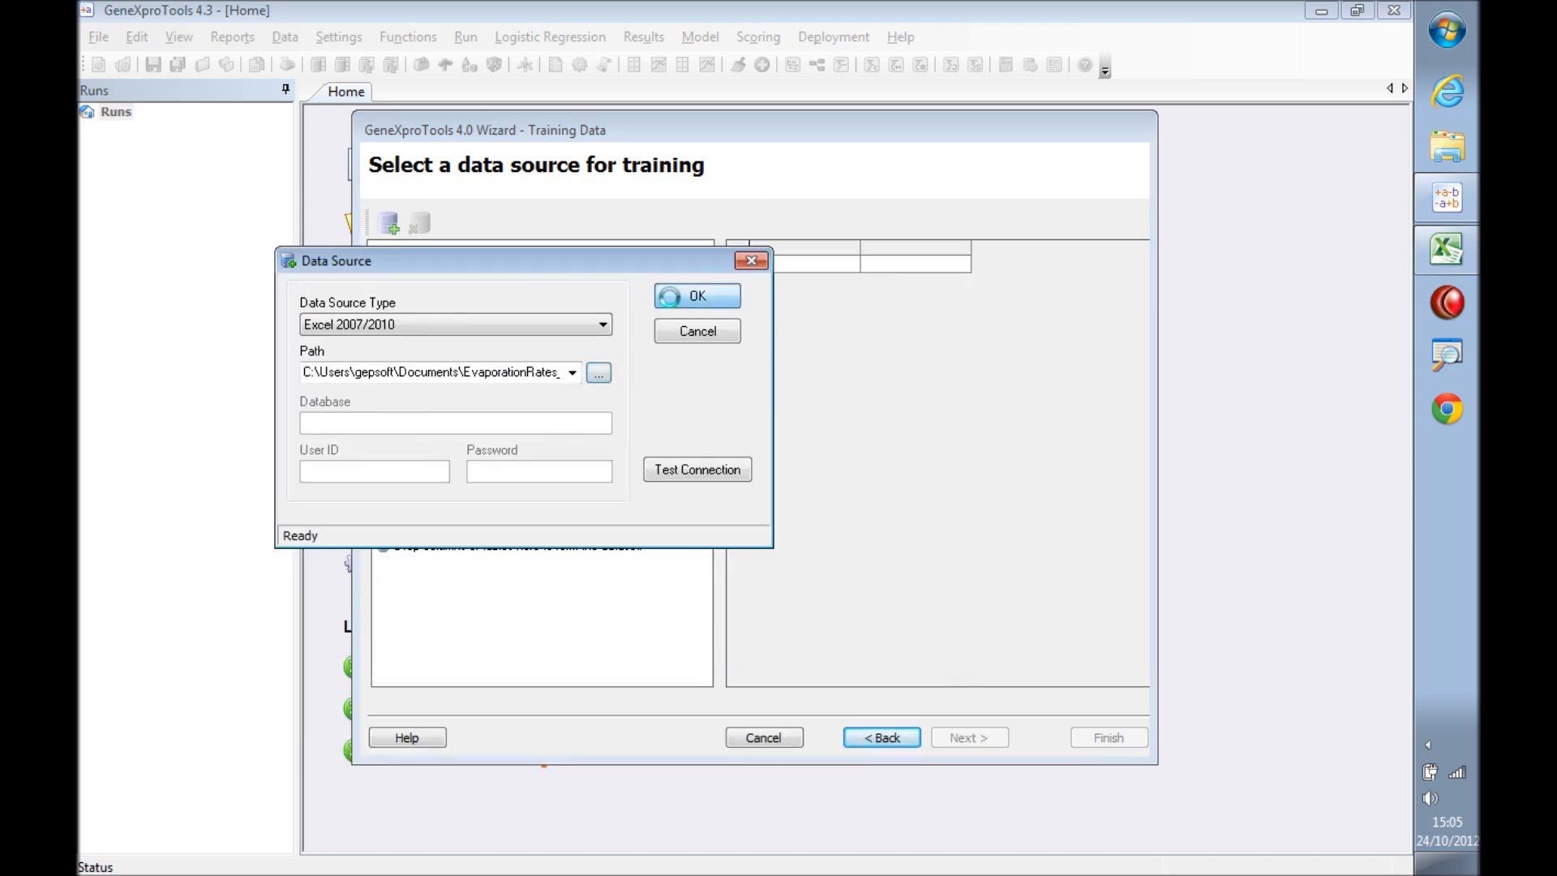
{"action": "left_click", "coordinate": [696, 296]}
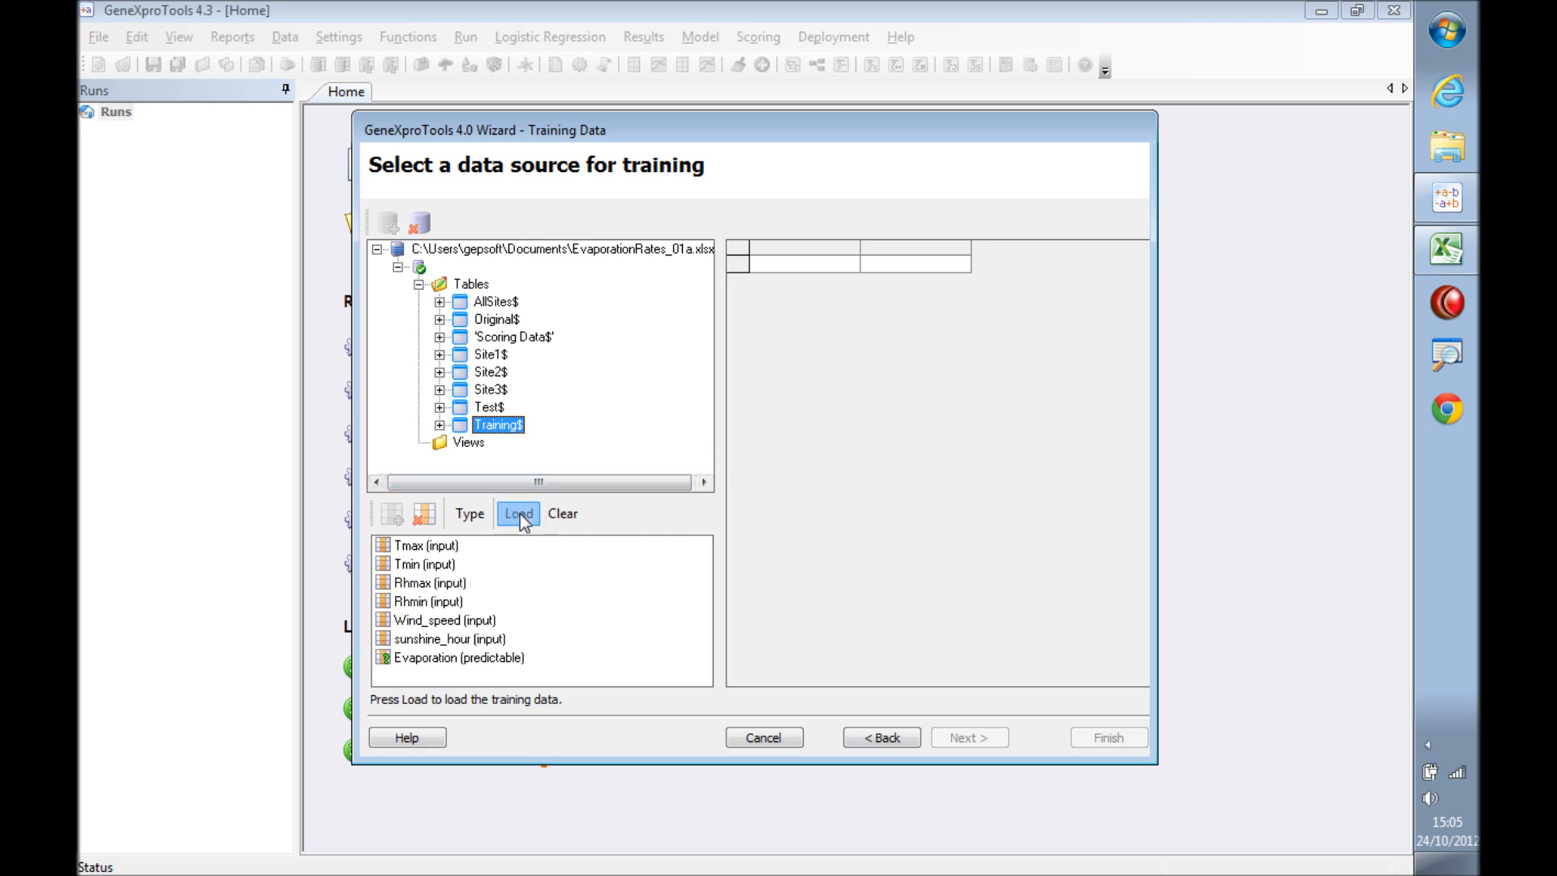
Load the Training sheet records (7 columns, 264 rows), then cancel the wizard.
{"action": "left_click", "coordinate": [518, 514]}
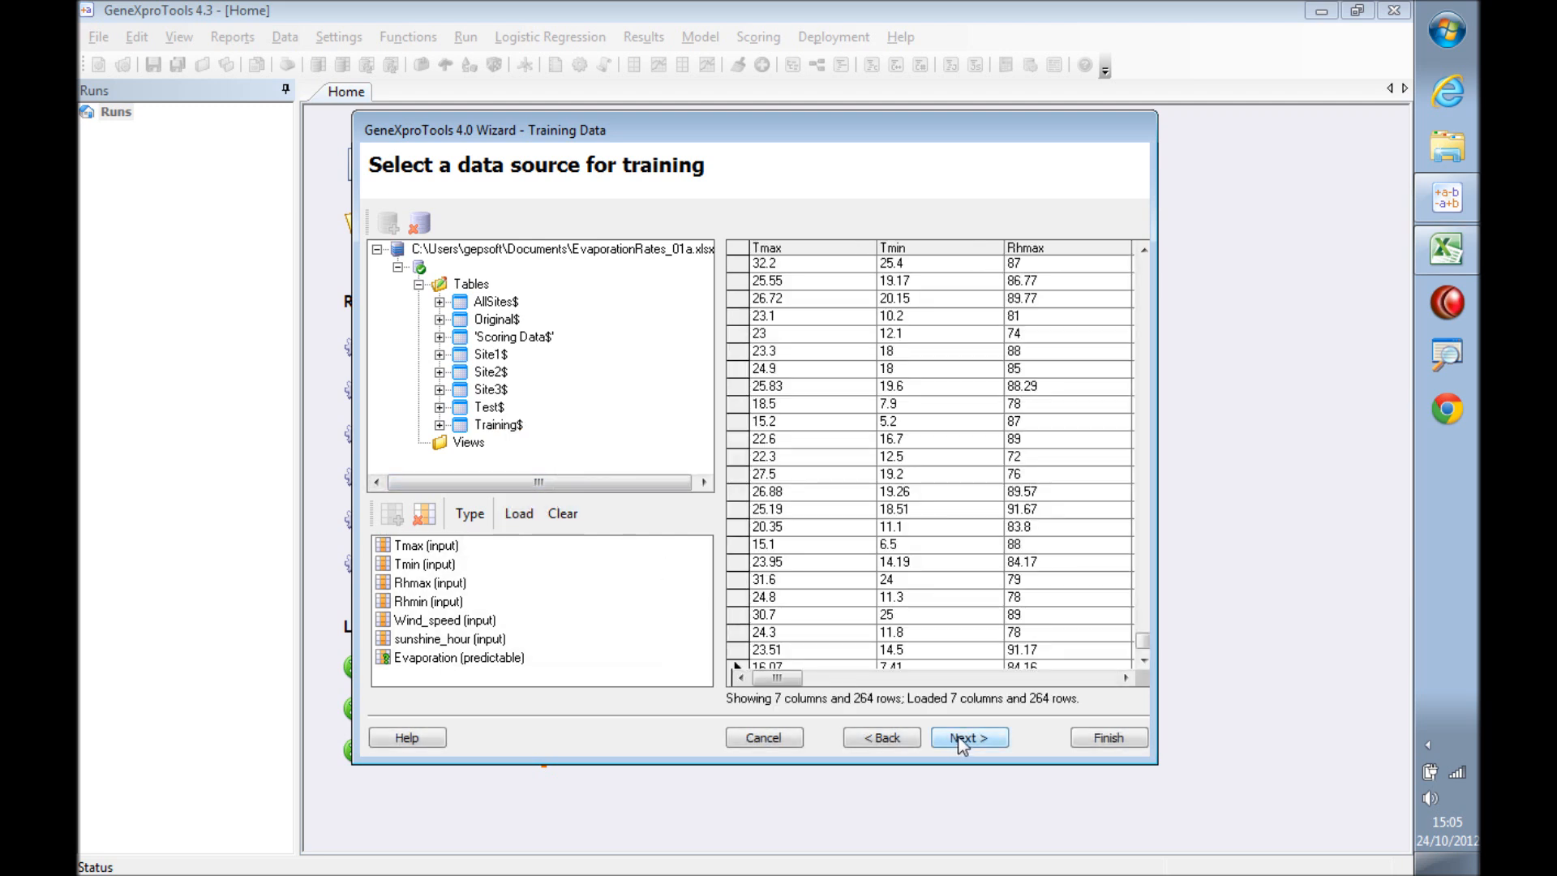
{"action": "left_click", "coordinate": [968, 736]}
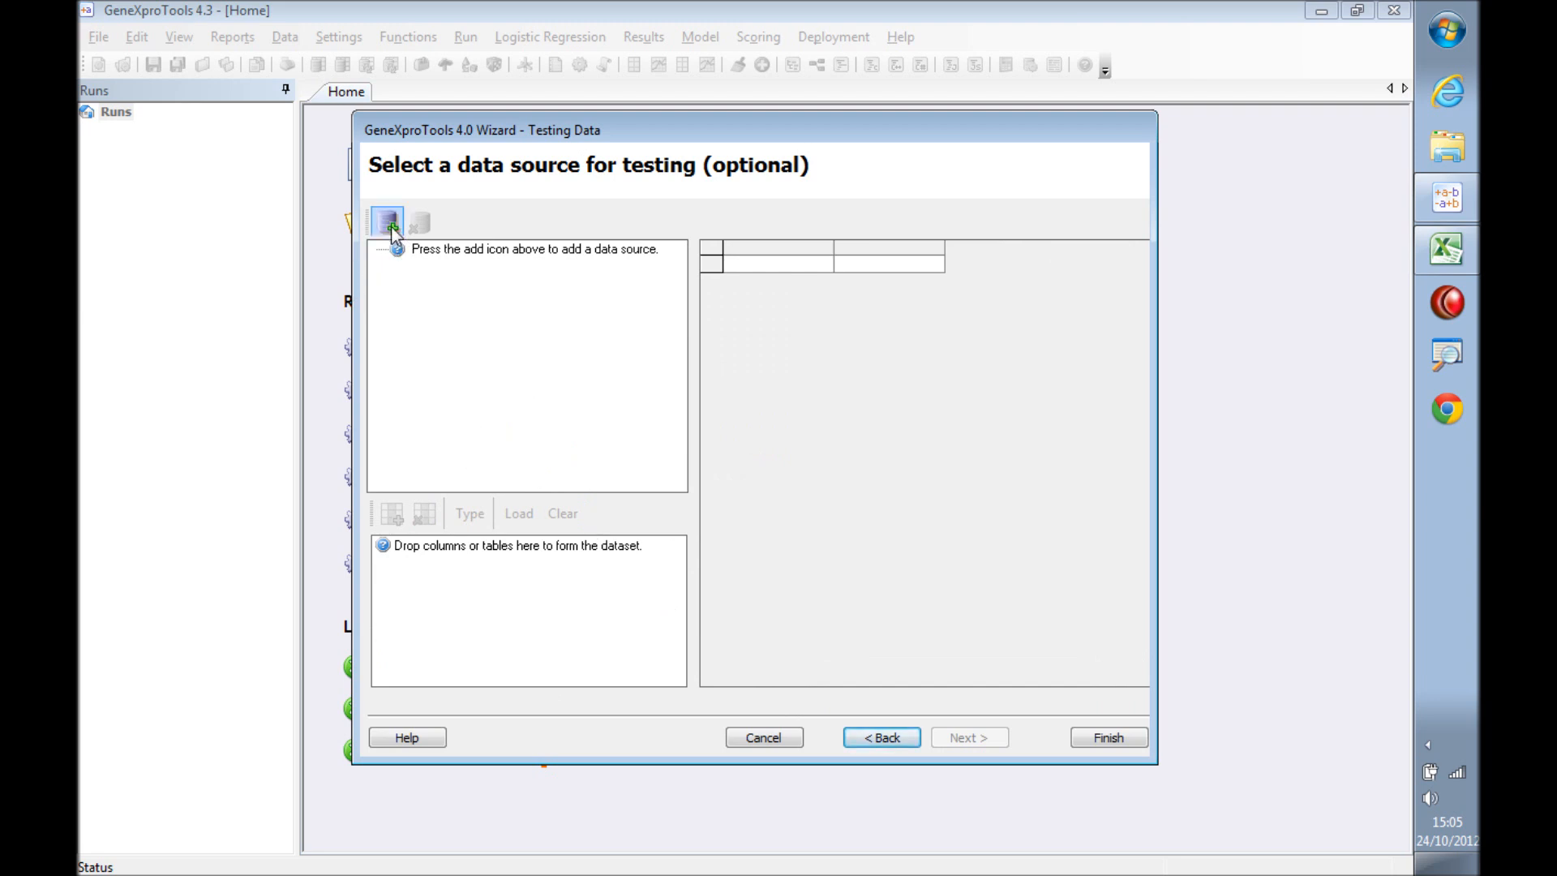
{"action": "left_click", "coordinate": [388, 220]}
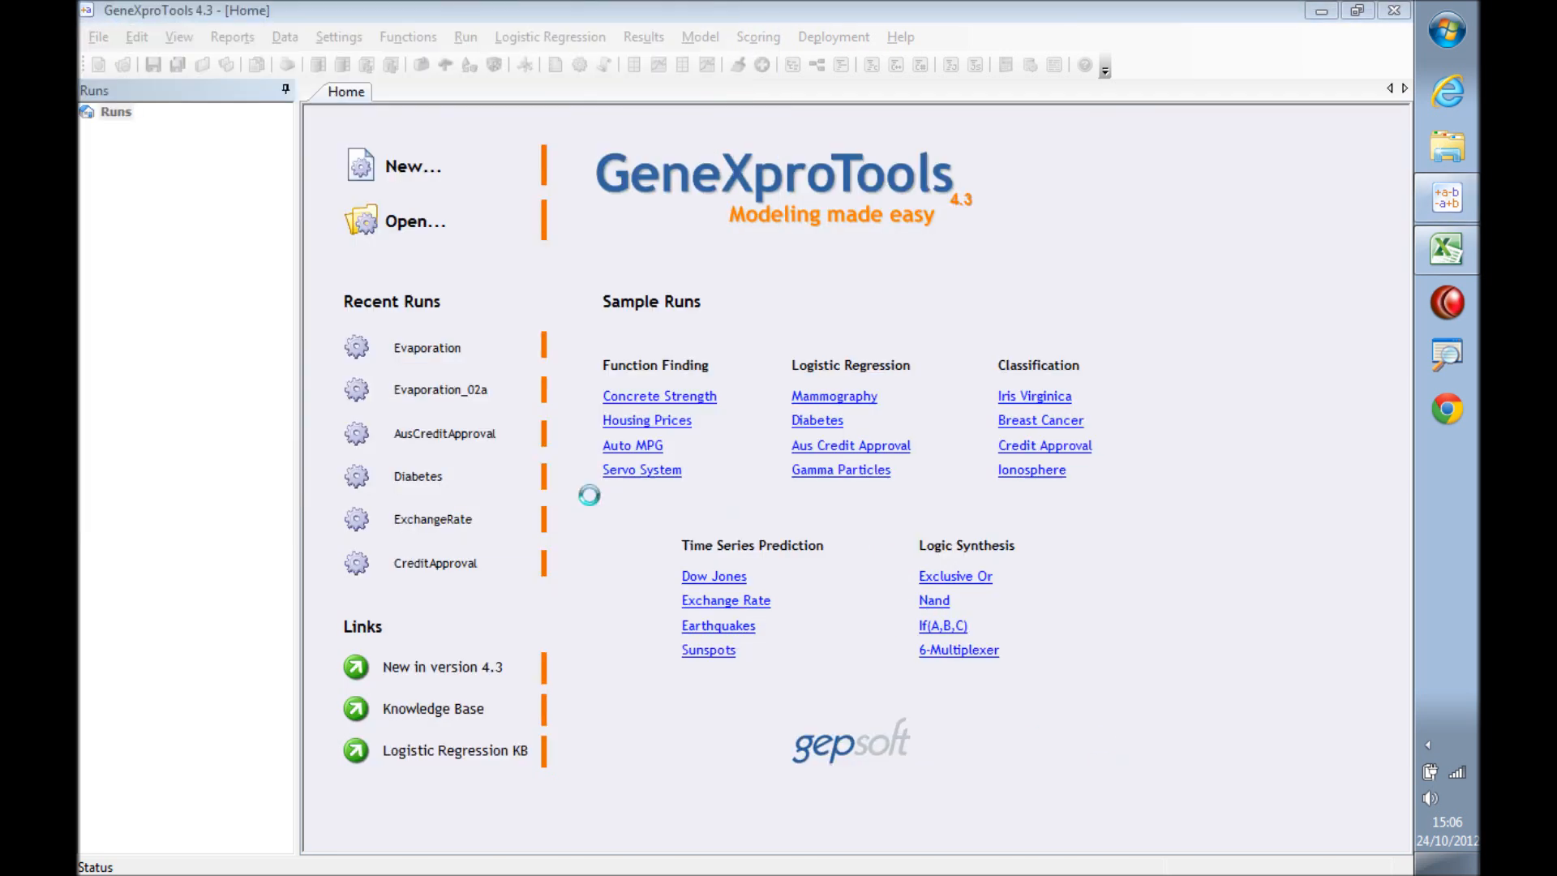
Open the Evaporation run, review its training and testing records, and go to the Run panel.
{"action": "left_click", "coordinate": [427, 347]}
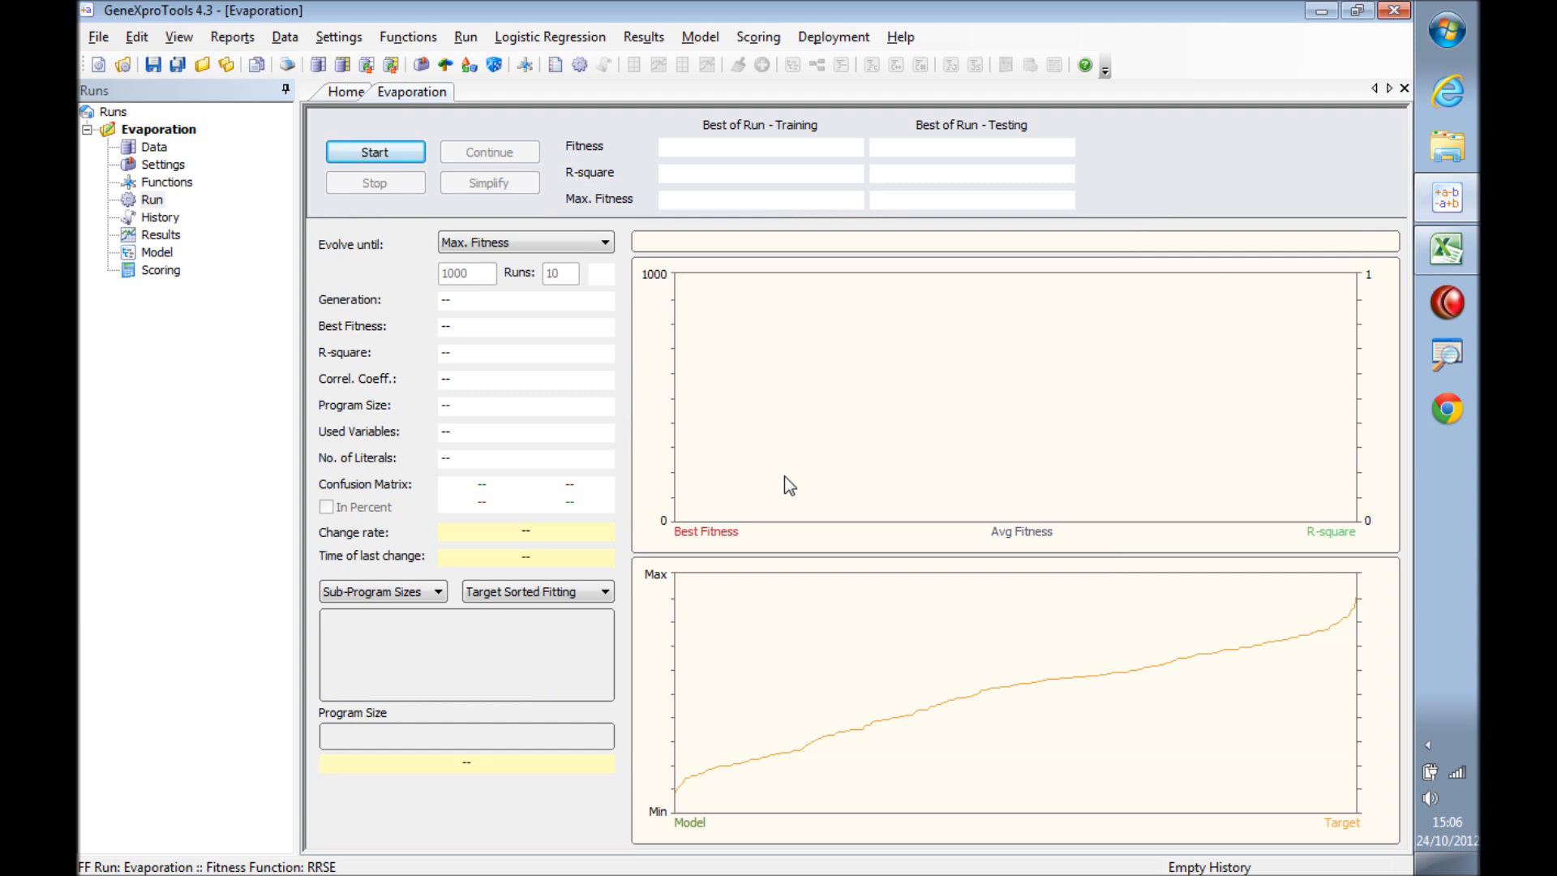
{"action": "left_click", "coordinate": [154, 146]}
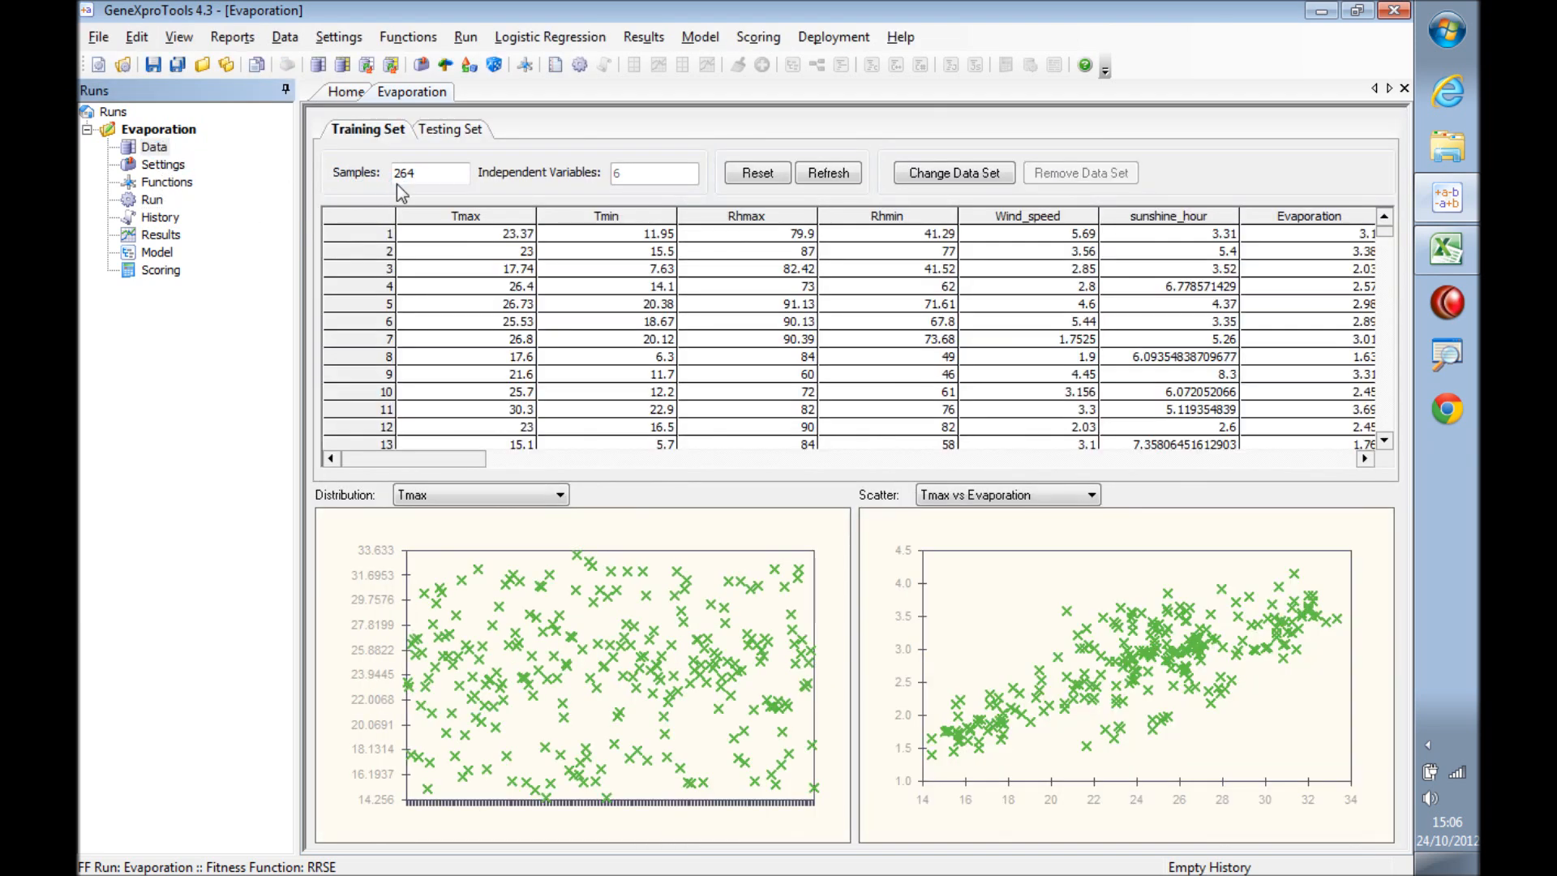
{"action": "mouse_move", "coordinate": [728, 245]}
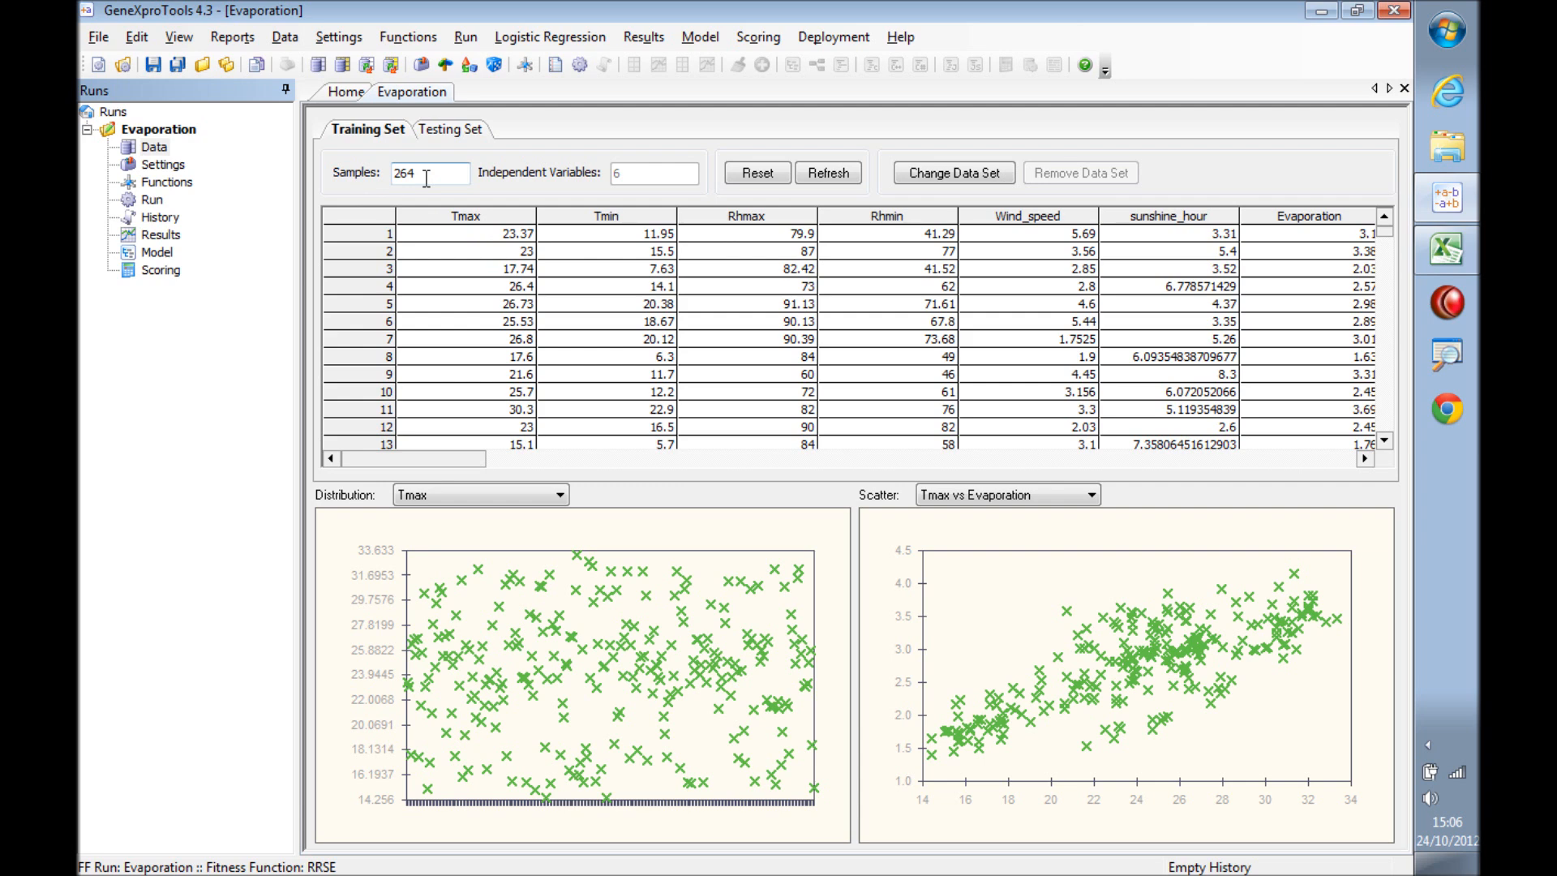
{"action": "left_click", "coordinate": [449, 129]}
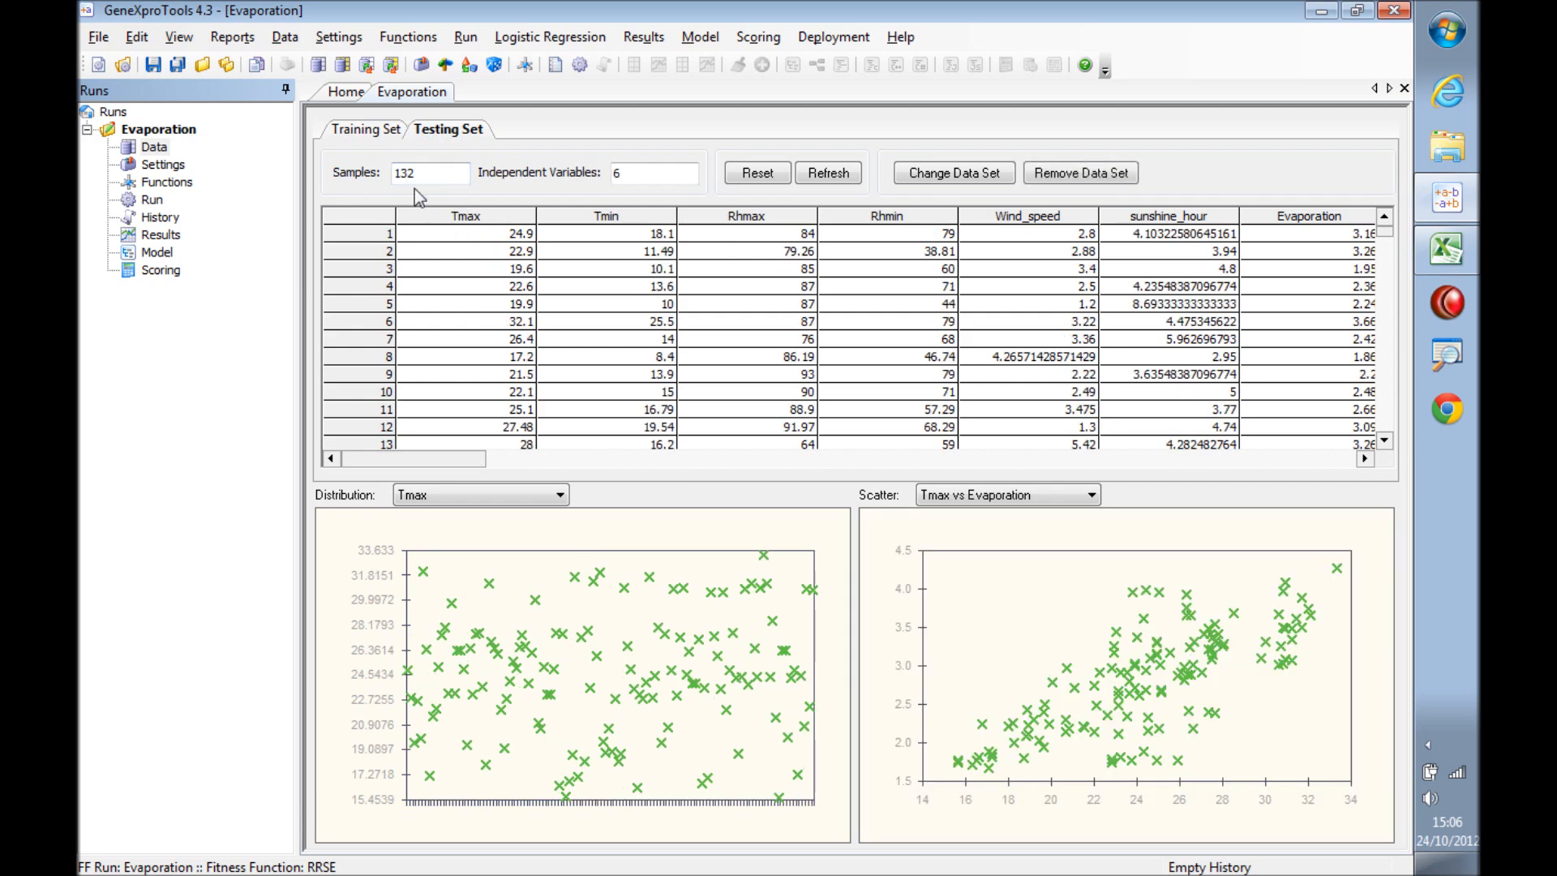
{"action": "mouse_move", "coordinate": [179, 222]}
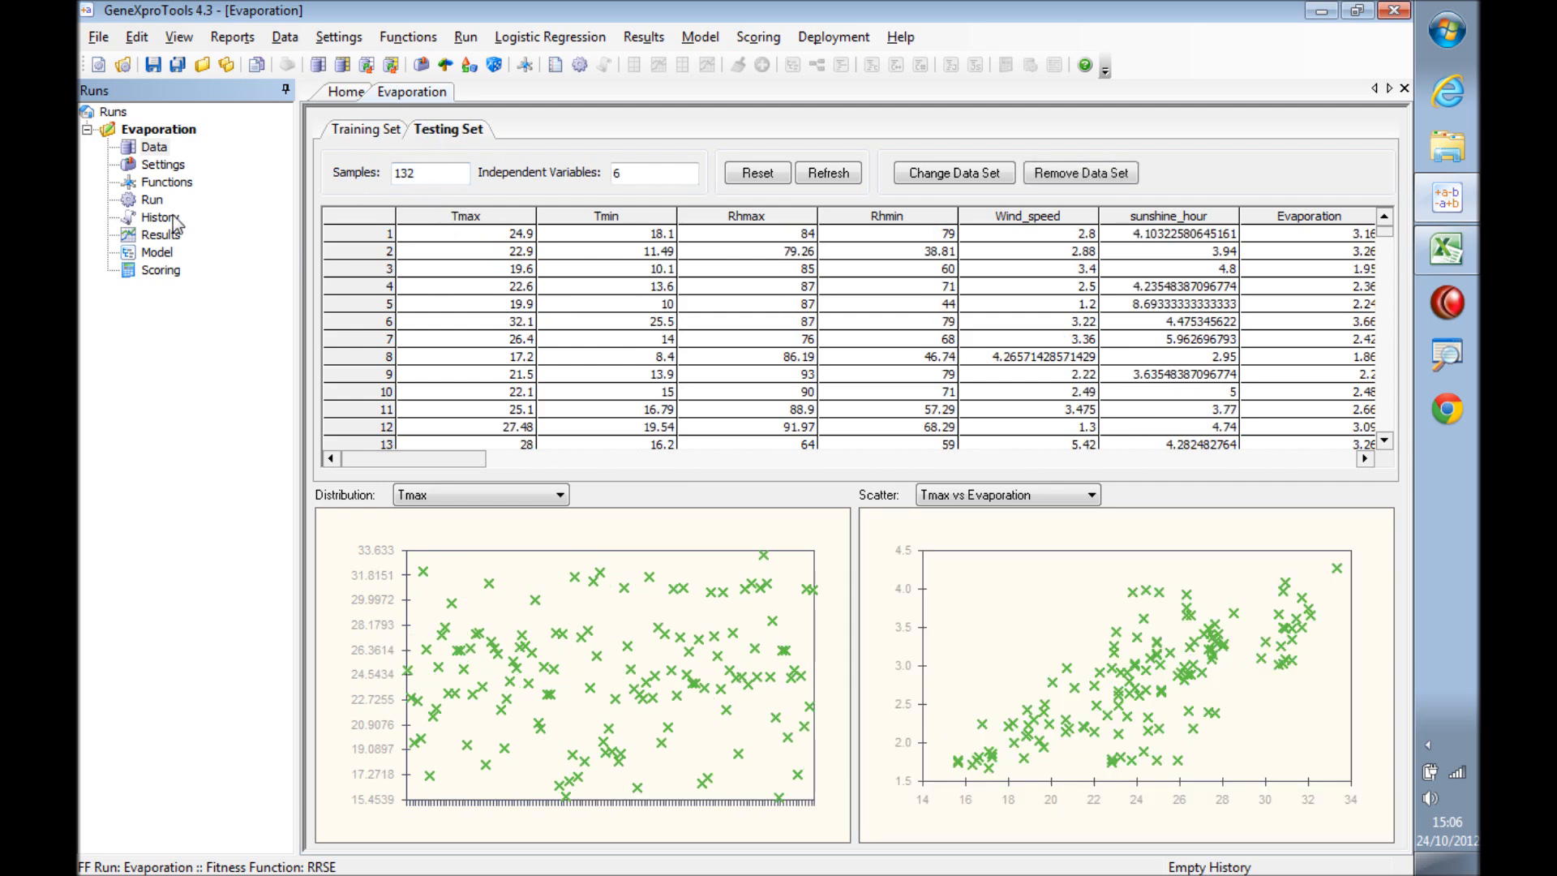
{"action": "left_click", "coordinate": [153, 200]}
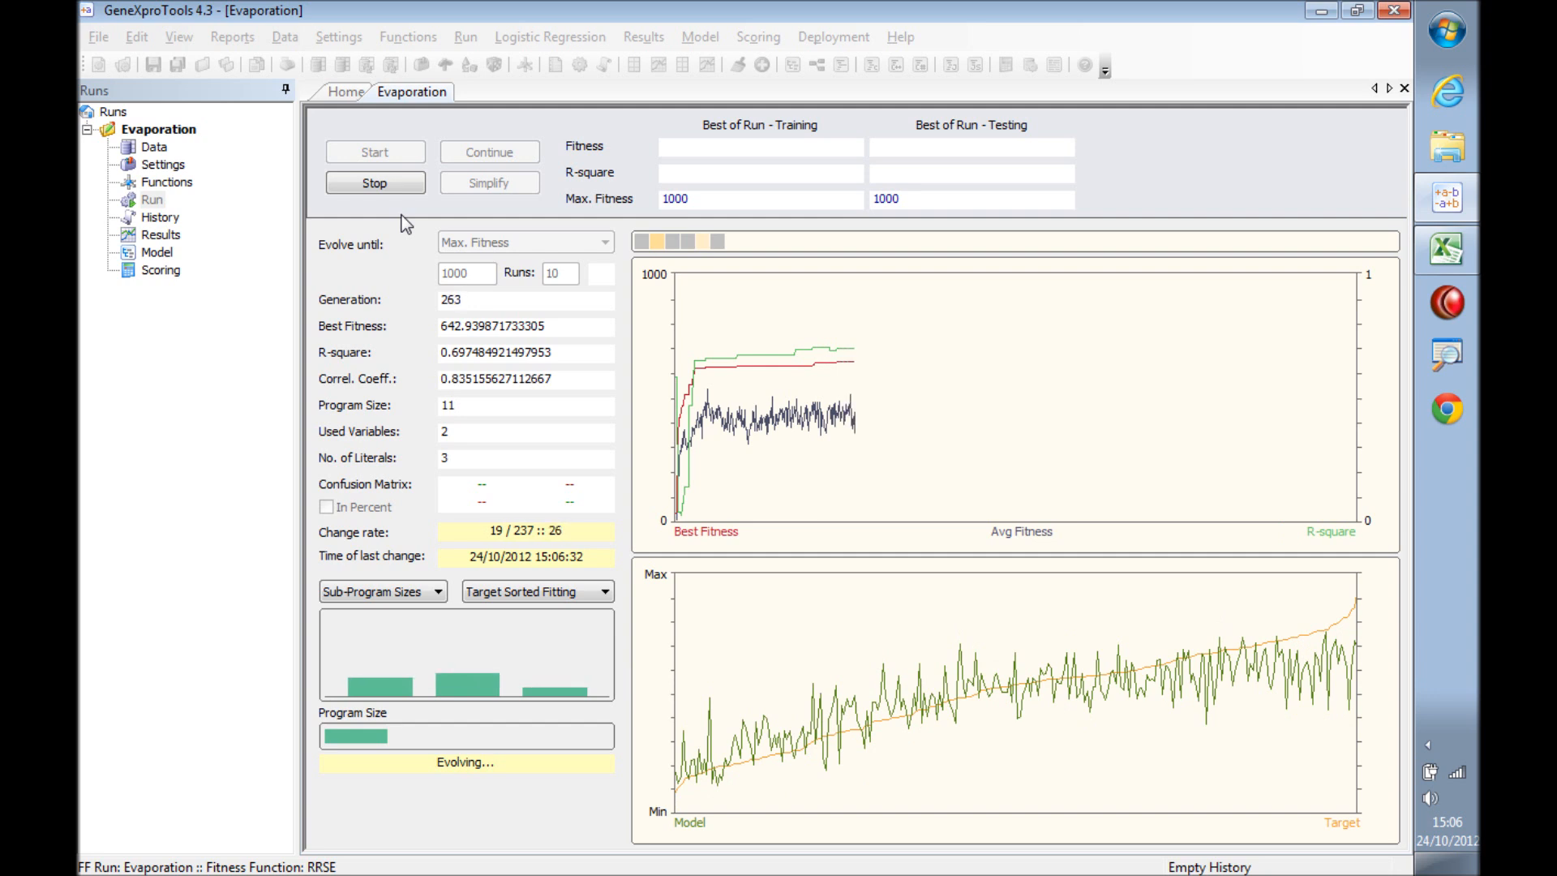
Stop the Evaporation model evolution at generation 291, testing R-square about 0.72.
{"action": "left_click", "coordinate": [375, 183]}
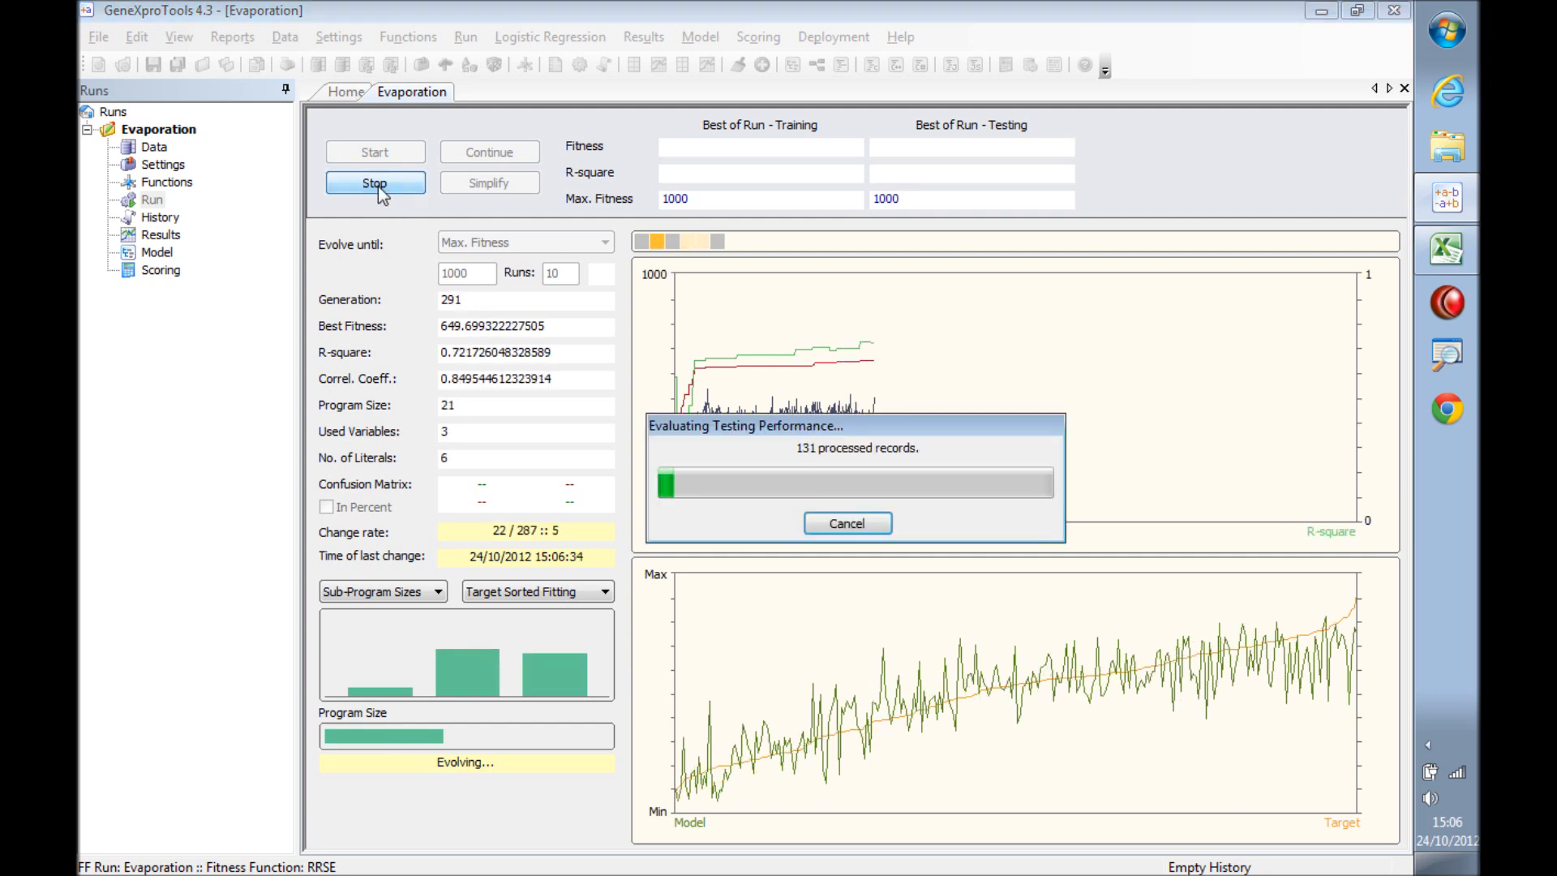
{"action": "left_click", "coordinate": [375, 182]}
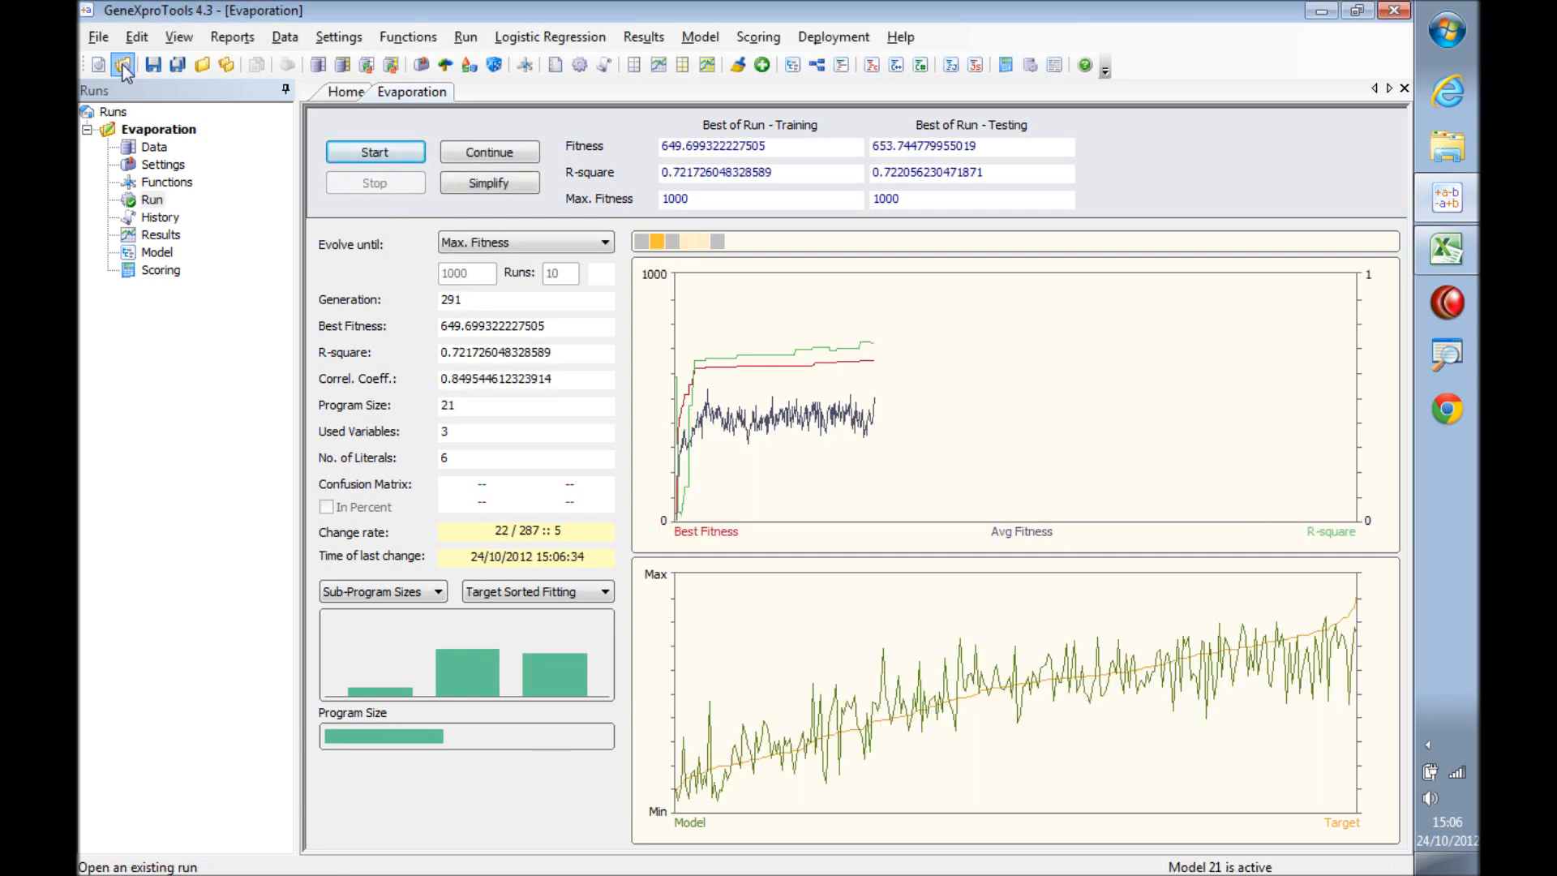
Open the saved Evaporation_02a run and show its Model node.
{"action": "left_click", "coordinate": [123, 65]}
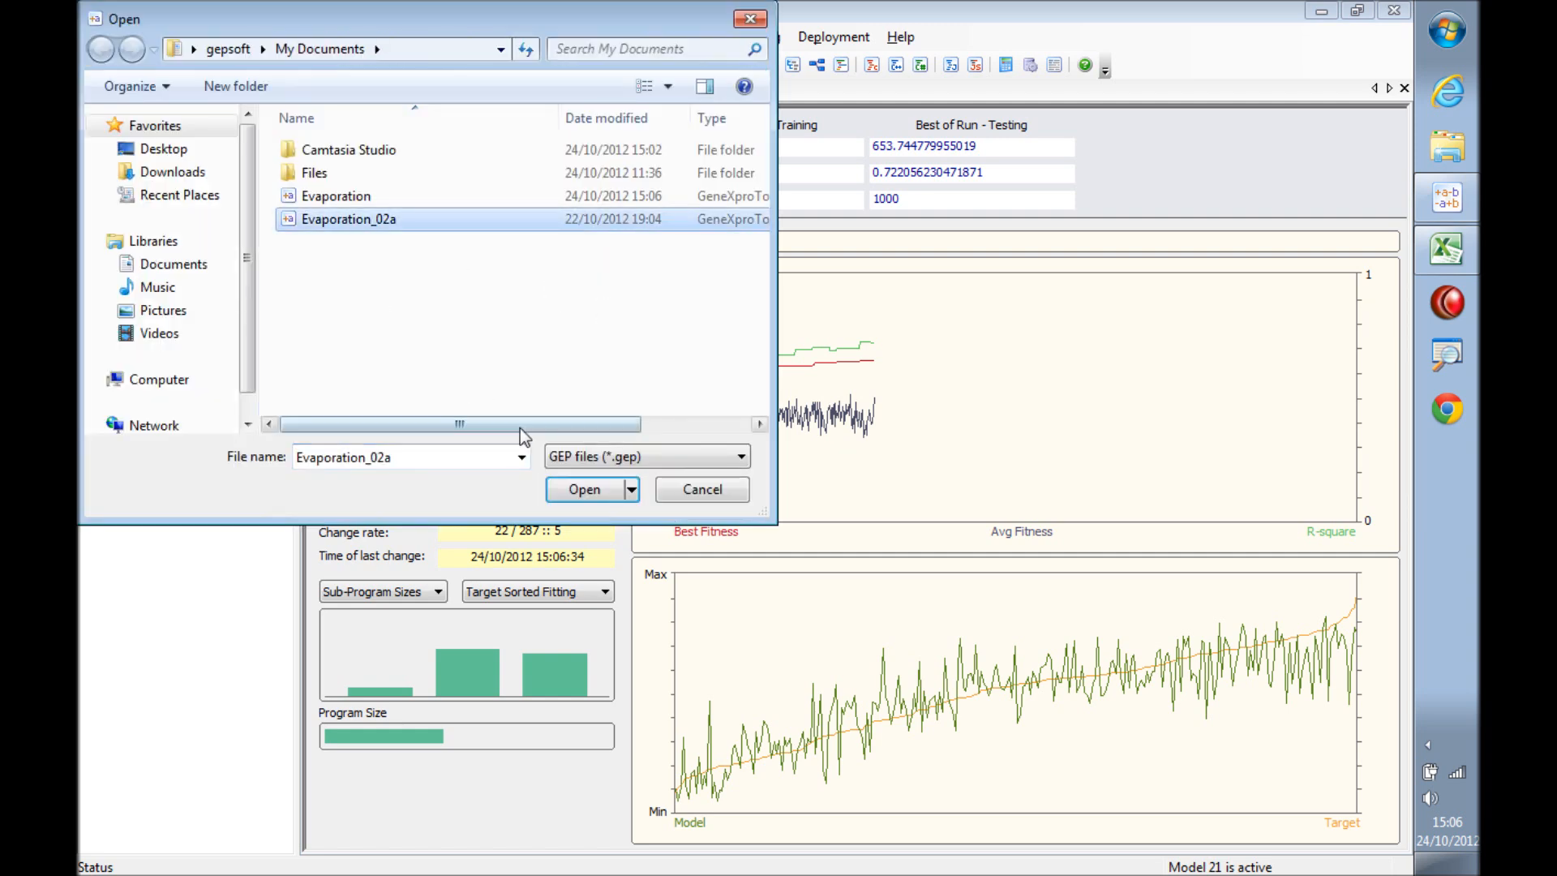
{"action": "left_click", "coordinate": [584, 488]}
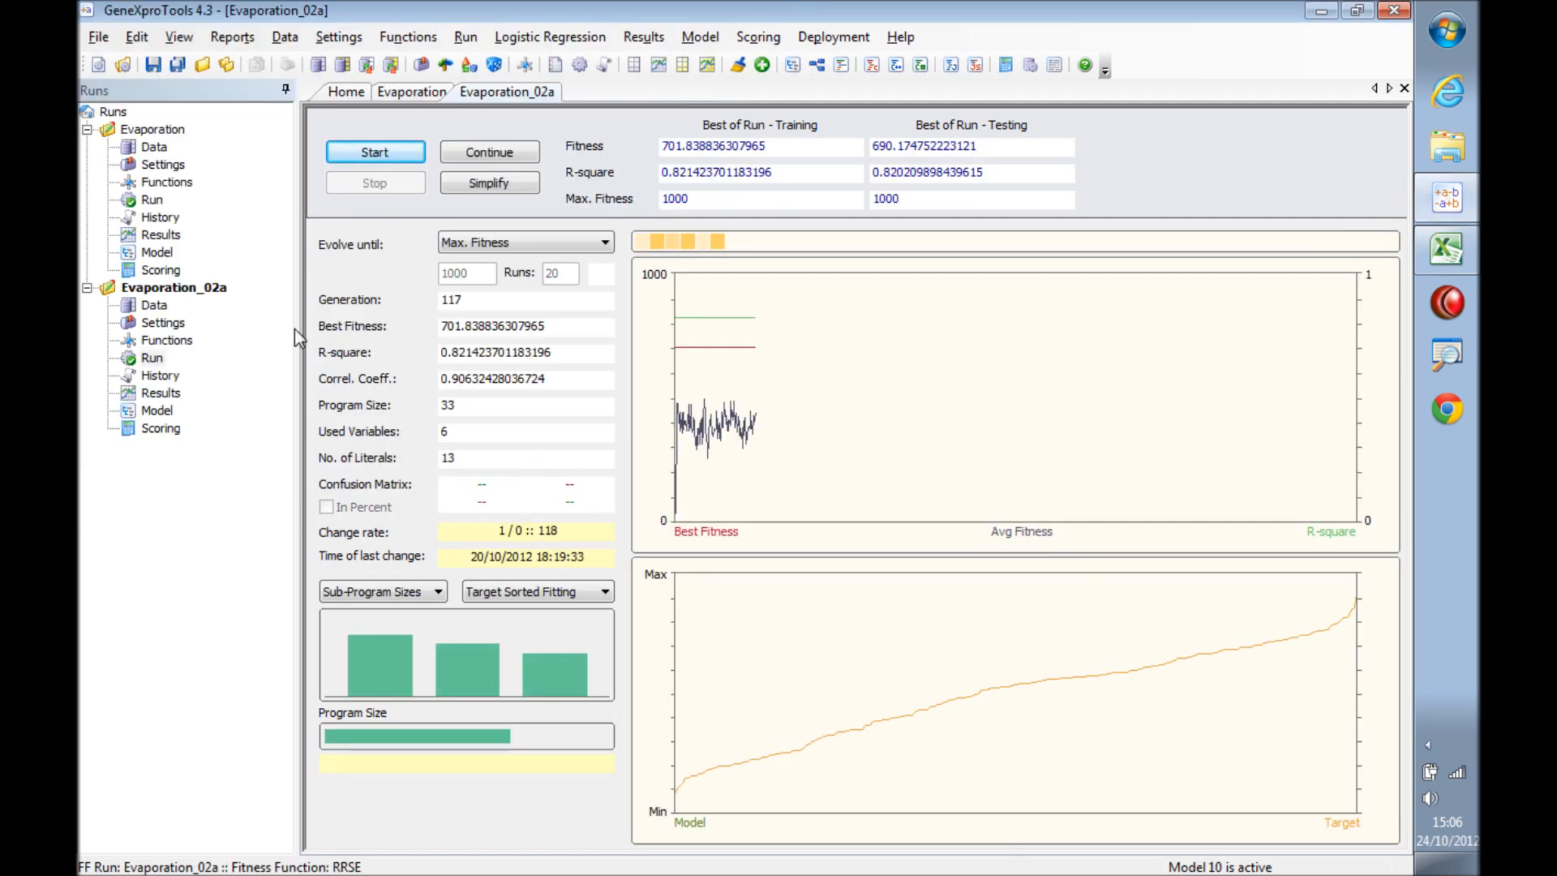
{"action": "left_click", "coordinate": [160, 374]}
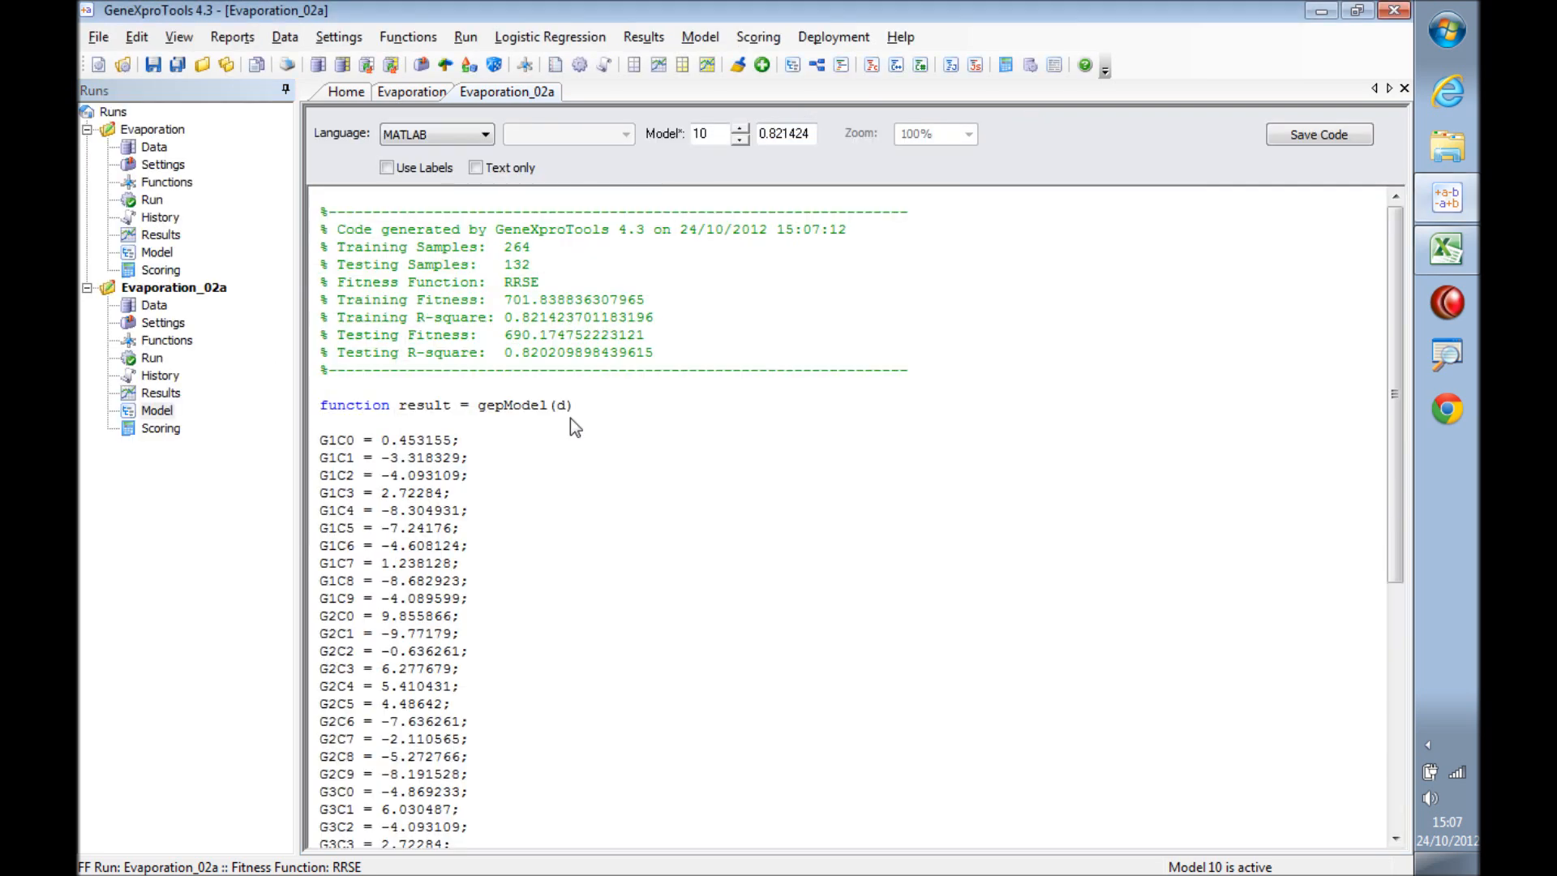
{"action": "mouse_move", "coordinate": [1397, 364]}
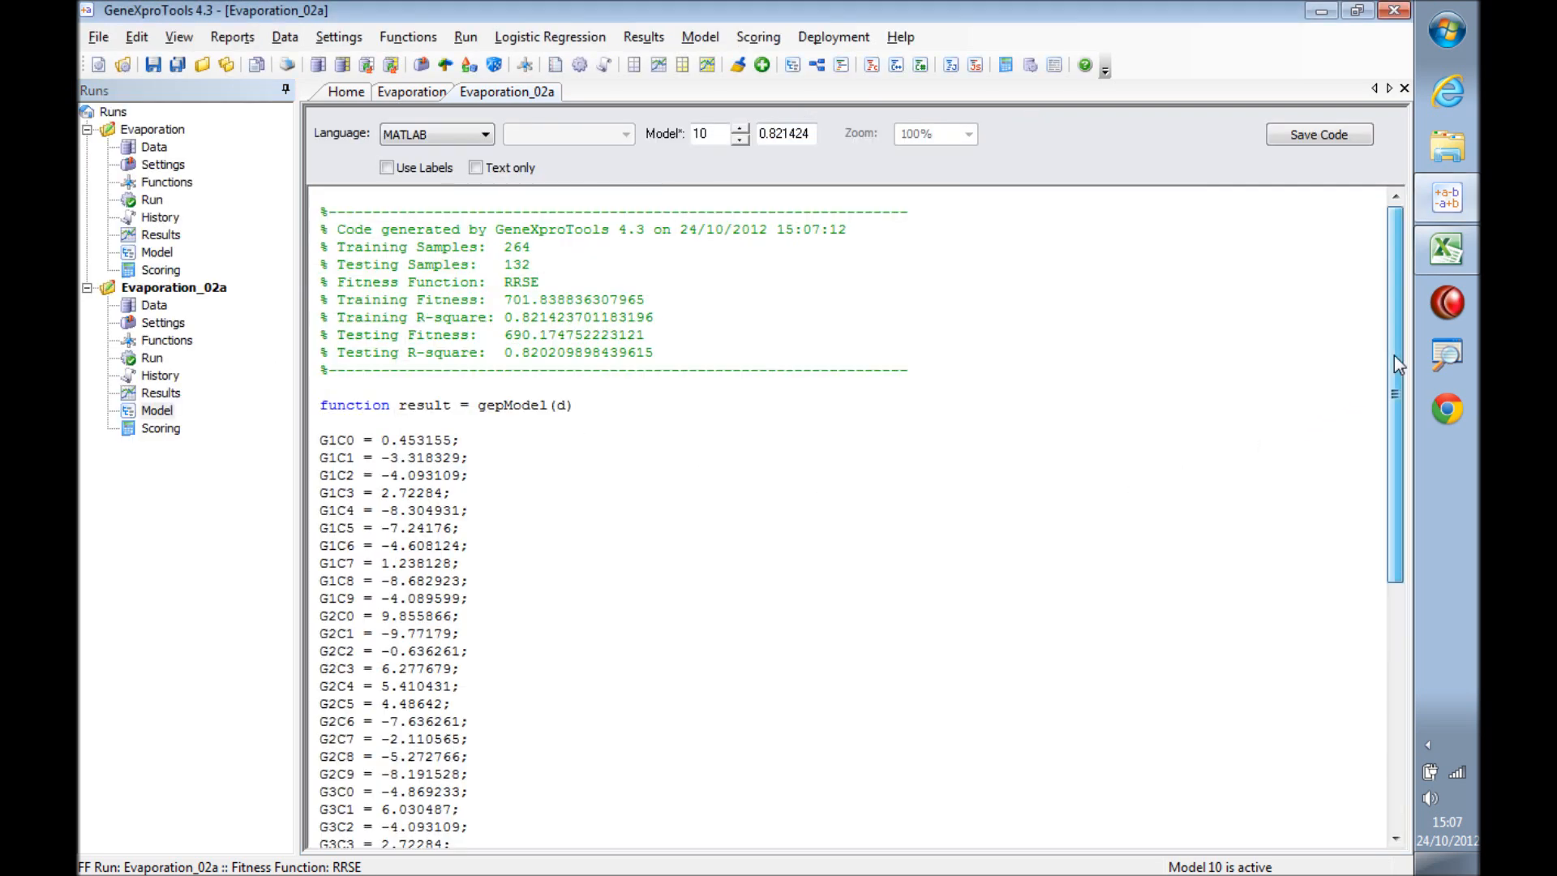
Scroll the model 10 MATLAB code to its final formula and cube-root helper.
{"action": "scroll", "scroll_direction": "down", "scroll_amount": 3}
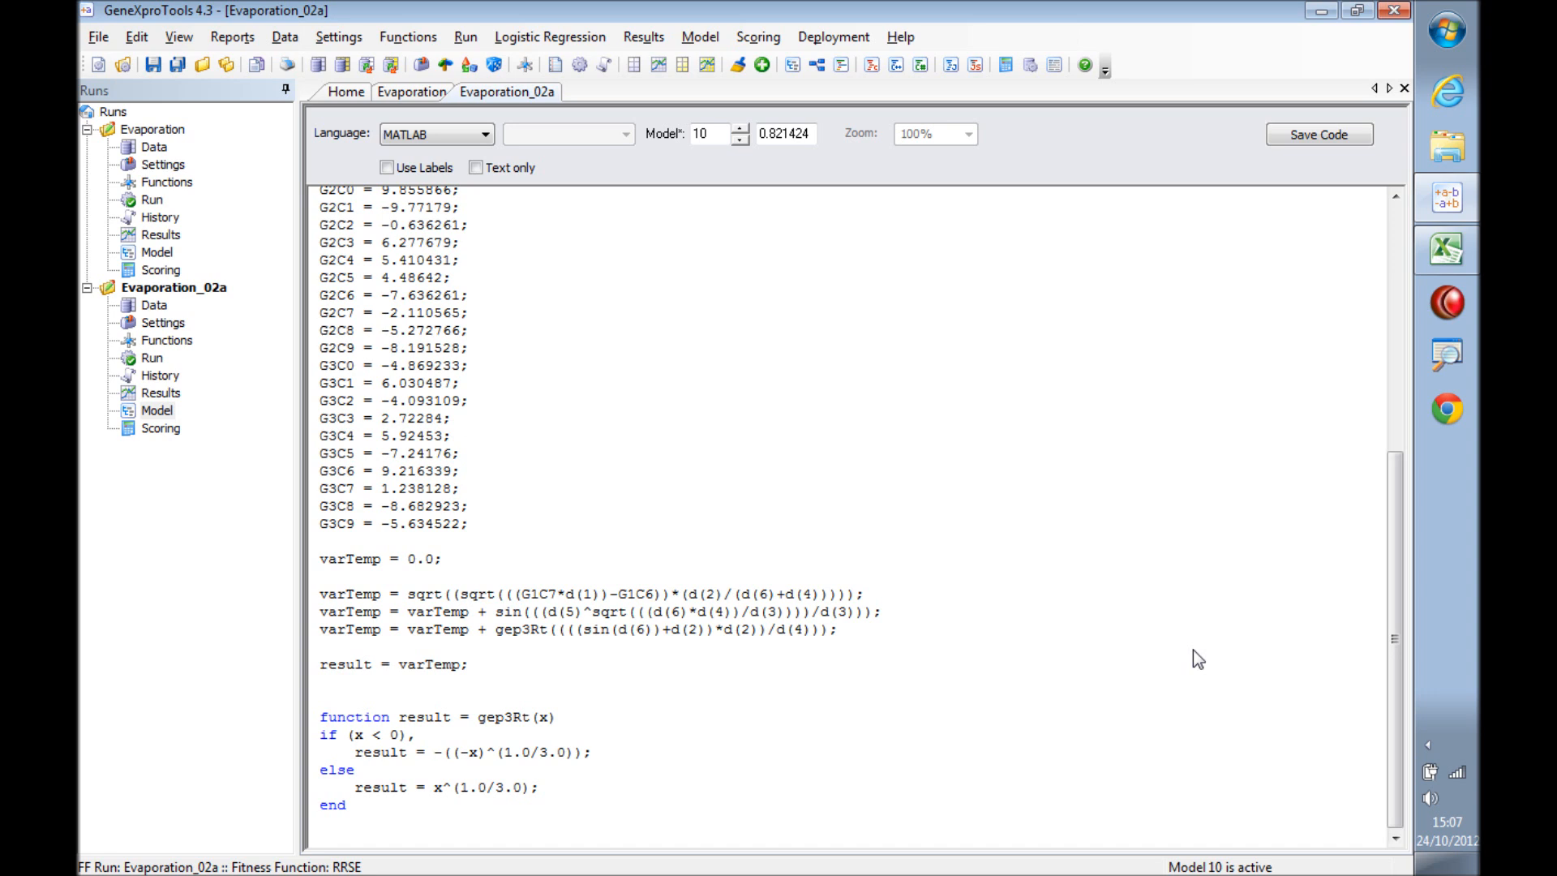
{"action": "mouse_move", "coordinate": [732, 347]}
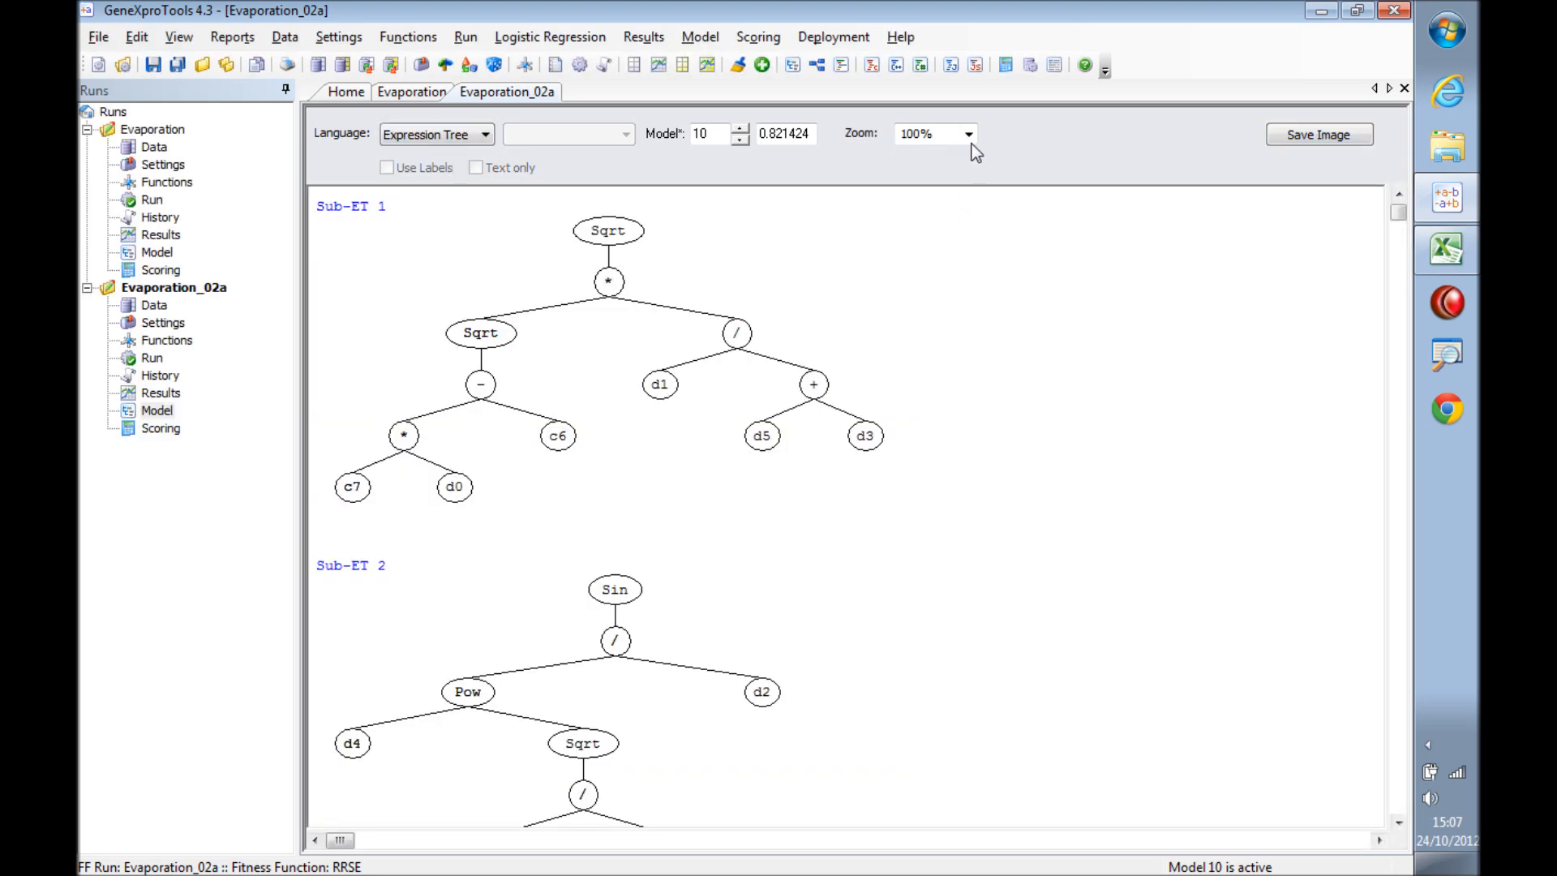
Zoom the expression tree to 85% and bring up the Deployment menu.
{"action": "left_click", "coordinate": [926, 133]}
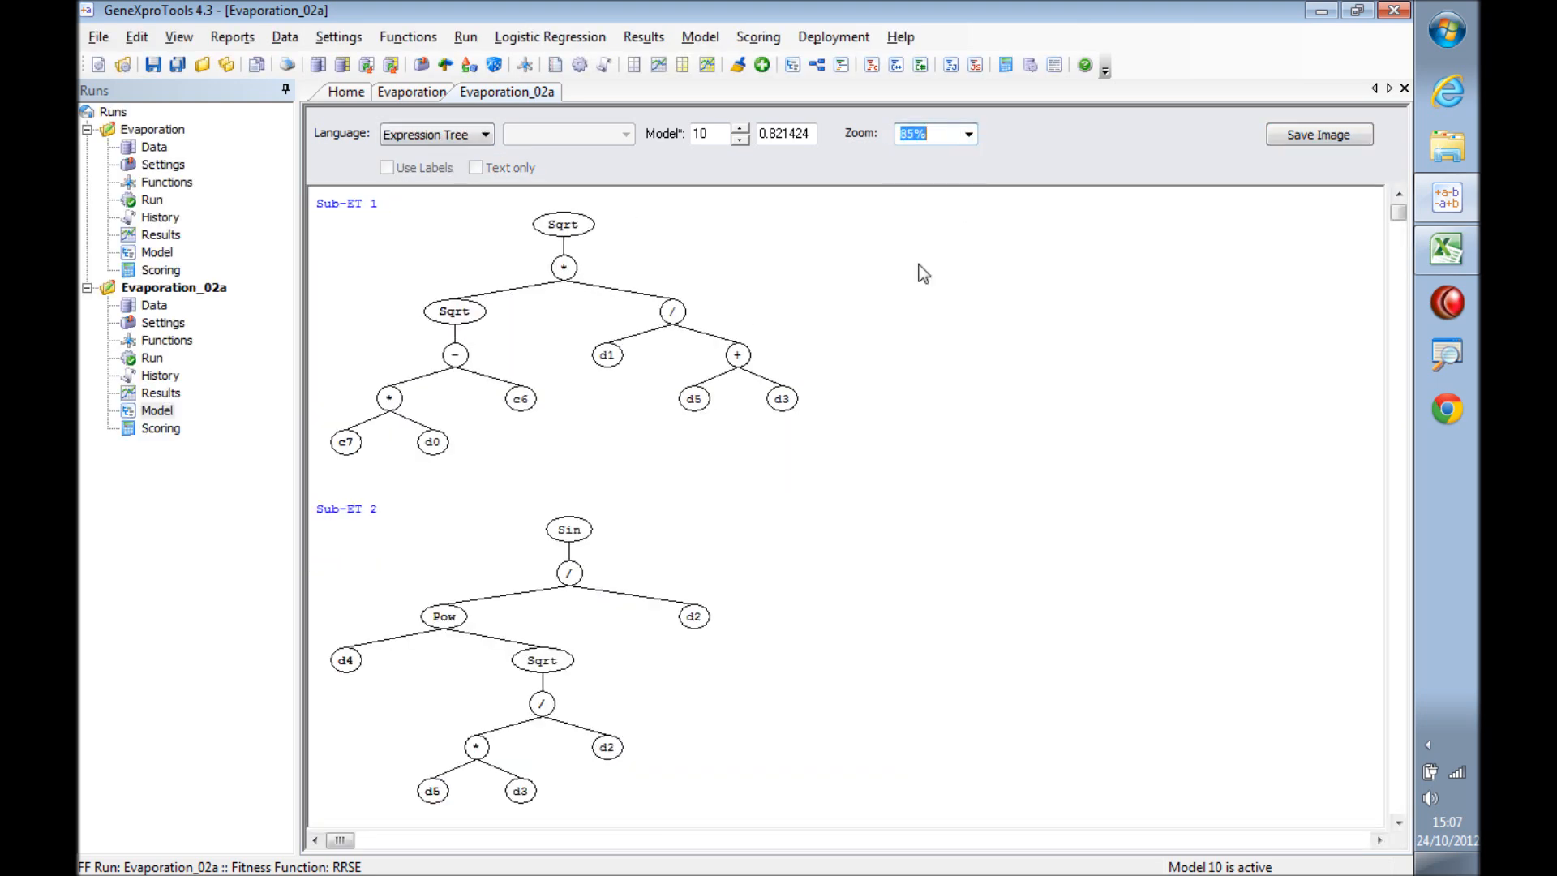
{"action": "mouse_move", "coordinate": [806, 545]}
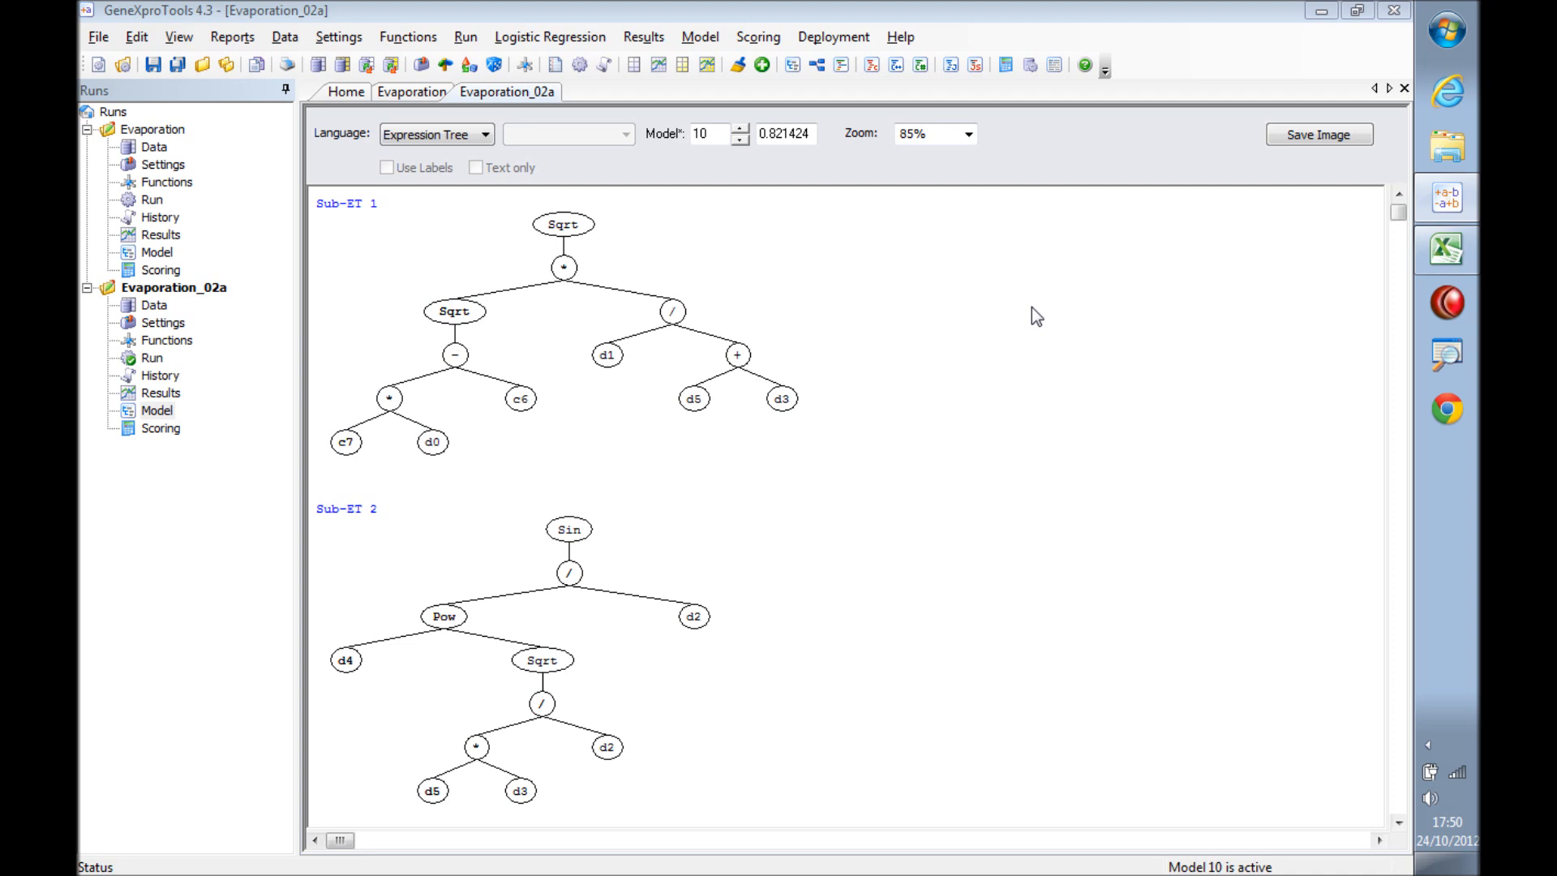
{"action": "mouse_move", "coordinate": [842, 113]}
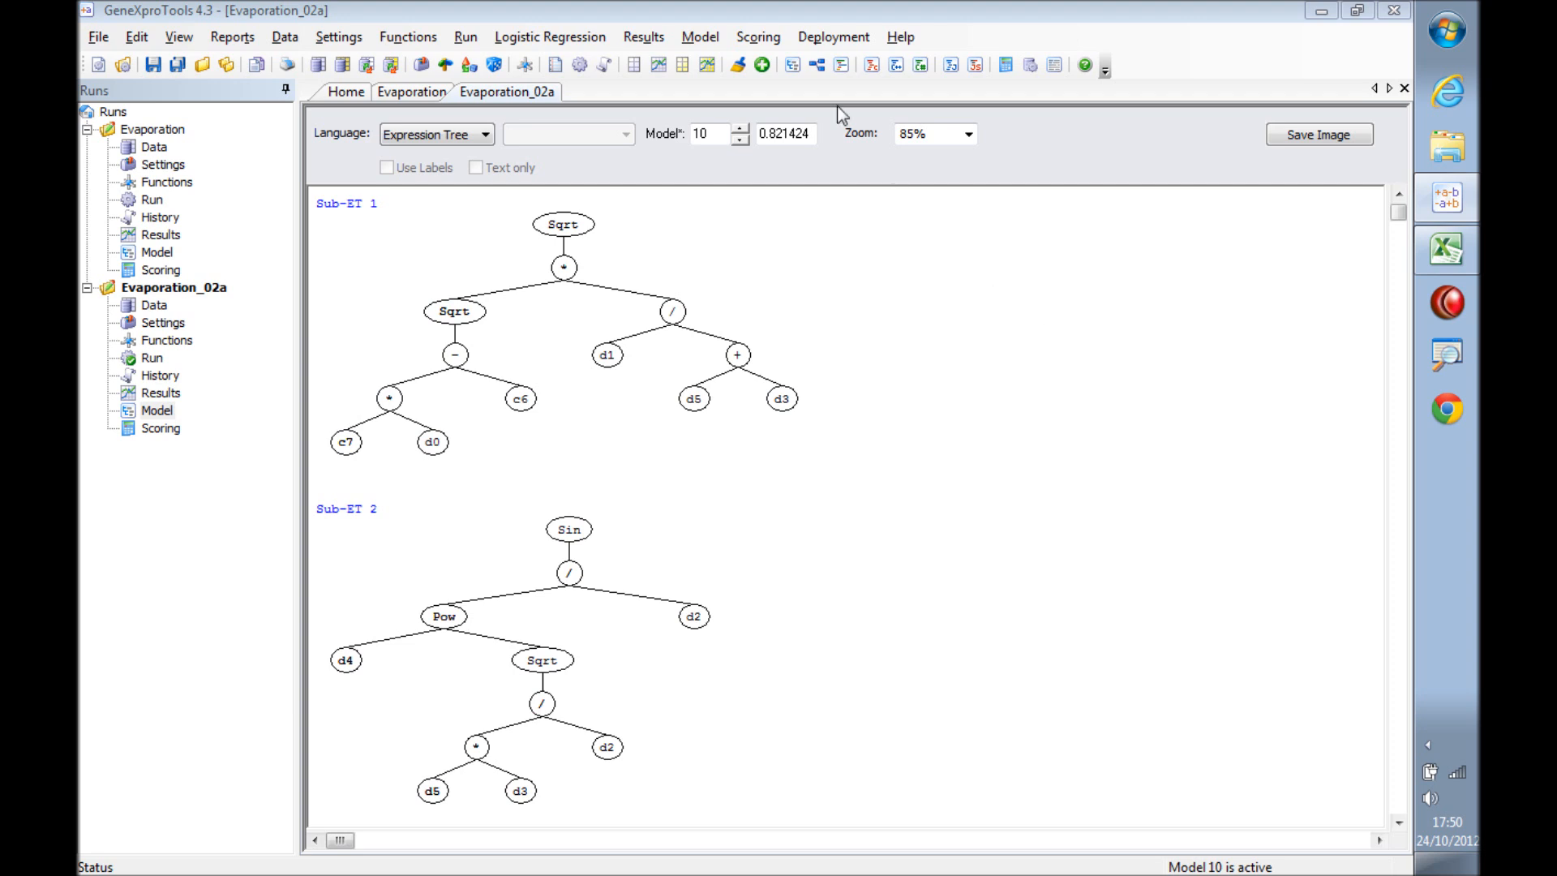
{"action": "left_click", "coordinate": [833, 37]}
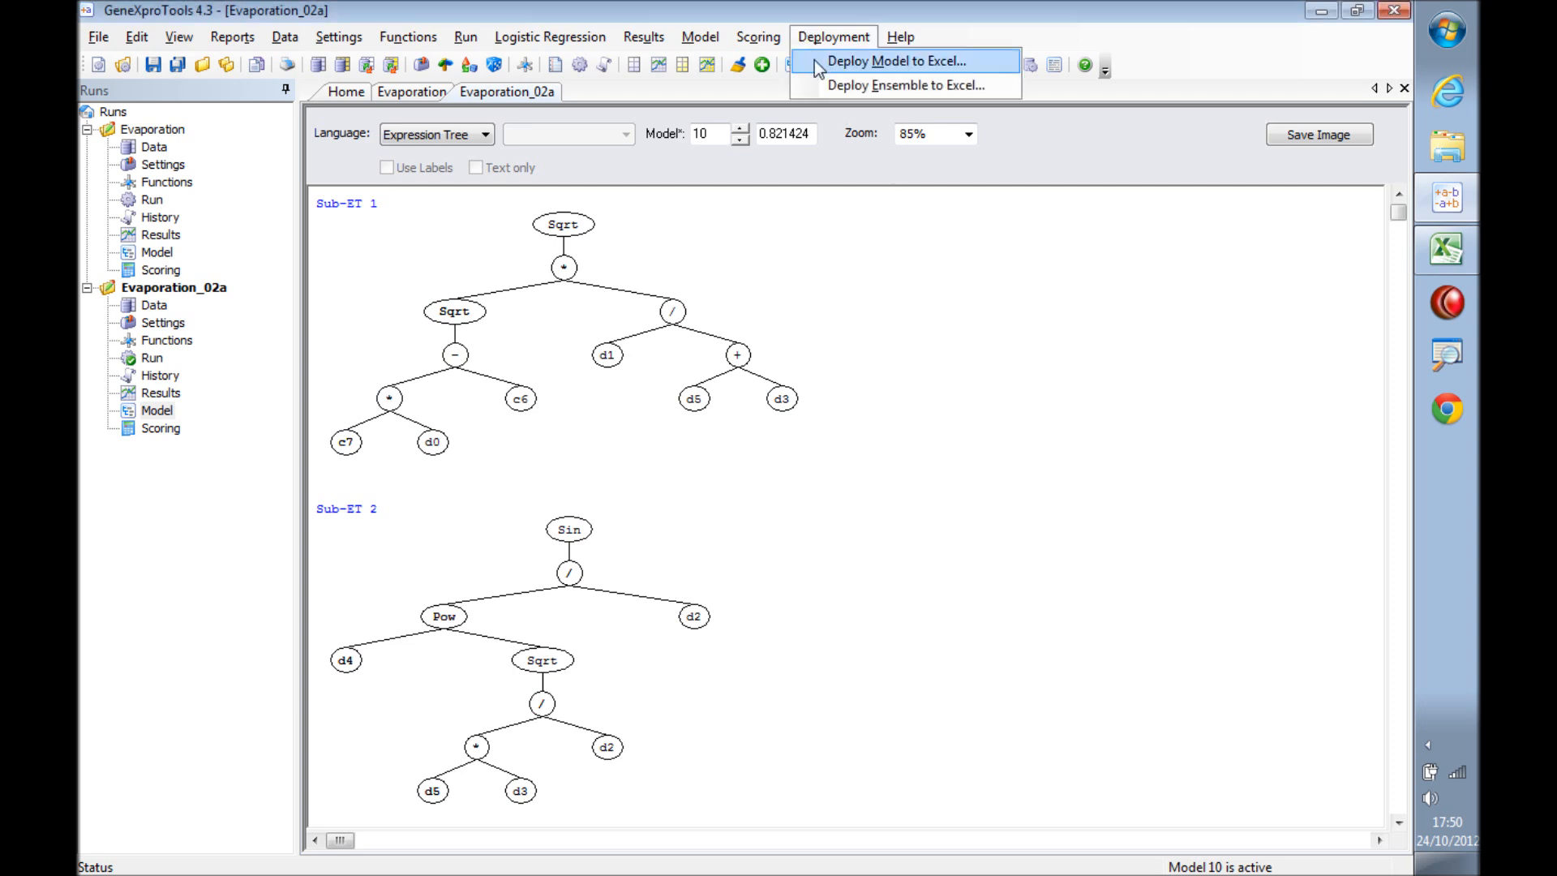
Deploy model 10 to Excel with both sets, labels, and the file opened afterwards.
{"action": "left_click", "coordinate": [897, 60]}
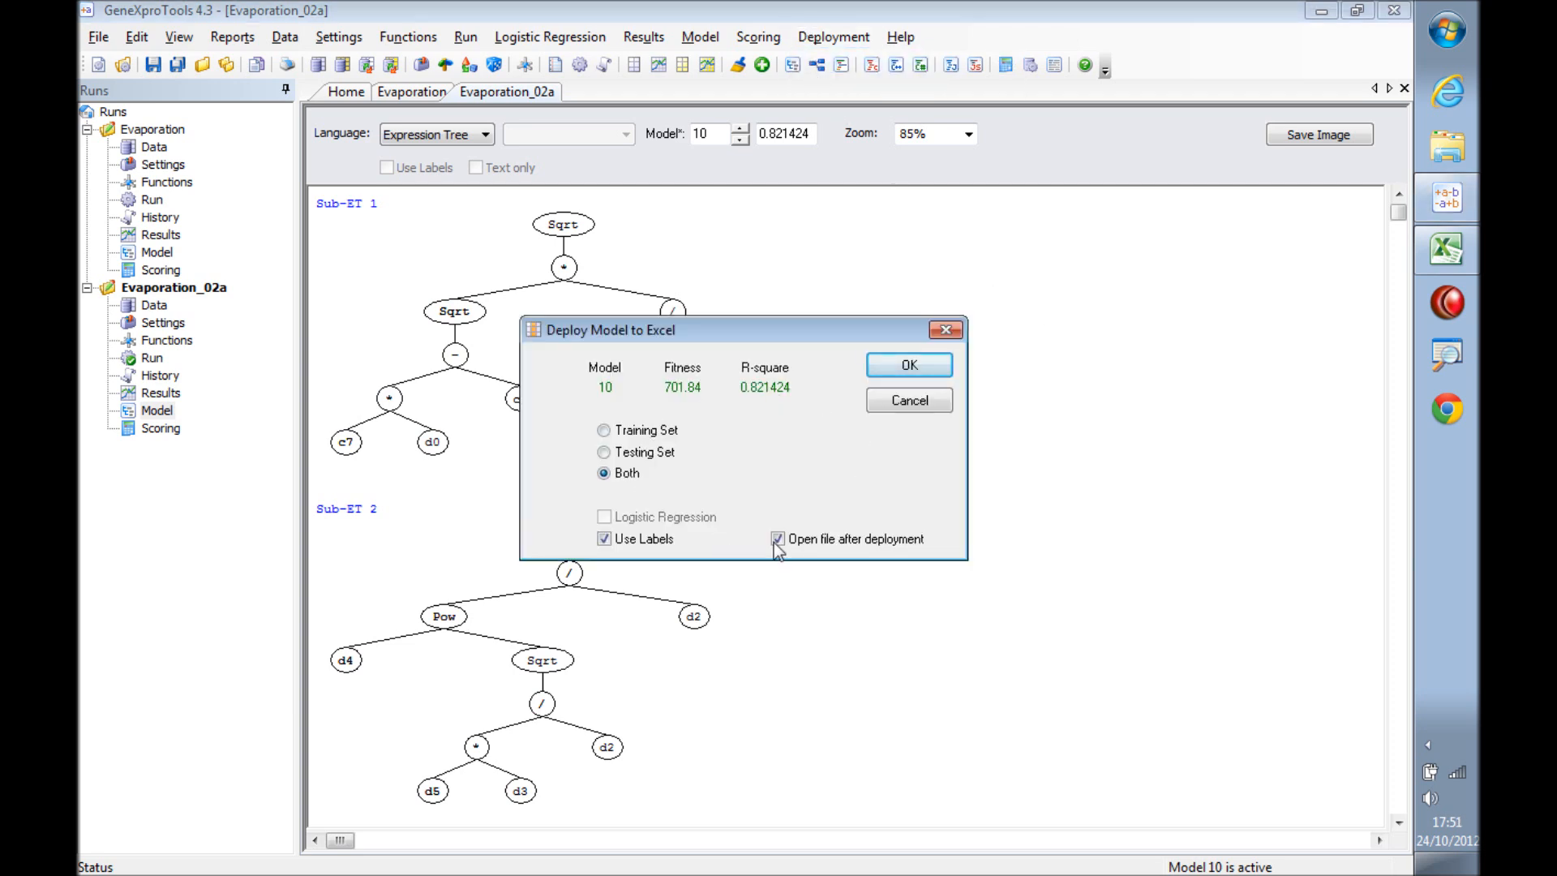
{"action": "left_click", "coordinate": [905, 365]}
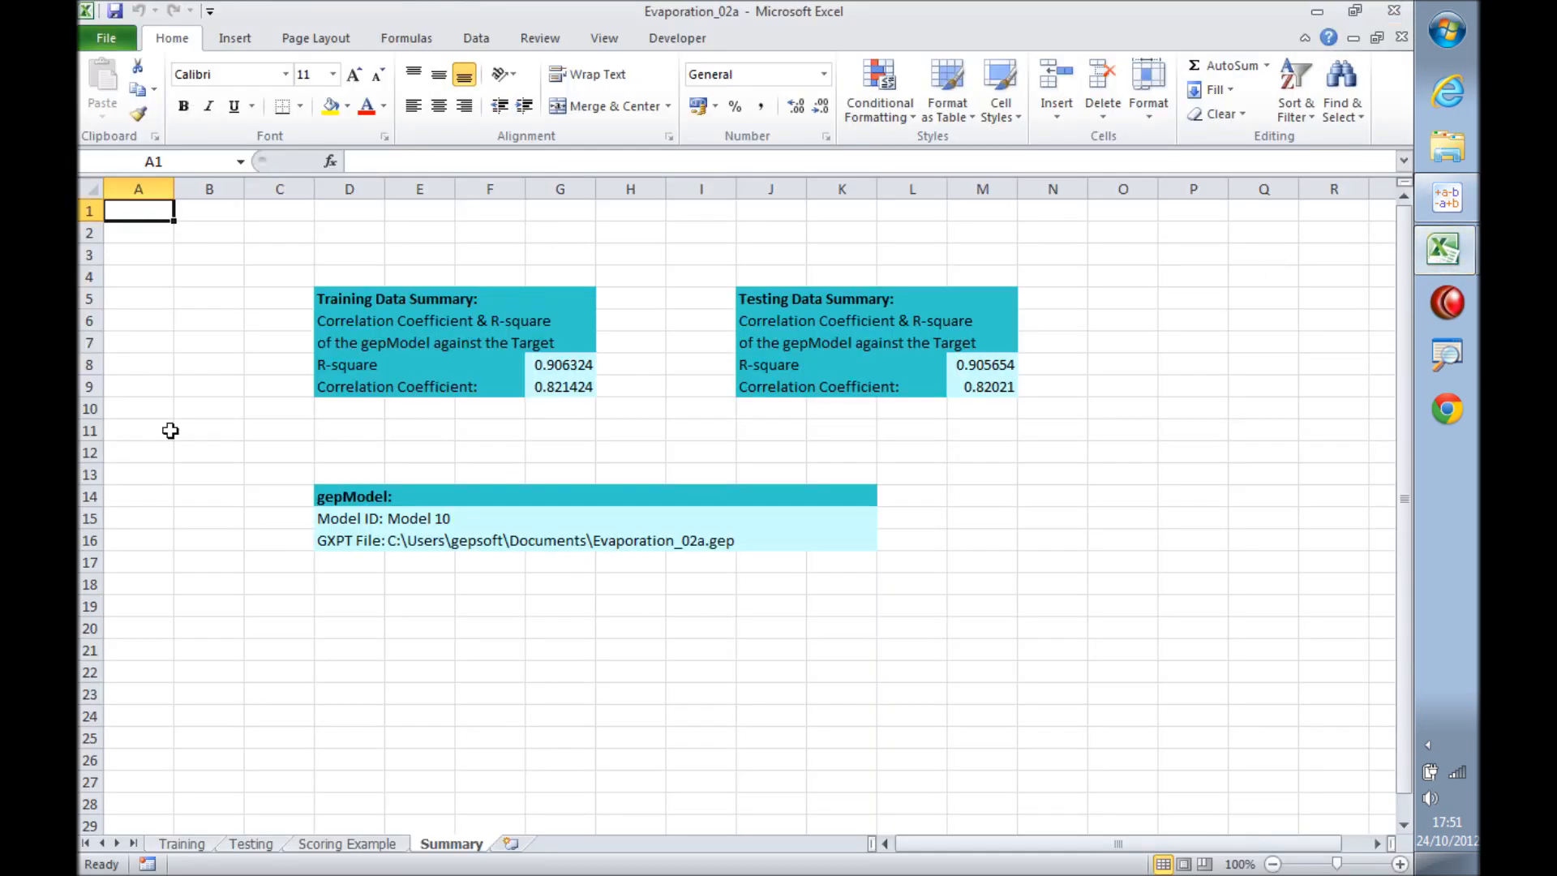
Review the Training and Testing predictions, then view the gepModelEvaporation formula in Scoring Example cell G2.
{"action": "left_click", "coordinate": [180, 843]}
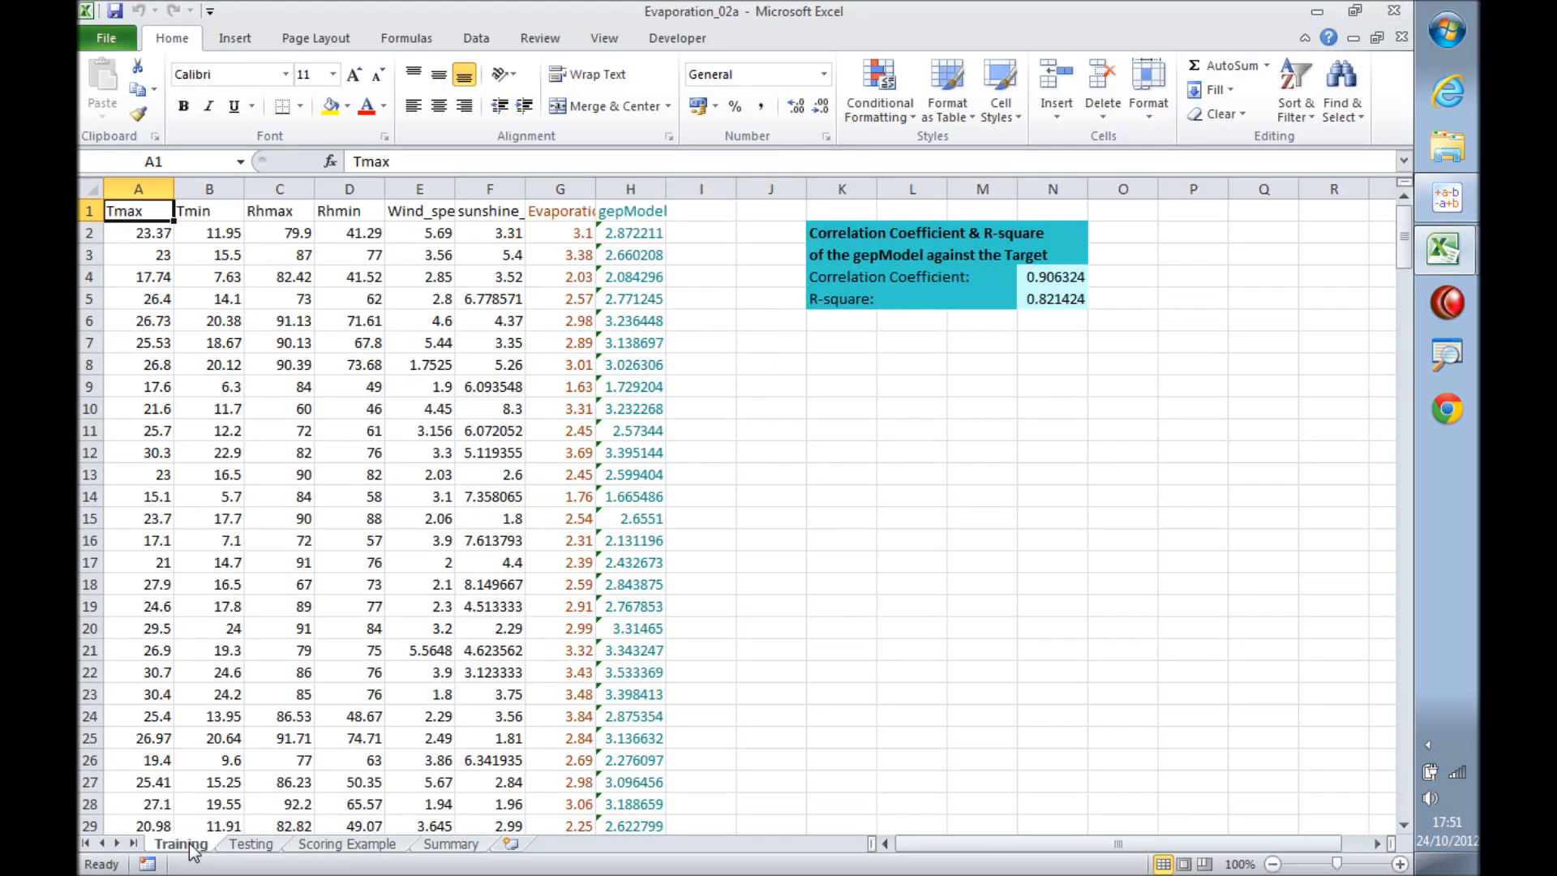
{"action": "mouse_move", "coordinate": [485, 242]}
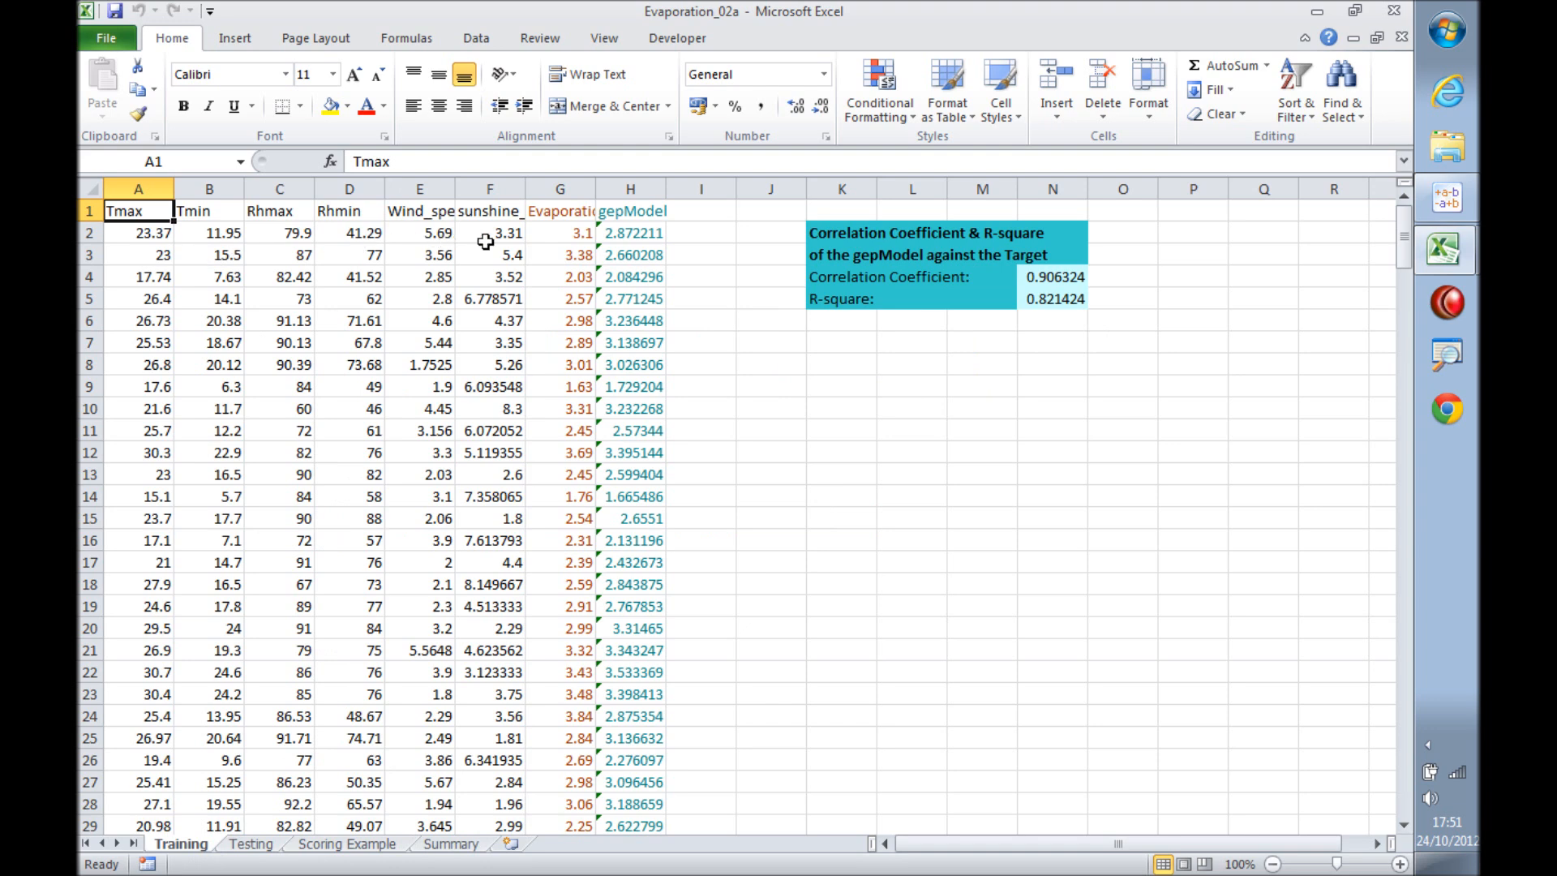
{"action": "mouse_move", "coordinate": [621, 236]}
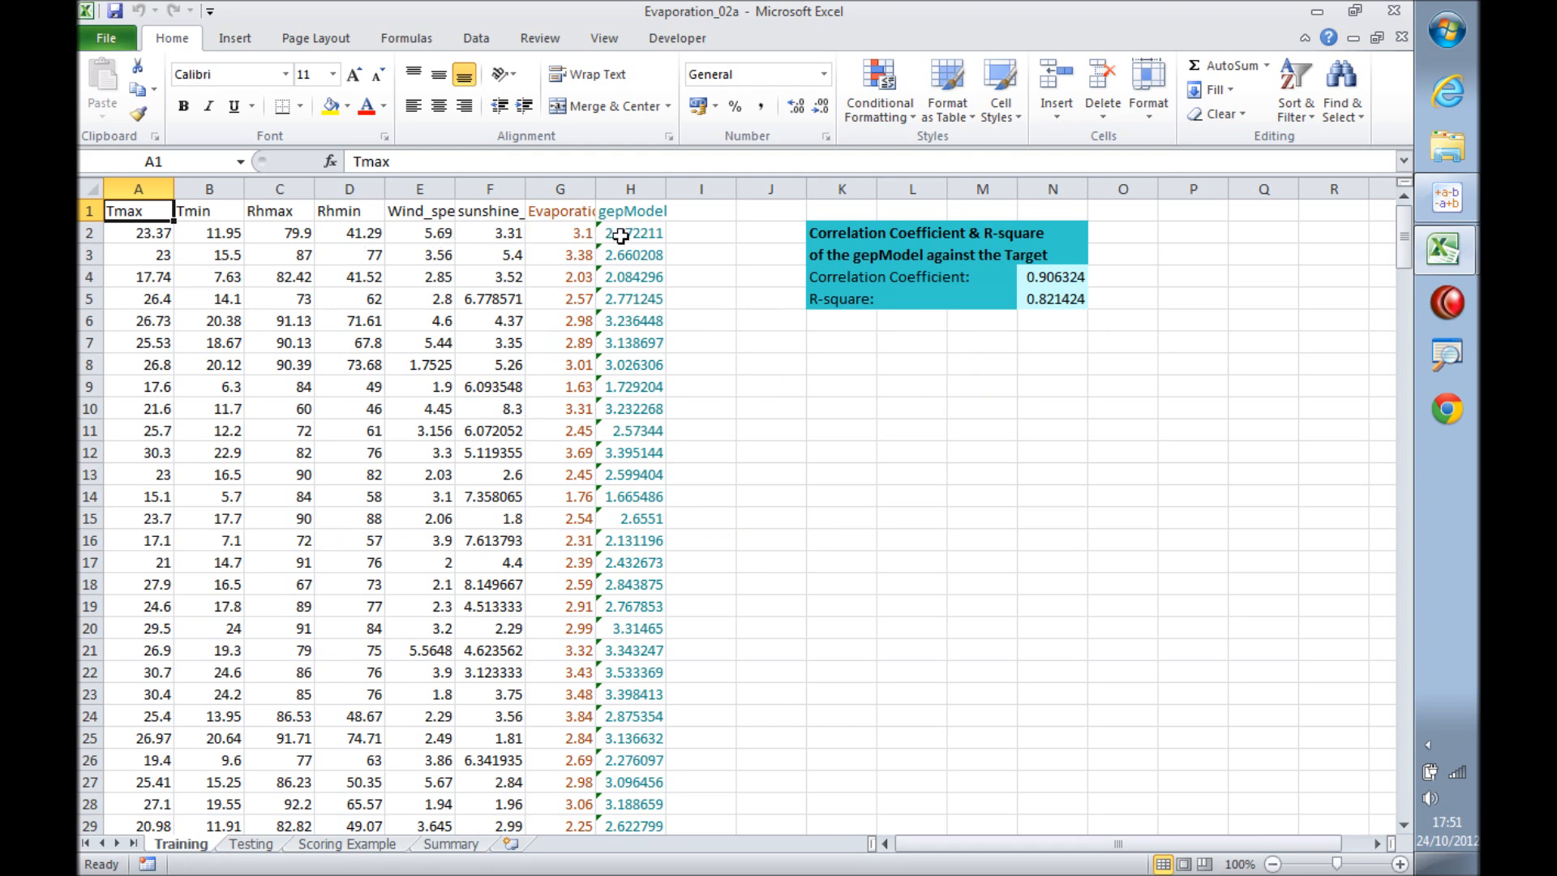
{"action": "left_click", "coordinate": [250, 844]}
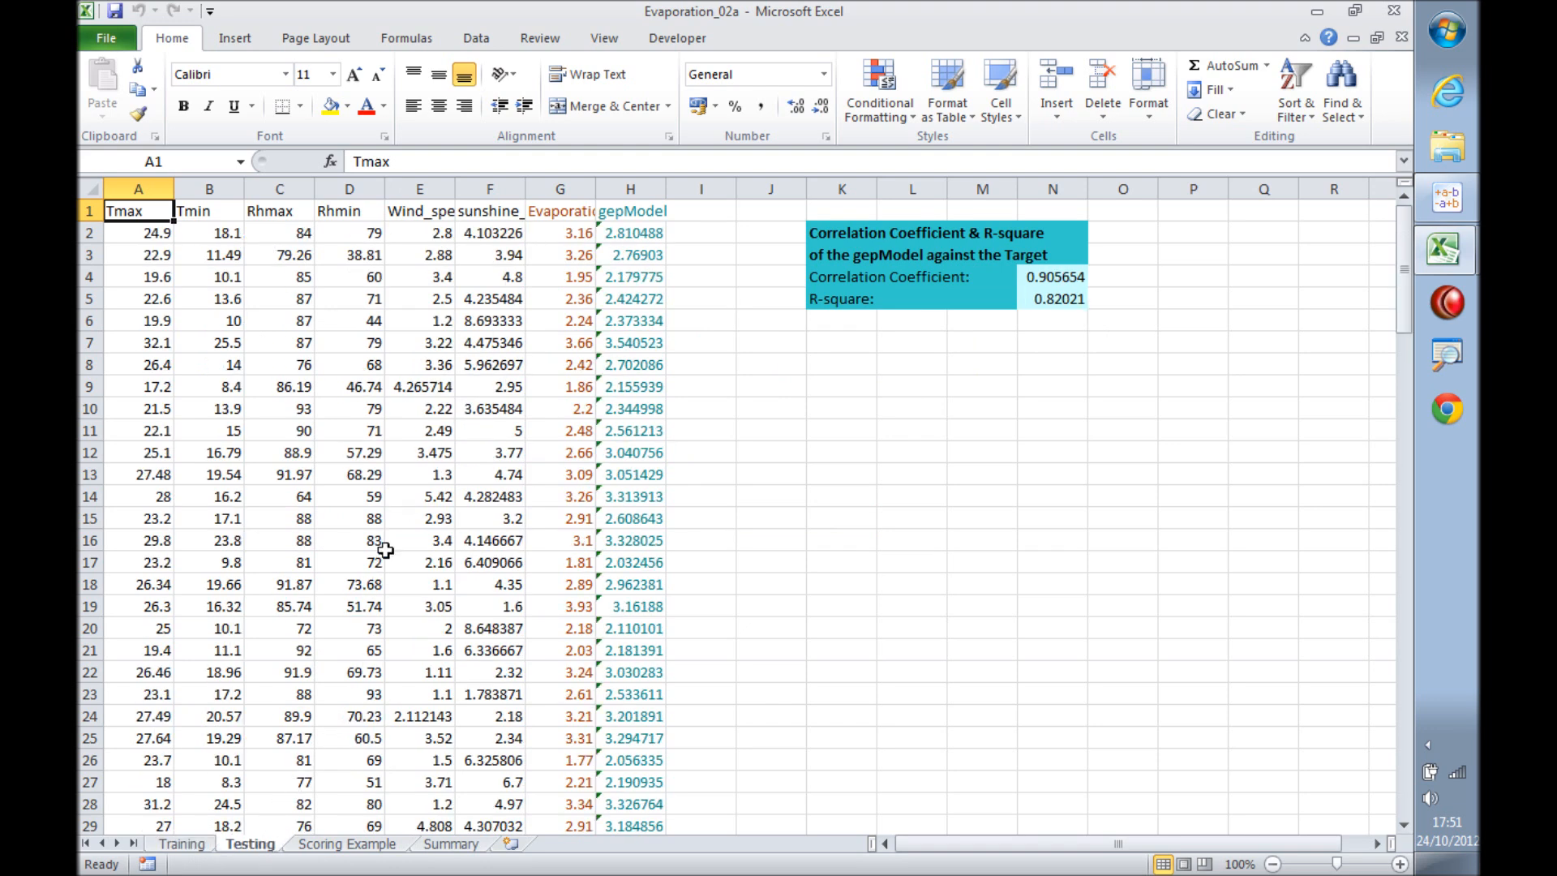
{"action": "mouse_move", "coordinate": [660, 231]}
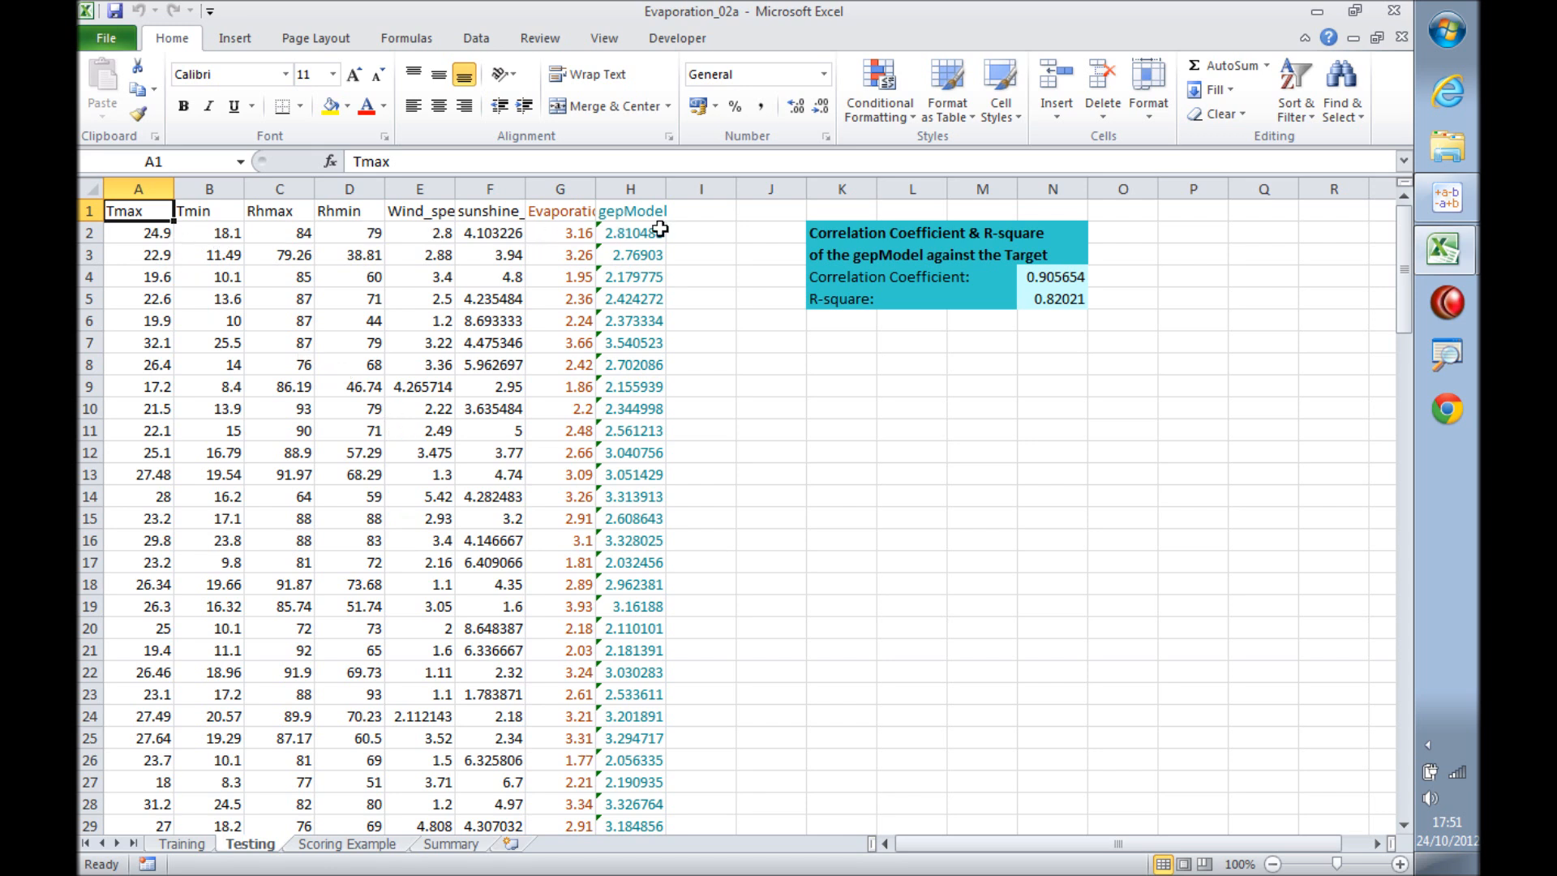
{"action": "left_click", "coordinate": [347, 843]}
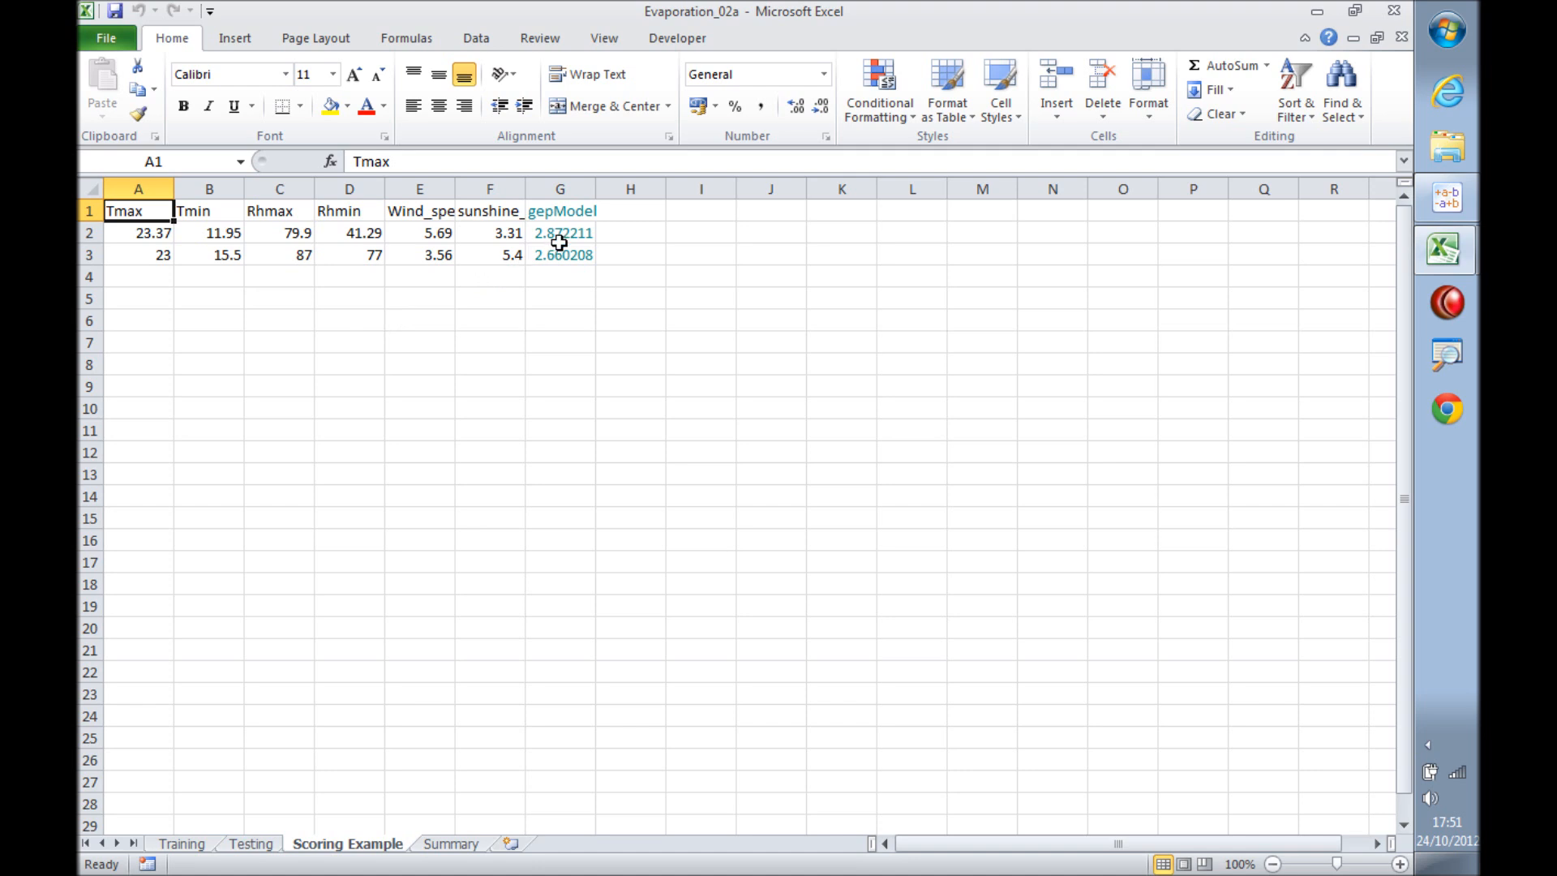
{"action": "double_click", "coordinate": [561, 232]}
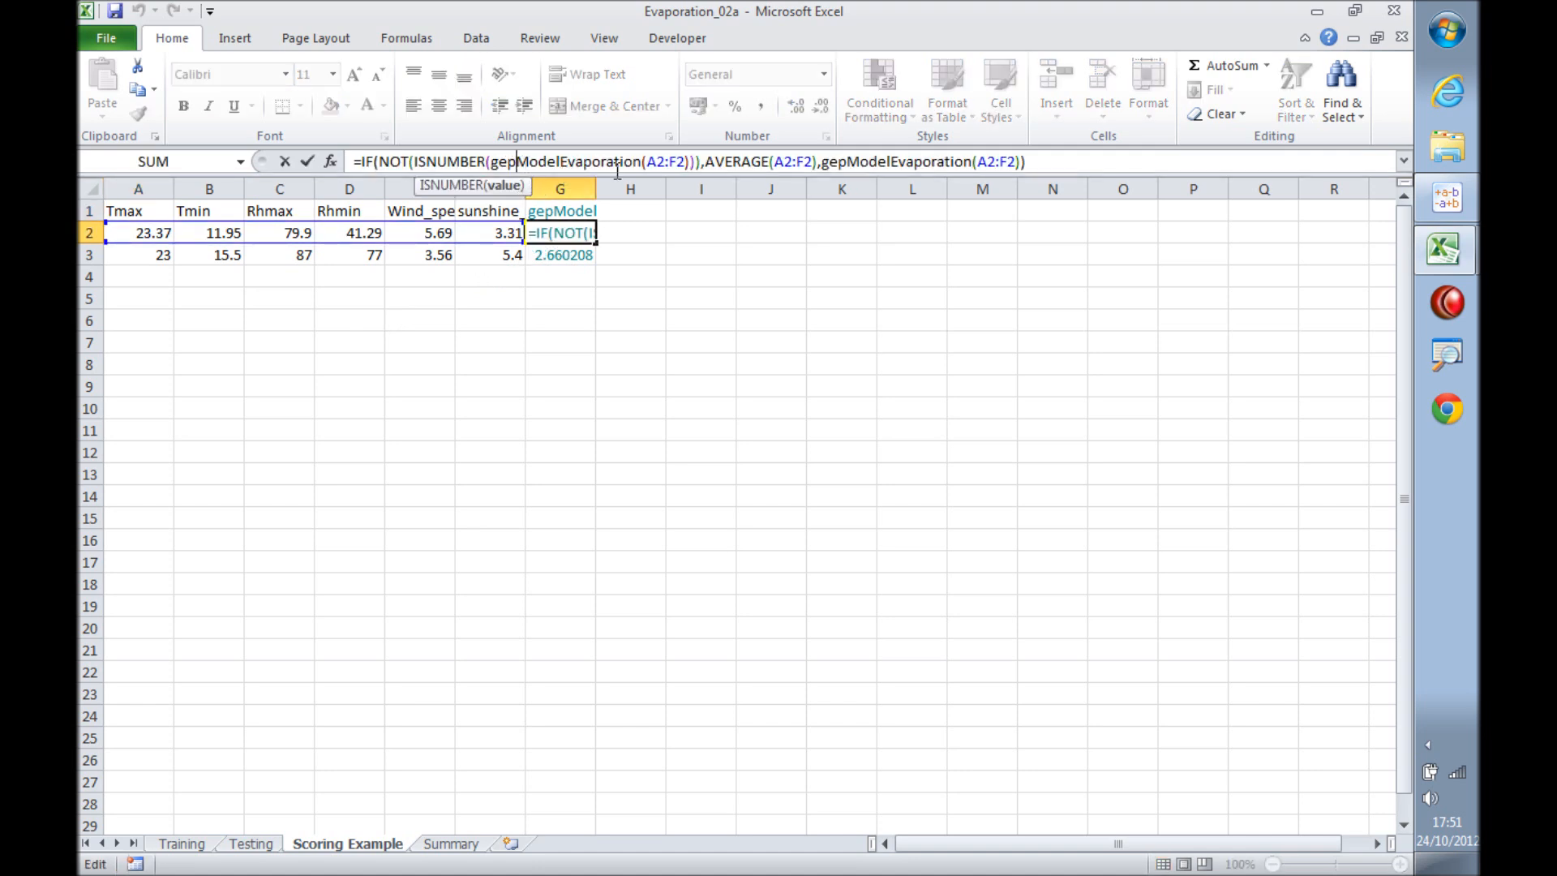
{"action": "key", "text": "Return"}
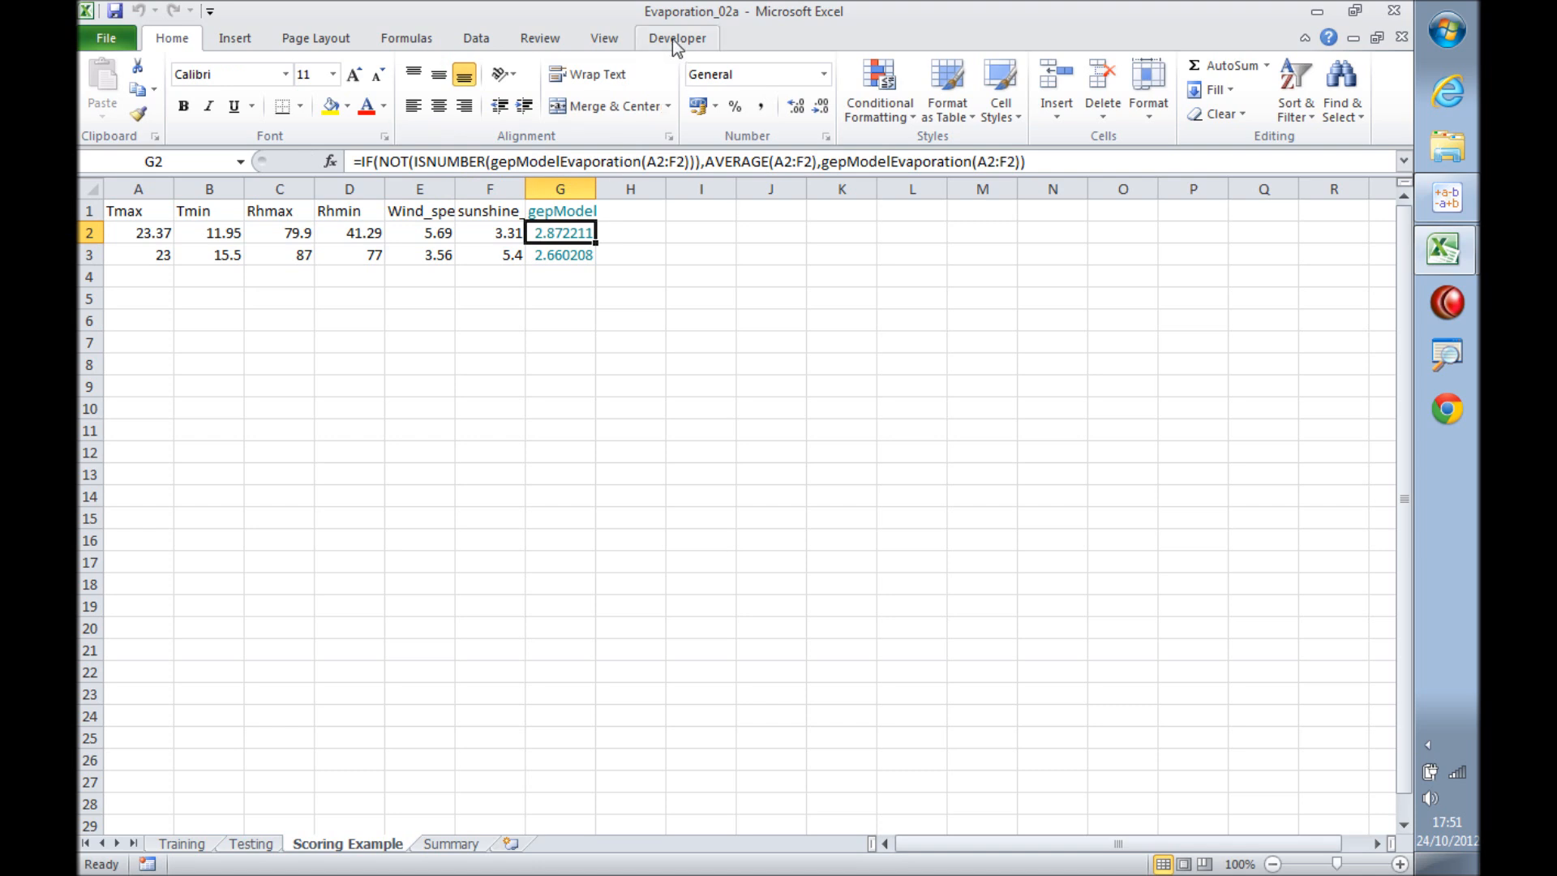
{"action": "left_click", "coordinate": [678, 37]}
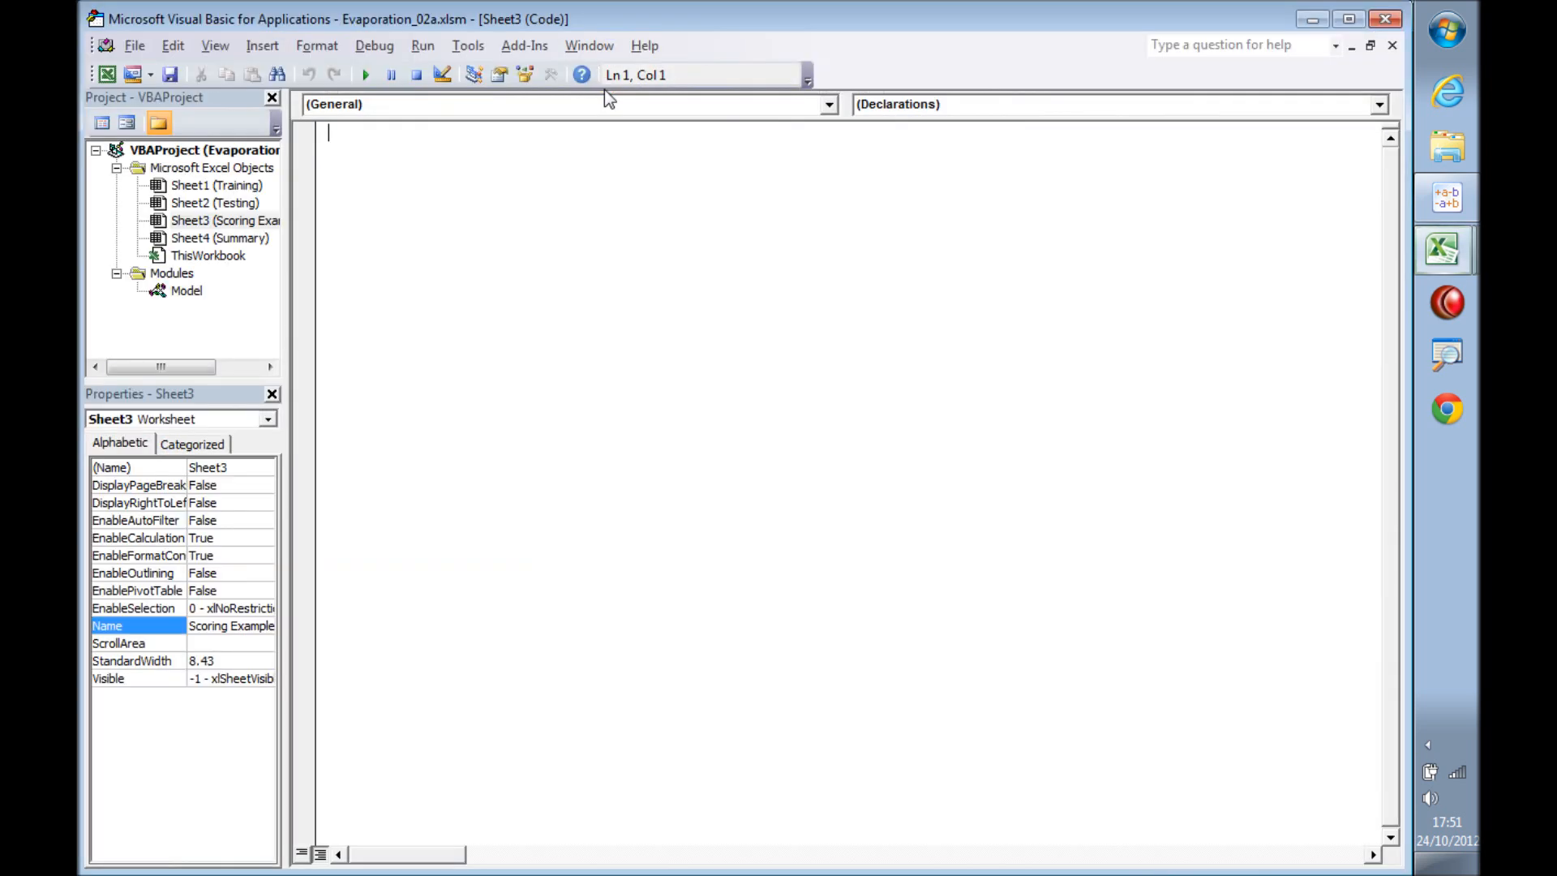
{"action": "left_click", "coordinate": [185, 290]}
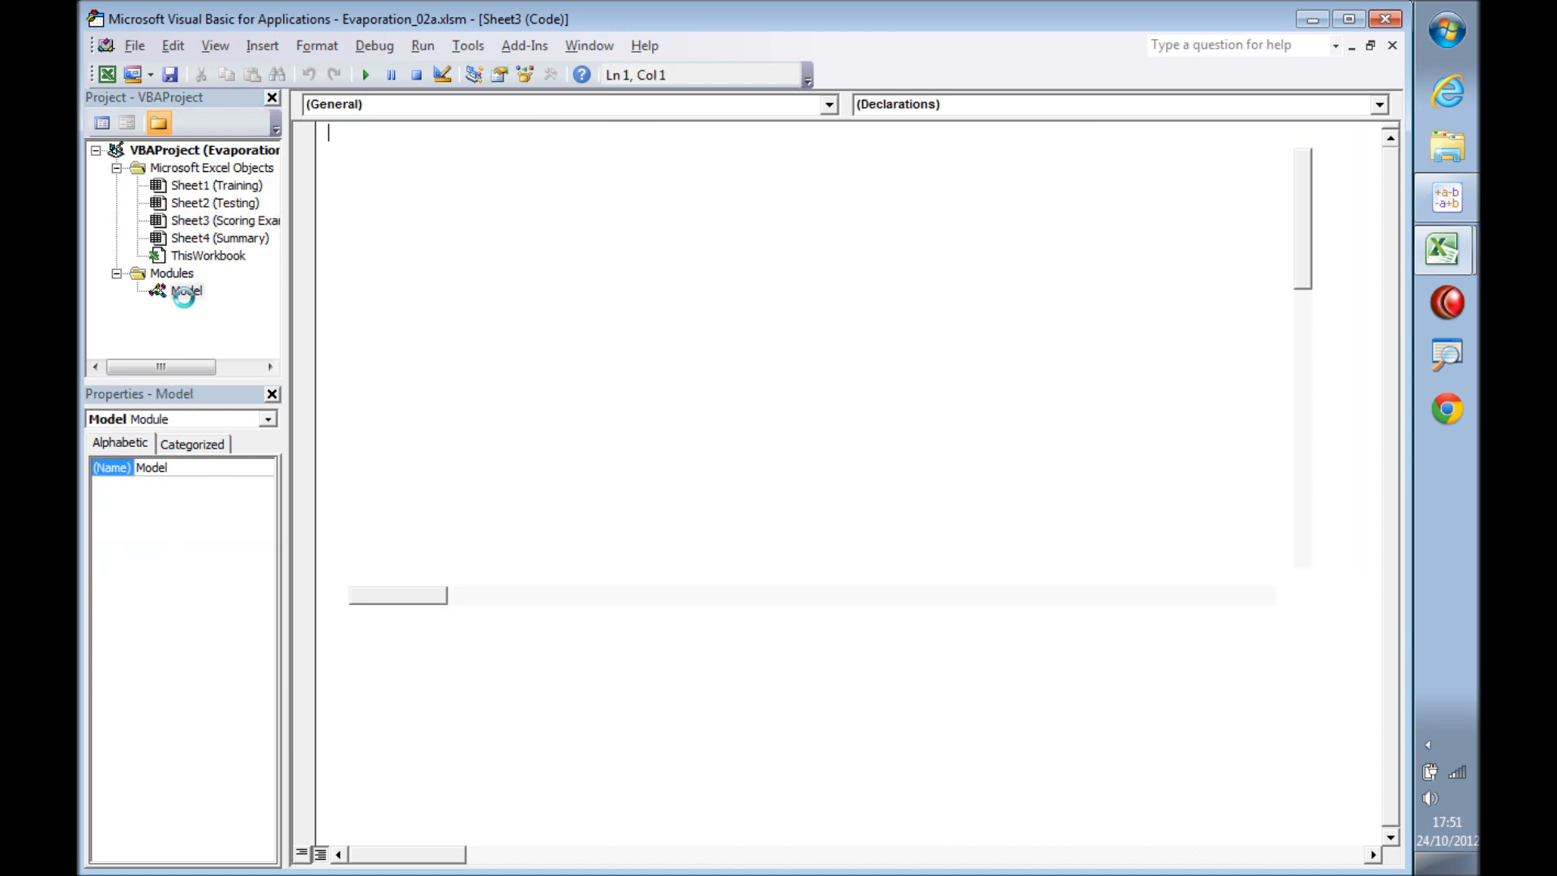
{"action": "double_click", "coordinate": [187, 291]}
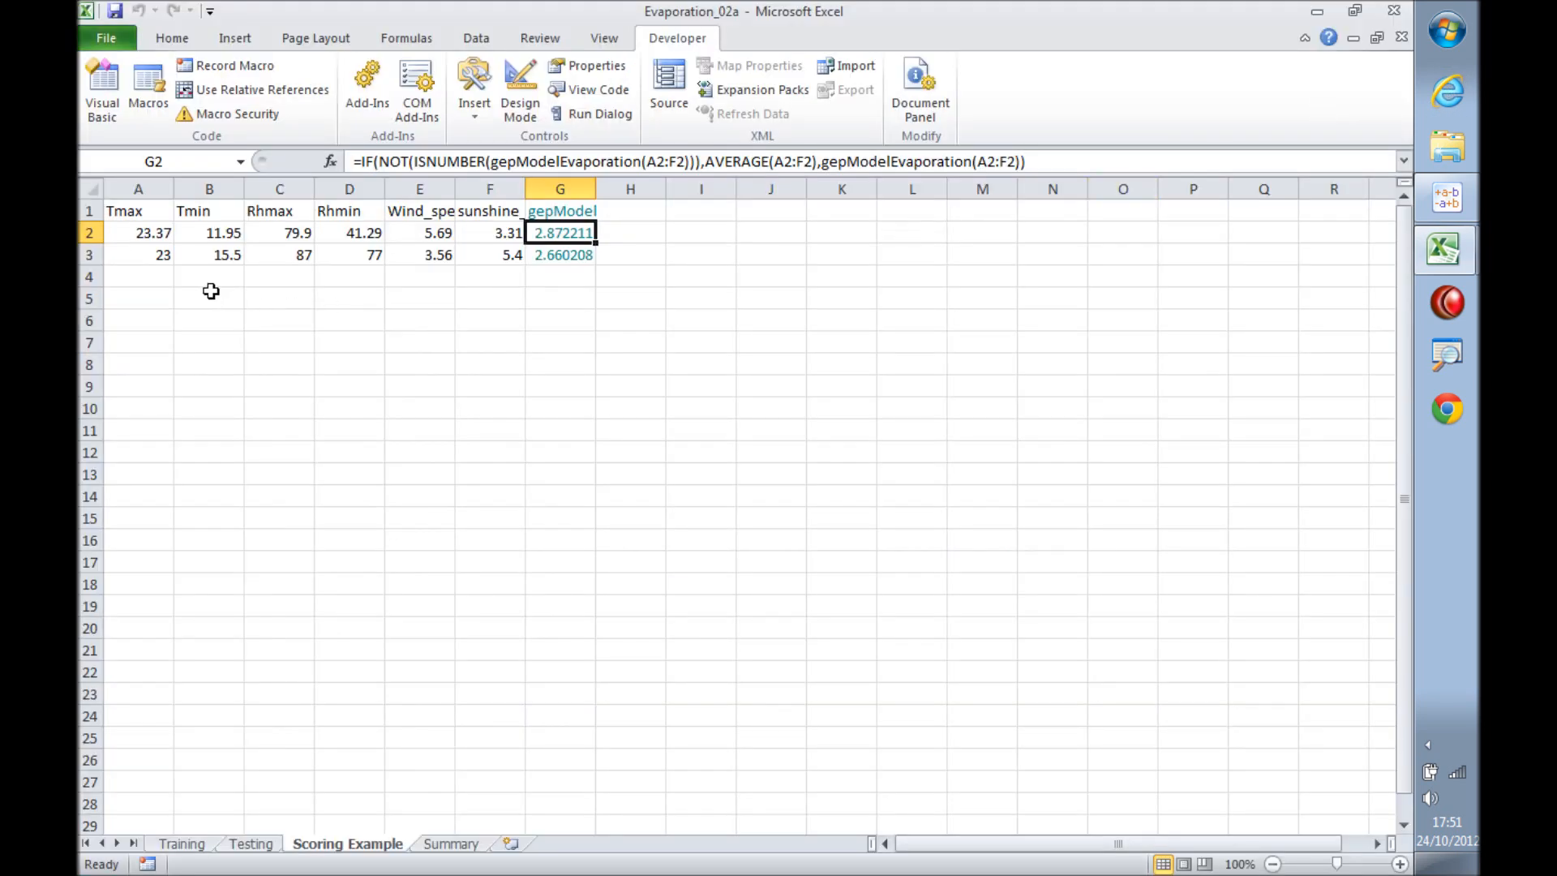
Paste eleven weather rows from Scoring Data at A4 and fill gepModelEvaporation predictions down to row 14.
{"action": "left_click", "coordinate": [138, 276]}
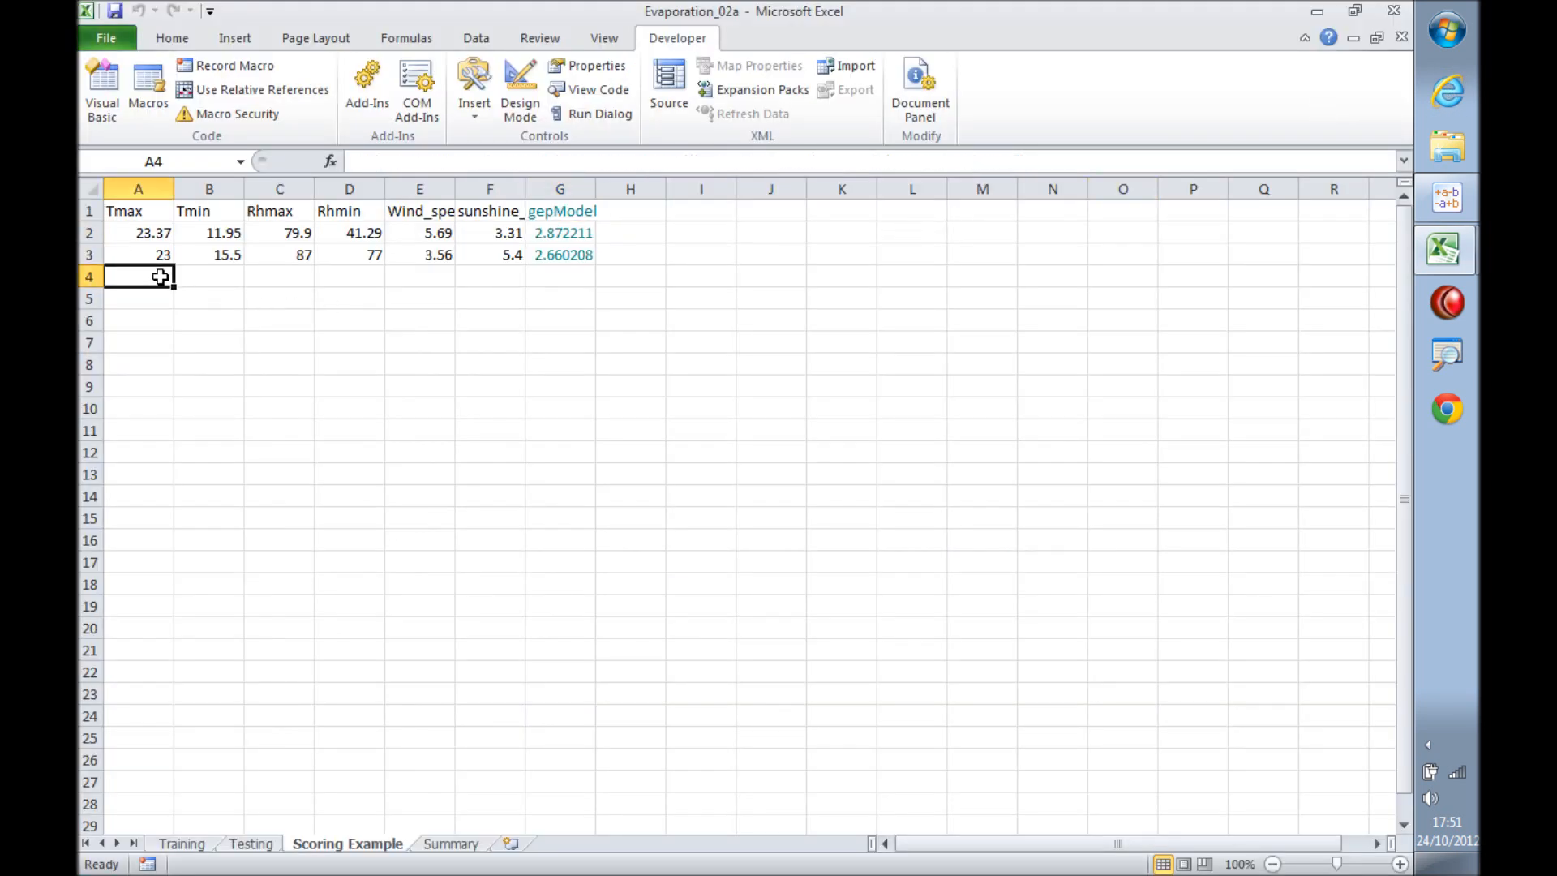
{"action": "mouse_move", "coordinate": [1391, 280]}
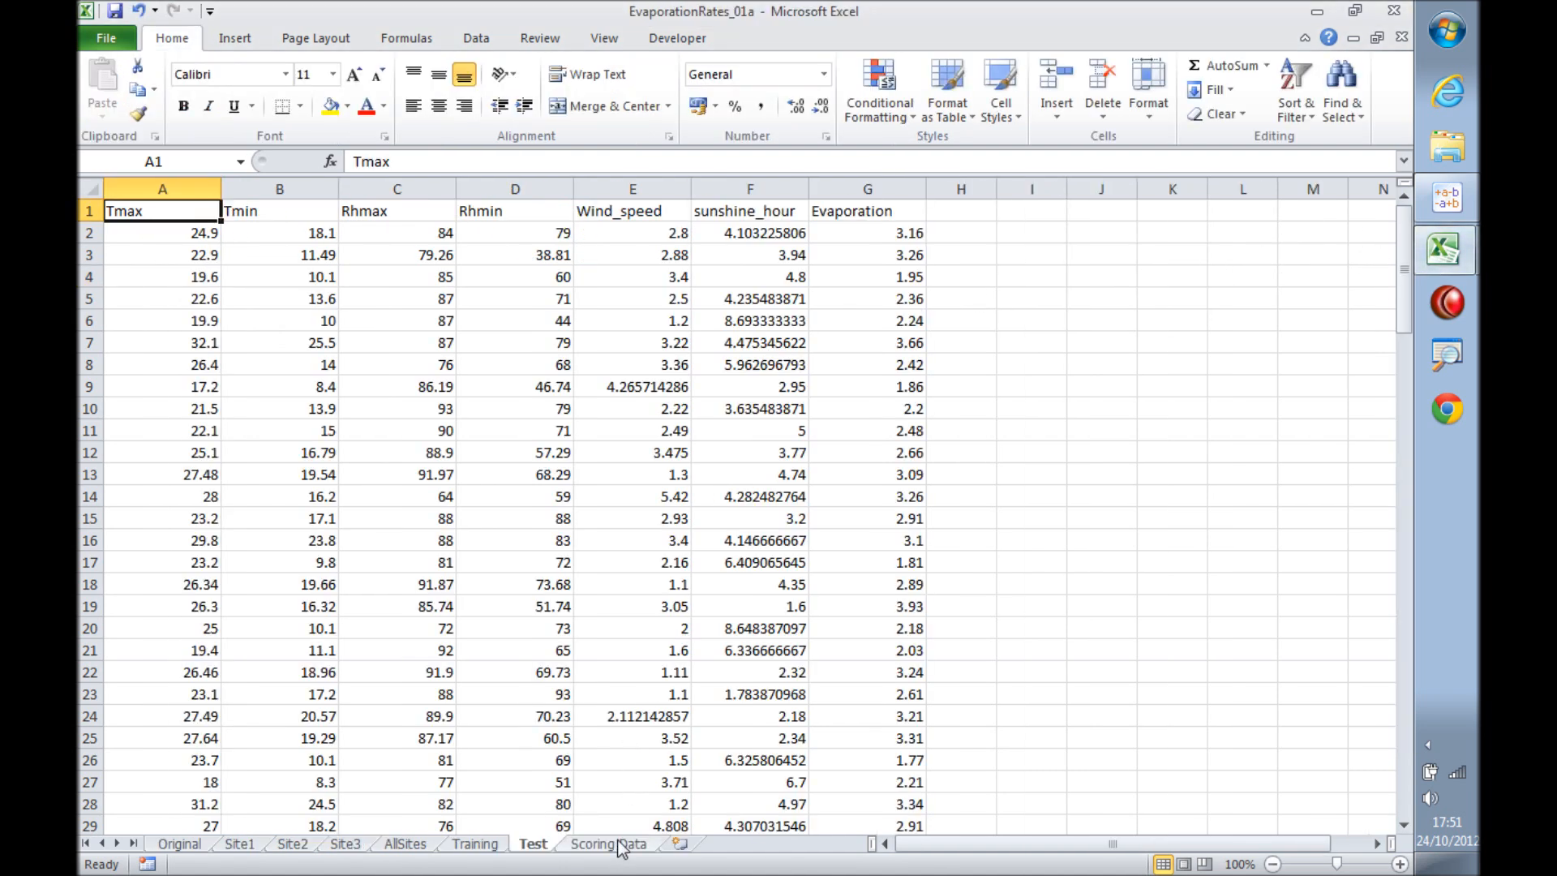
{"action": "left_click", "coordinate": [608, 844]}
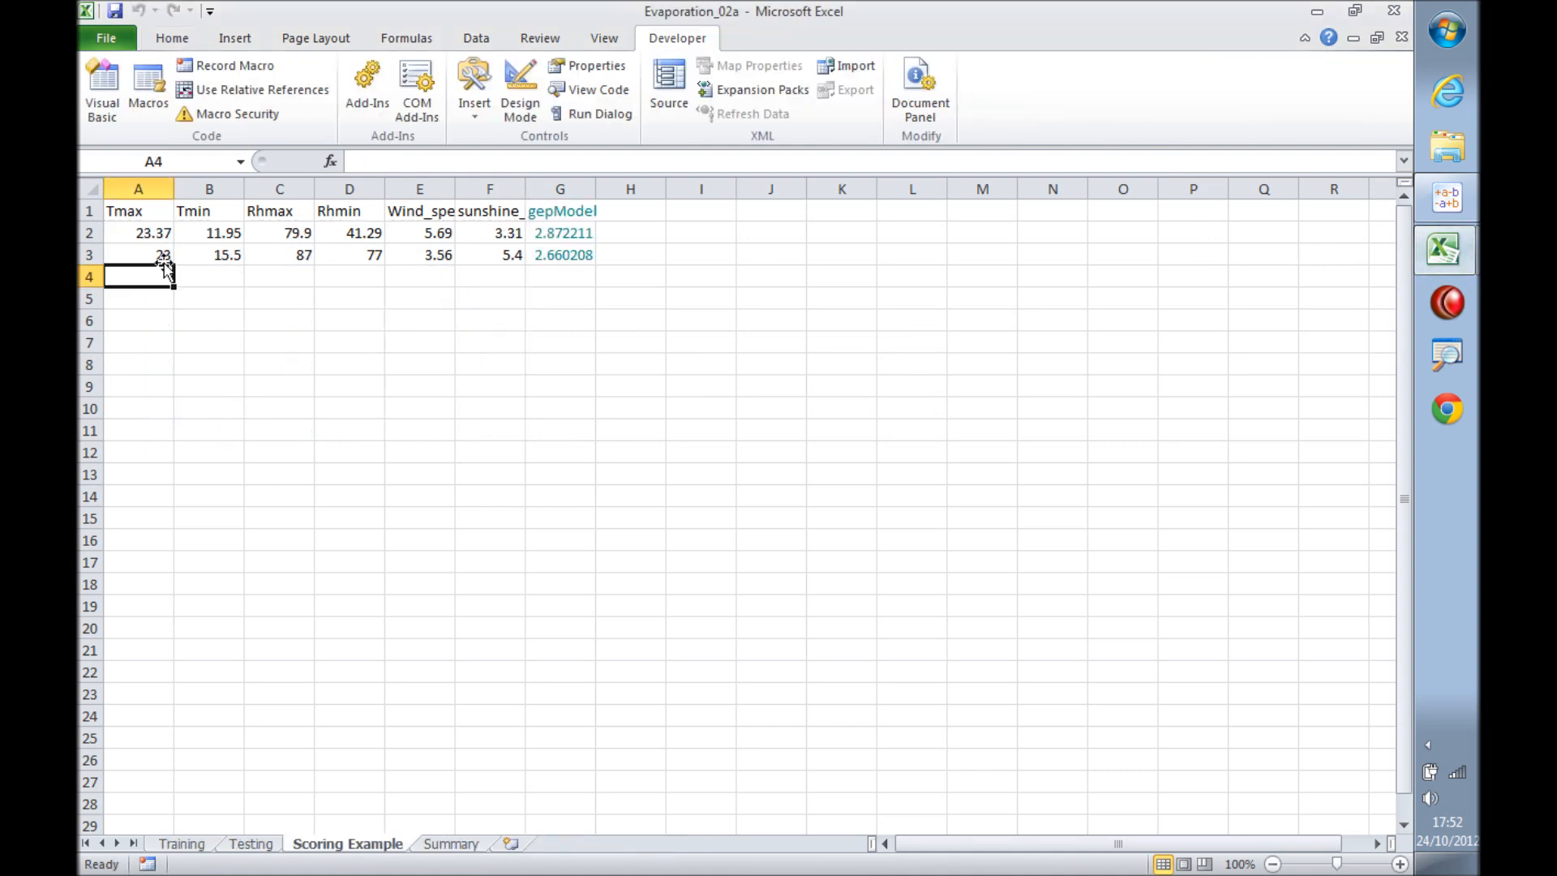
{"action": "right_click", "coordinate": [138, 275]}
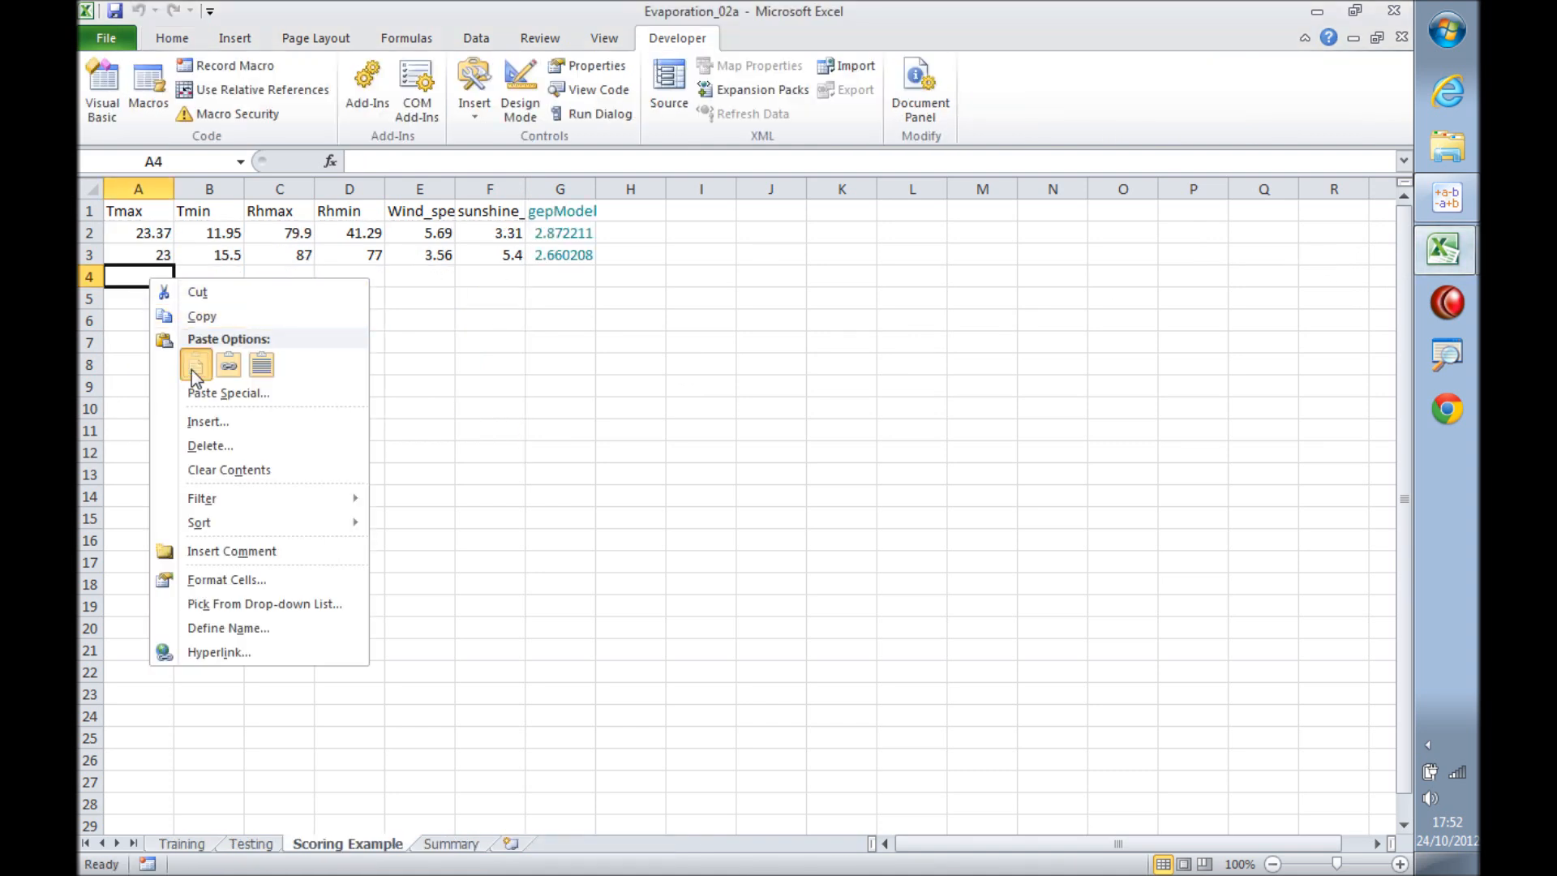
{"action": "left_click", "coordinate": [196, 362]}
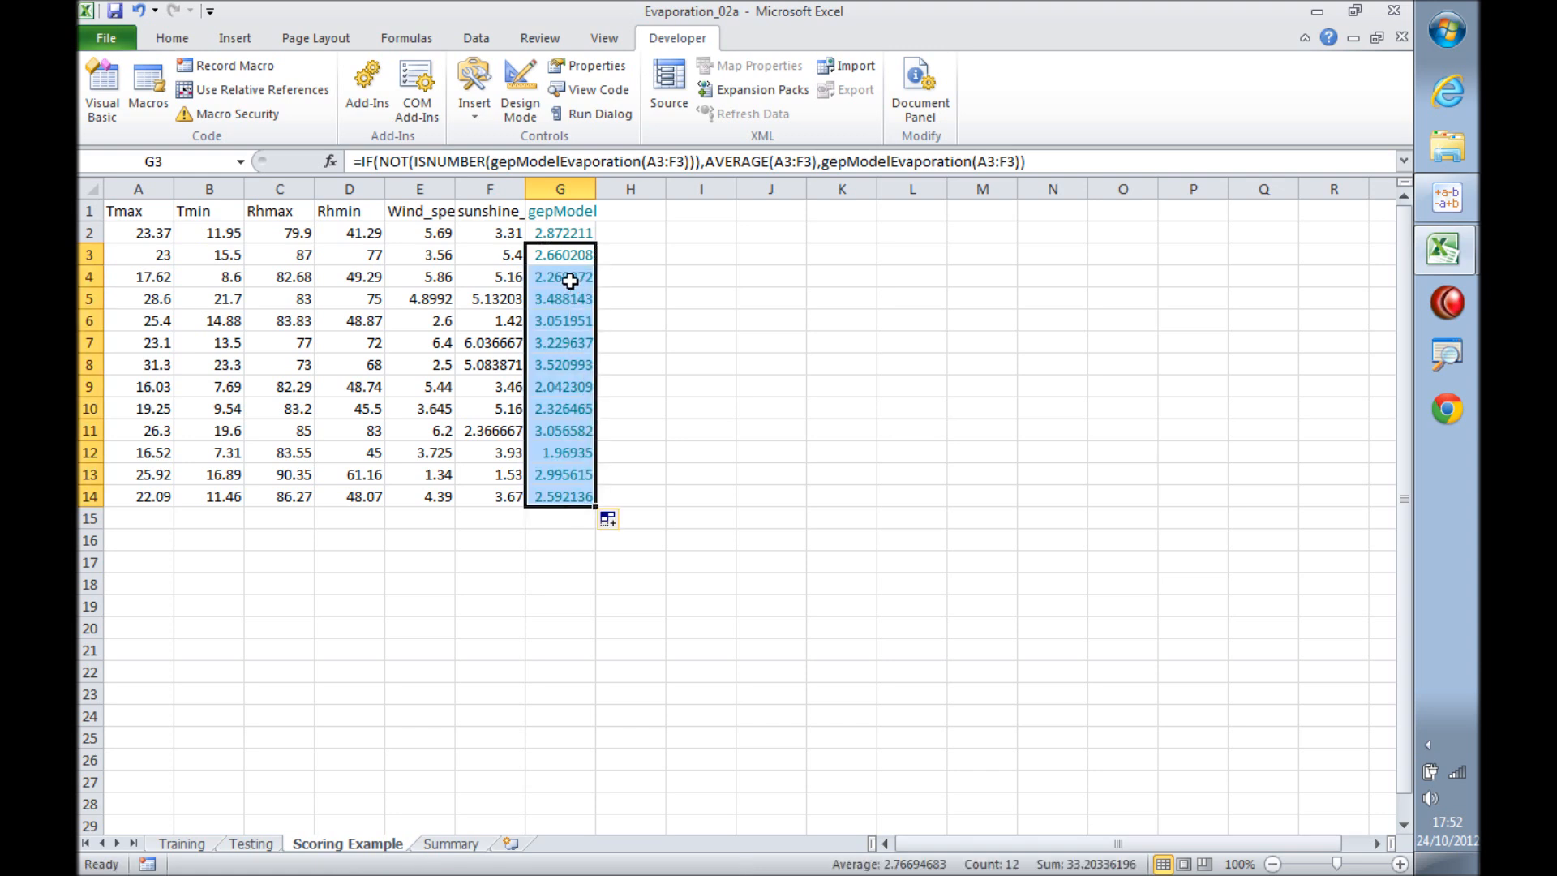
{"action": "left_click", "coordinate": [560, 276]}
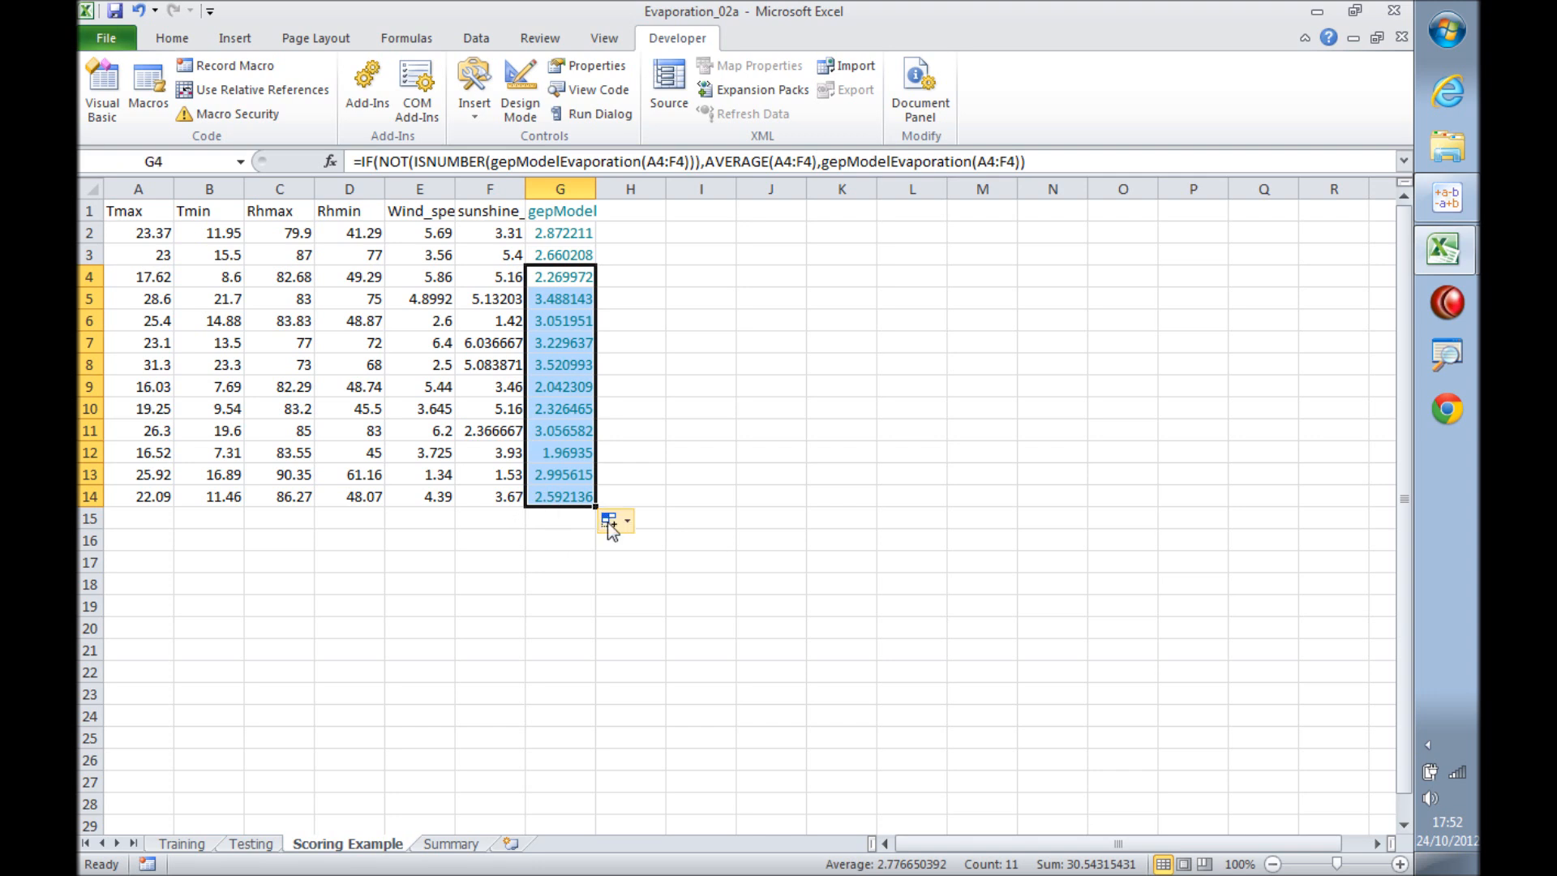
{"action": "mouse_move", "coordinate": [662, 465]}
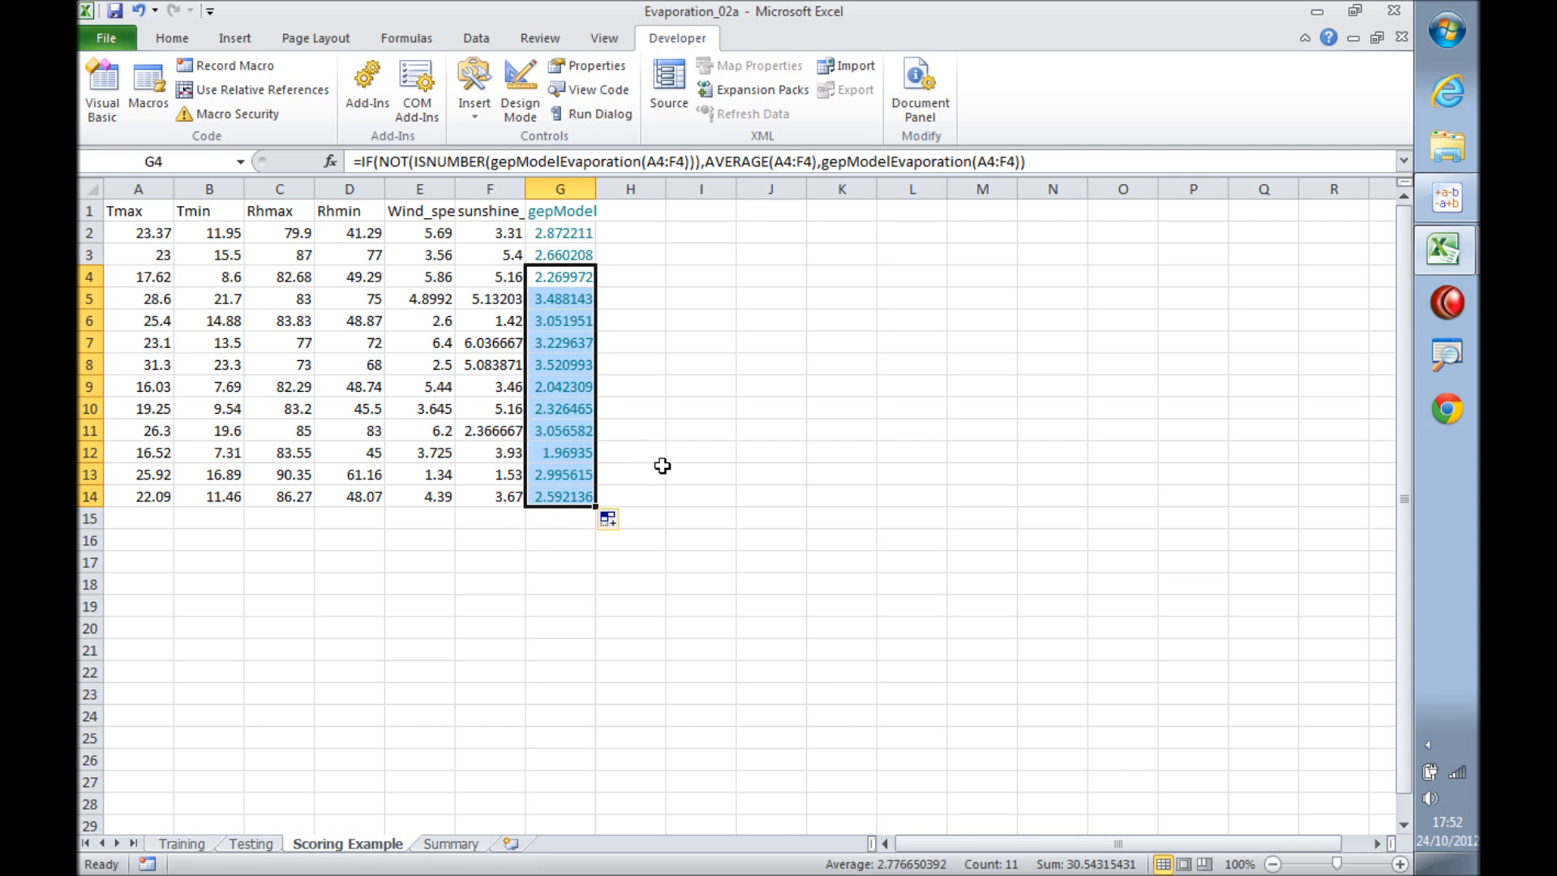
{"action": "mouse_move", "coordinate": [619, 365]}
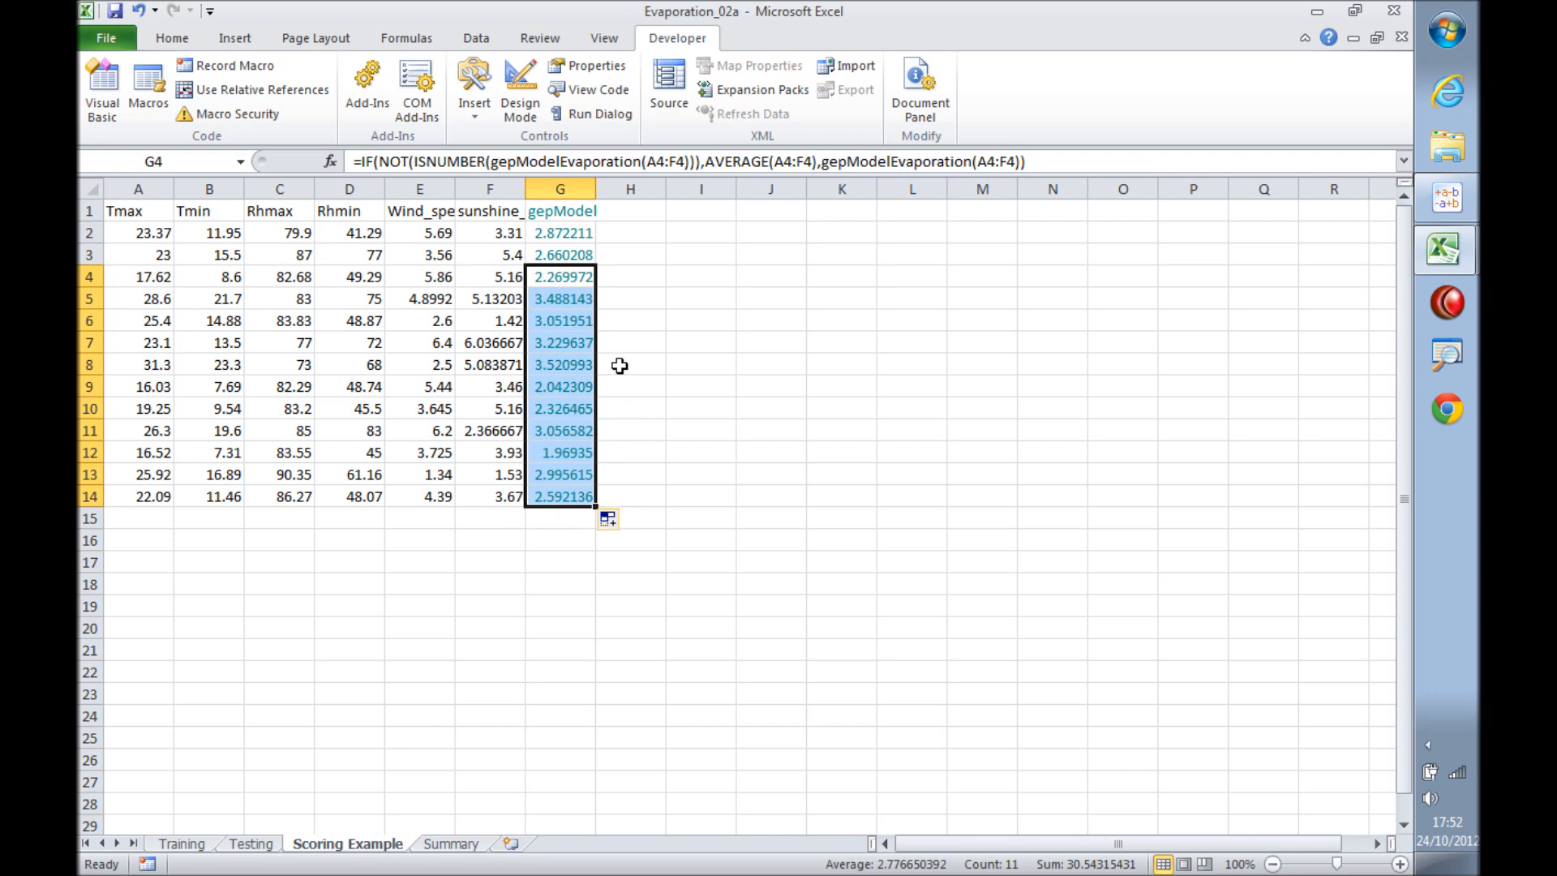
{"action": "left_click", "coordinate": [629, 365]}
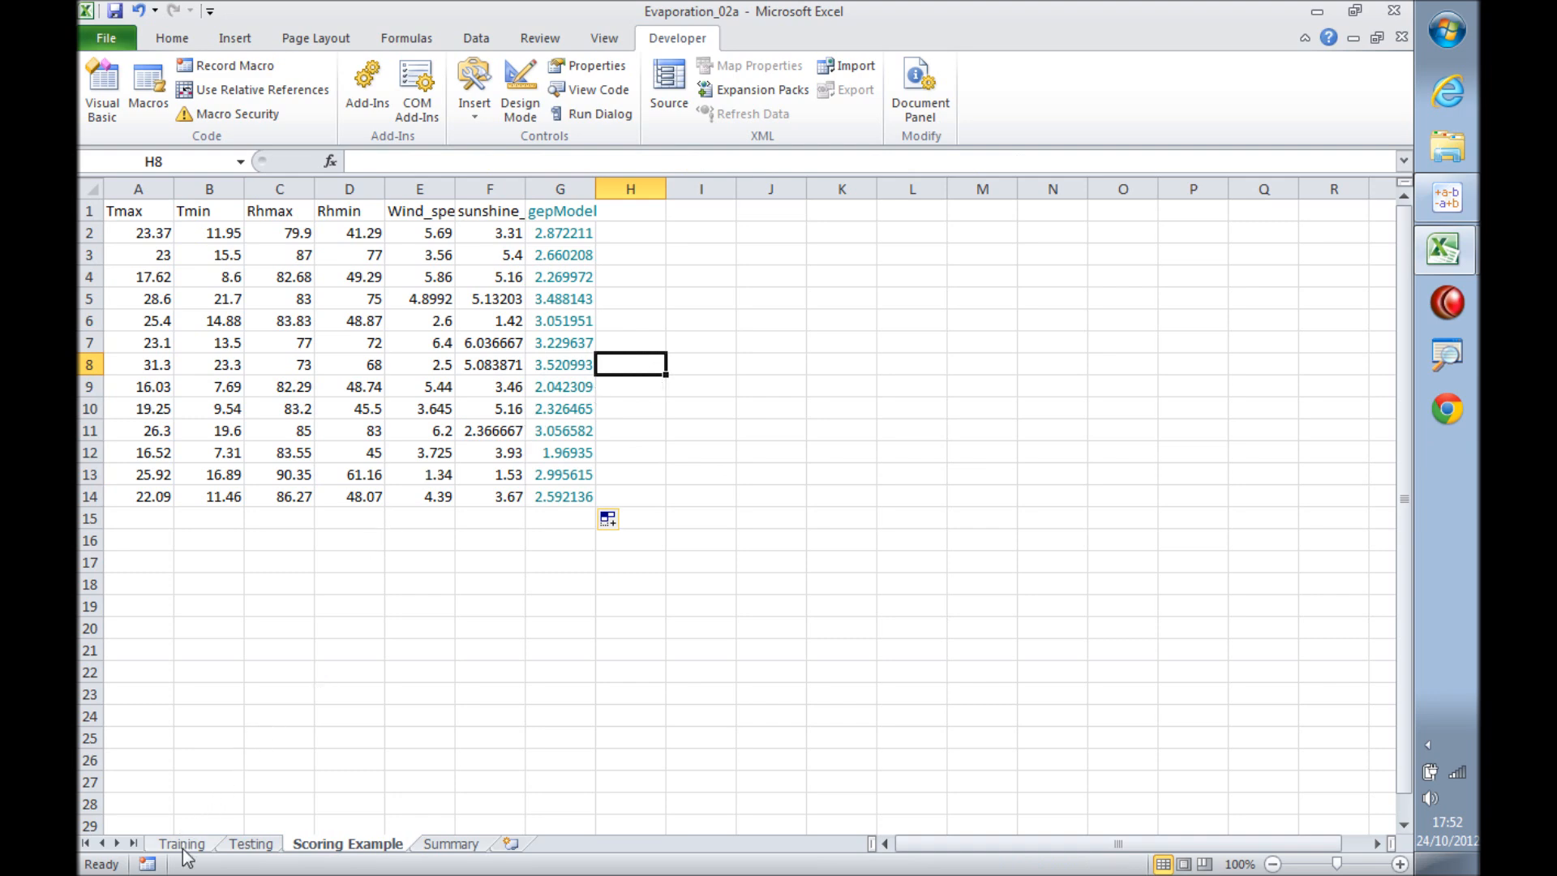
Select the Training sheet's Evaporation and gepModel columns and show the Insert scatter chart types.
{"action": "left_click", "coordinate": [180, 843]}
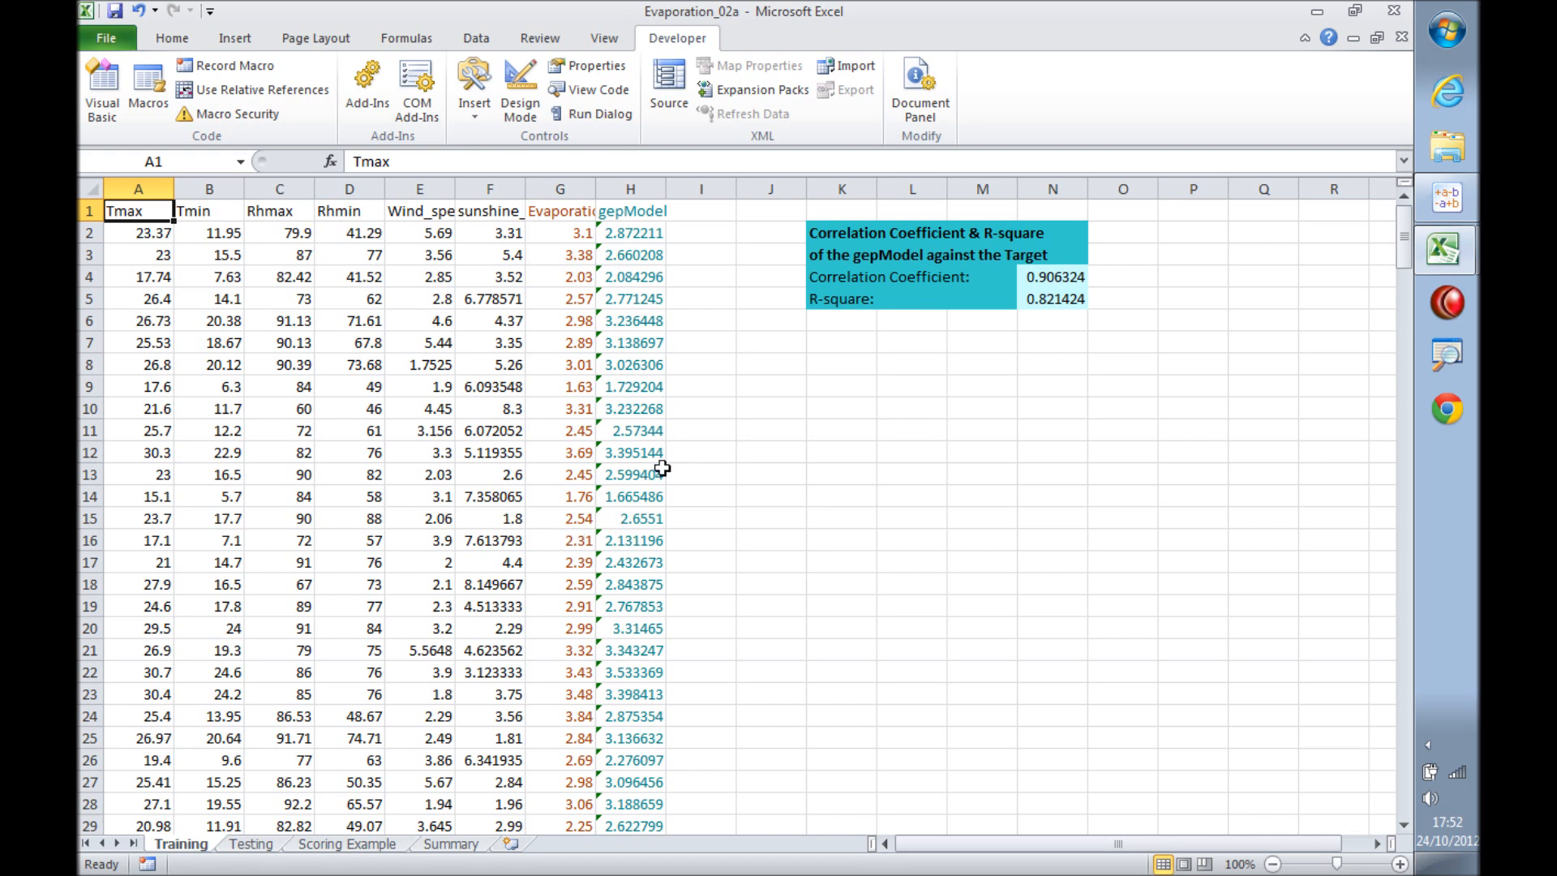
{"action": "mouse_move", "coordinate": [670, 268]}
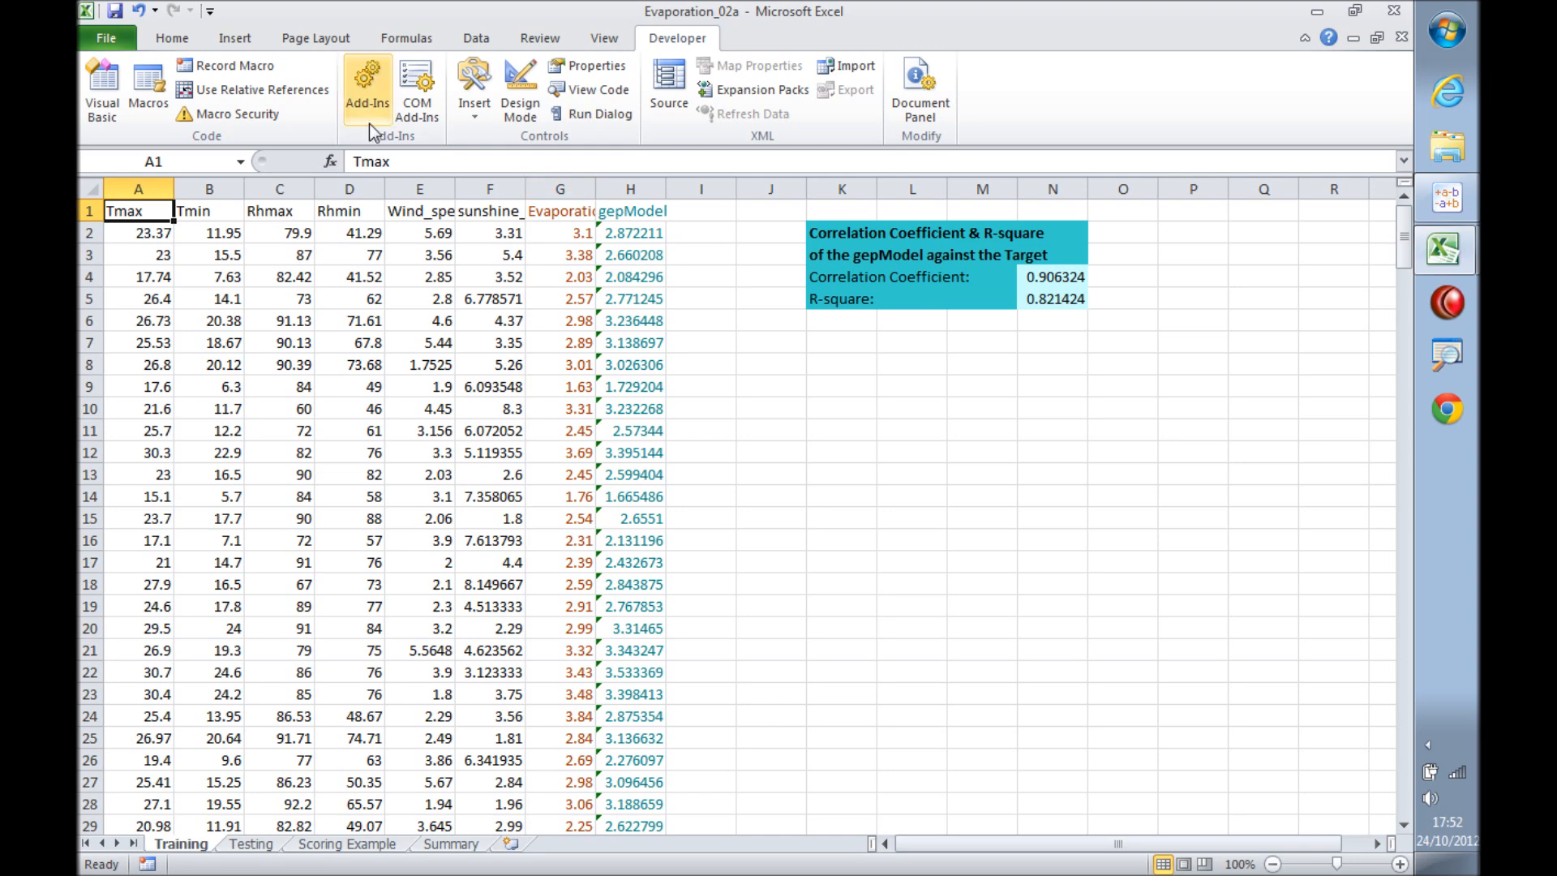
{"action": "left_click", "coordinate": [560, 232]}
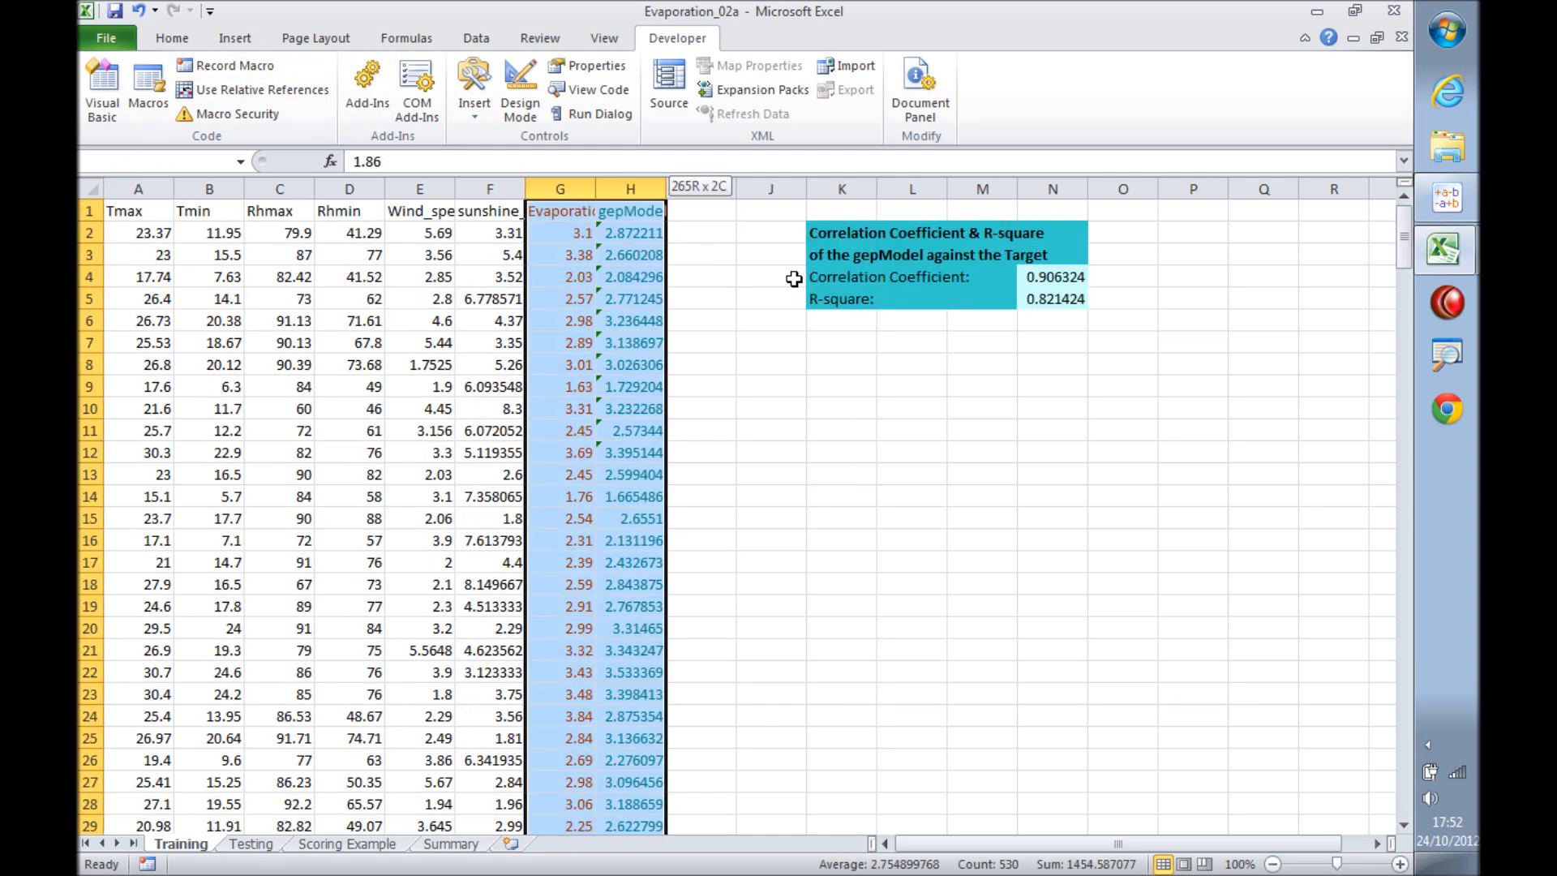
{"action": "left_click", "coordinate": [234, 38]}
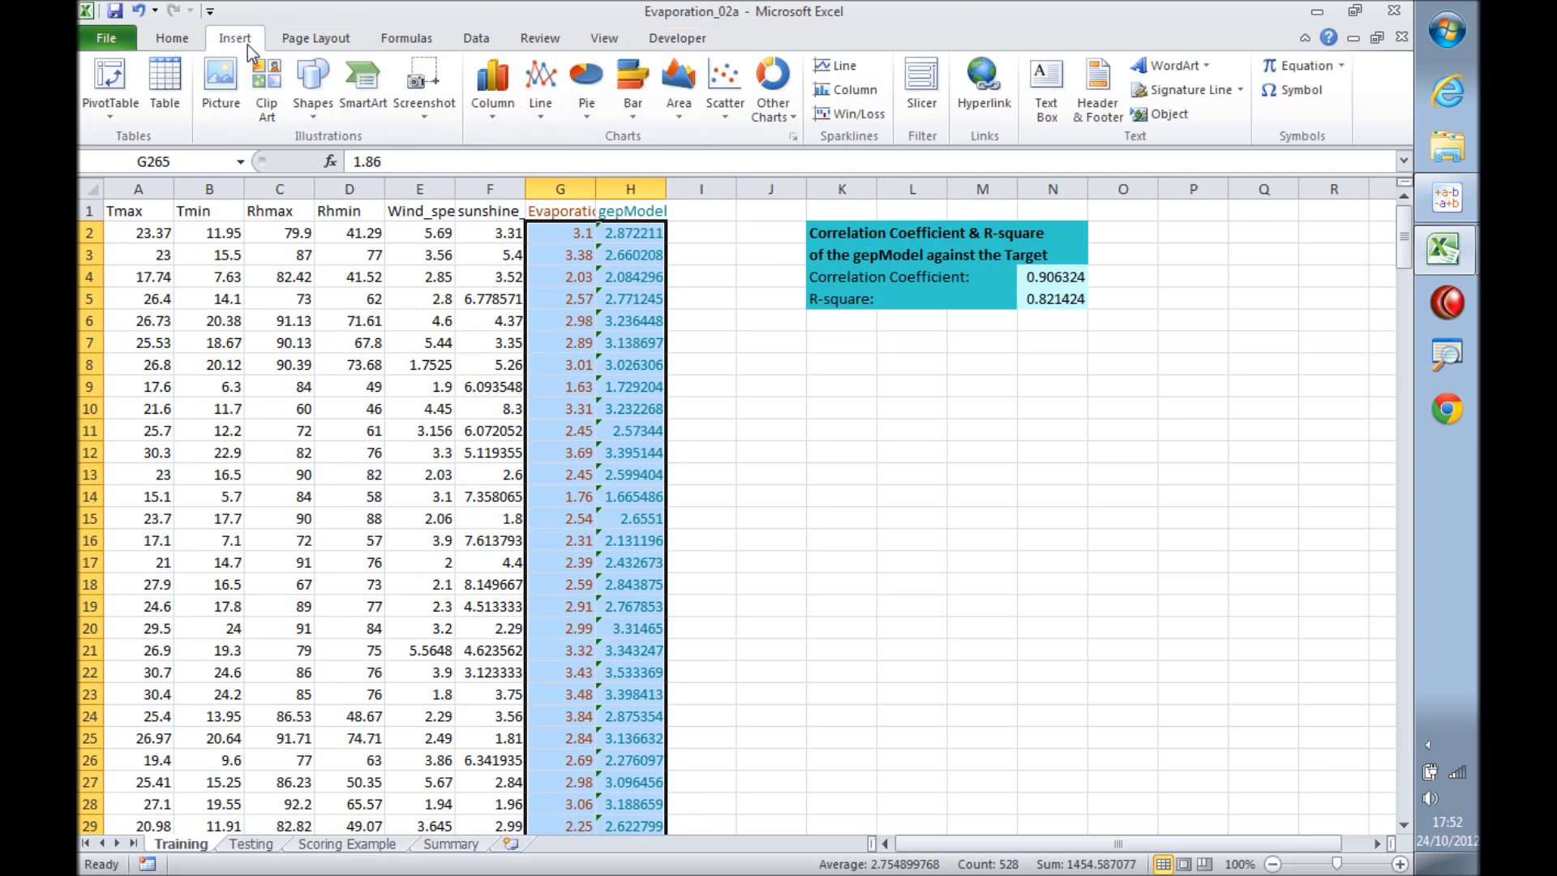
{"action": "left_click", "coordinate": [723, 84]}
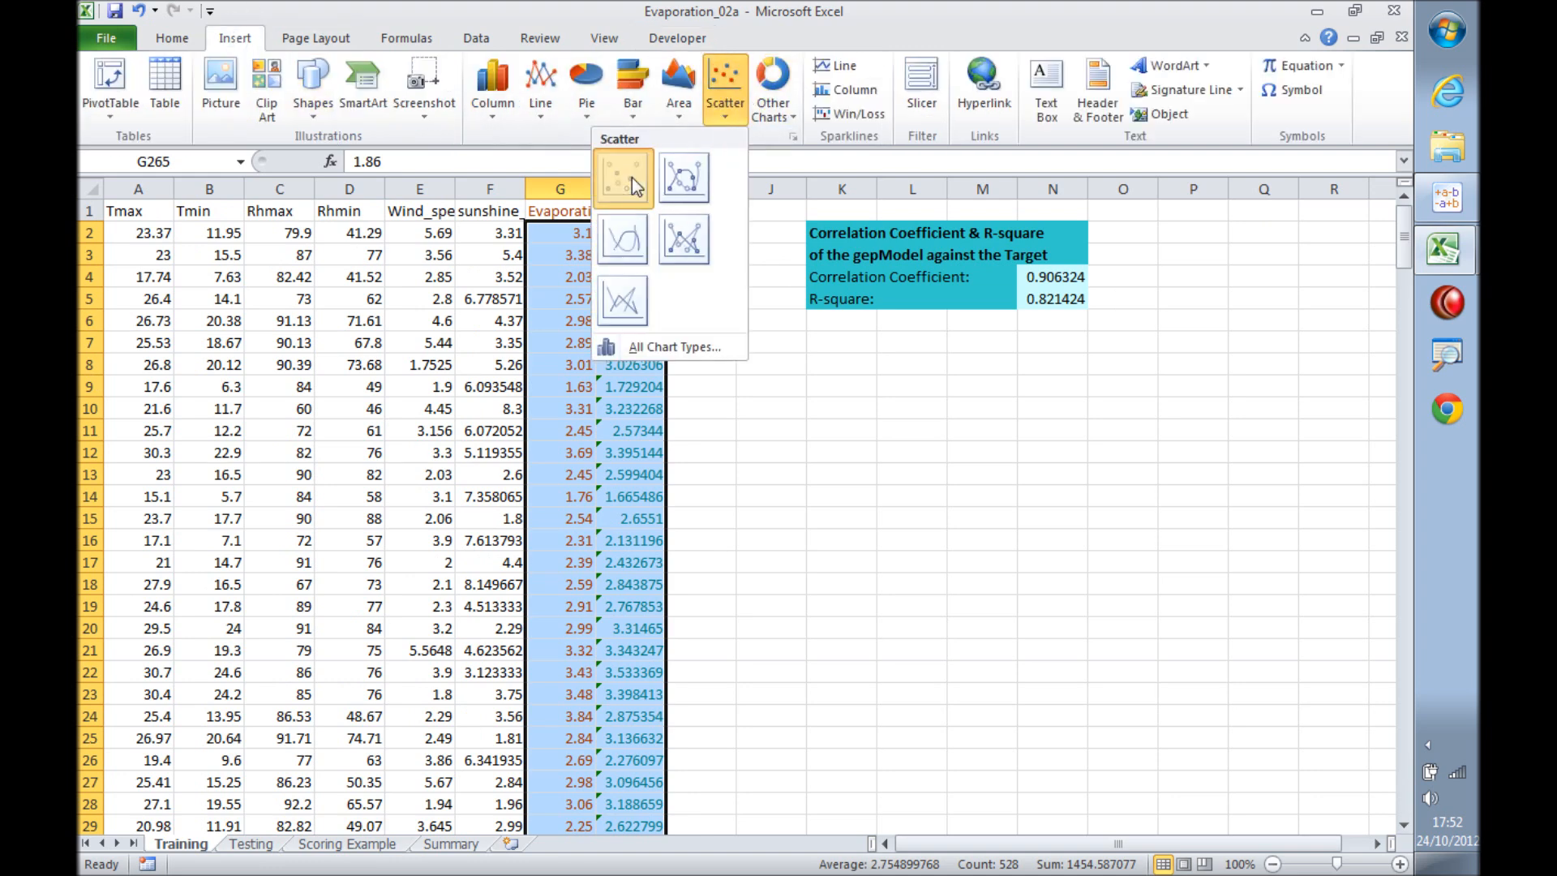
Insert a markers-only scatter of Evaporation vs gepModel with a linear trendline showing equation and R² 0.8214.
{"action": "left_click", "coordinate": [621, 176]}
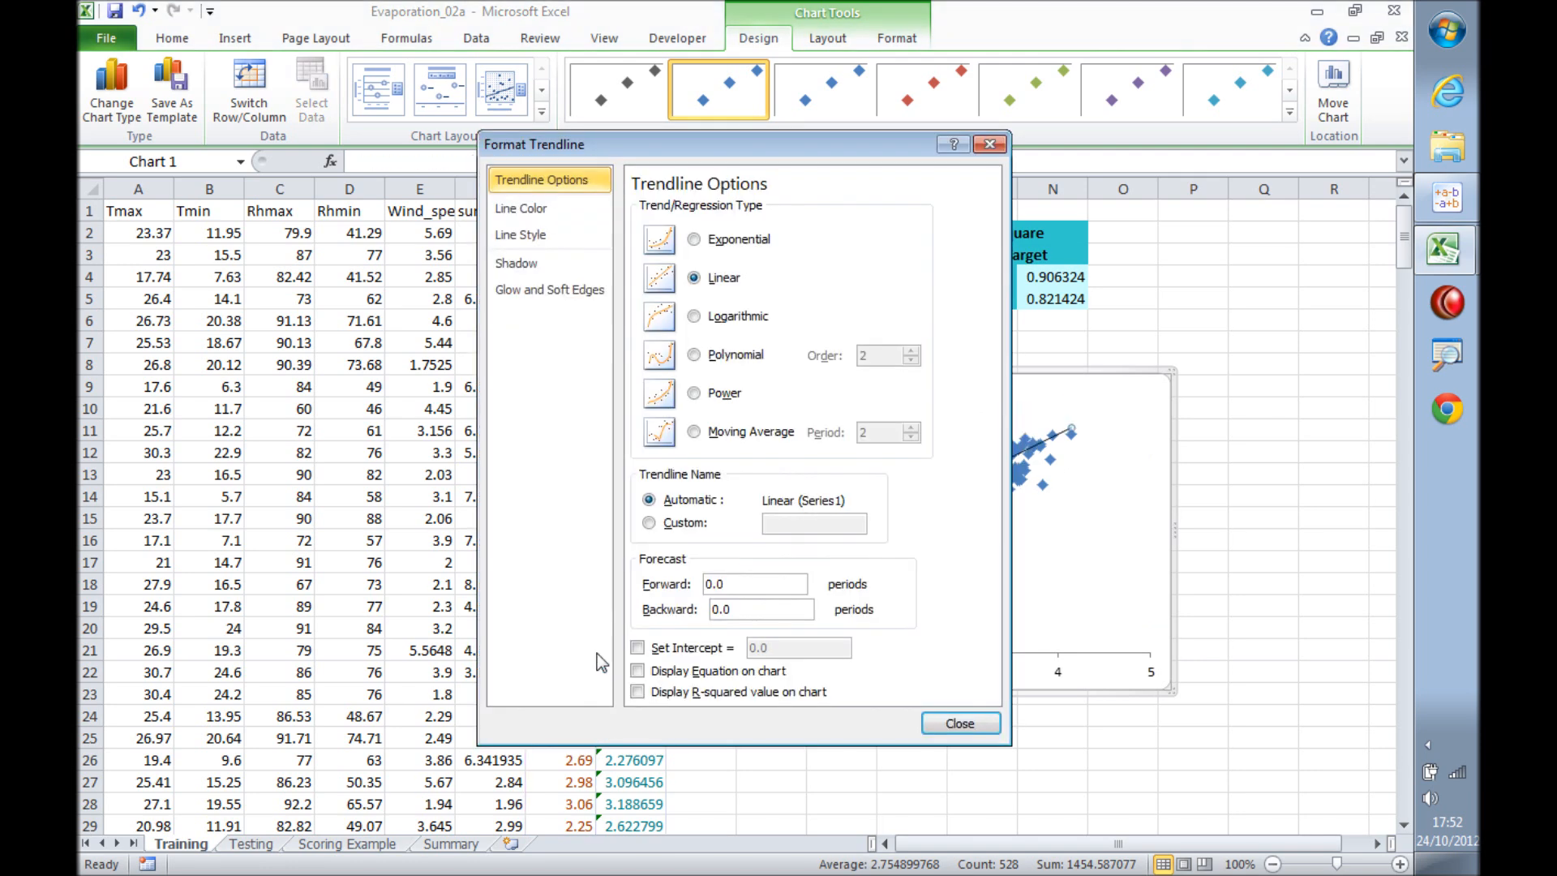
{"action": "left_click", "coordinate": [636, 691]}
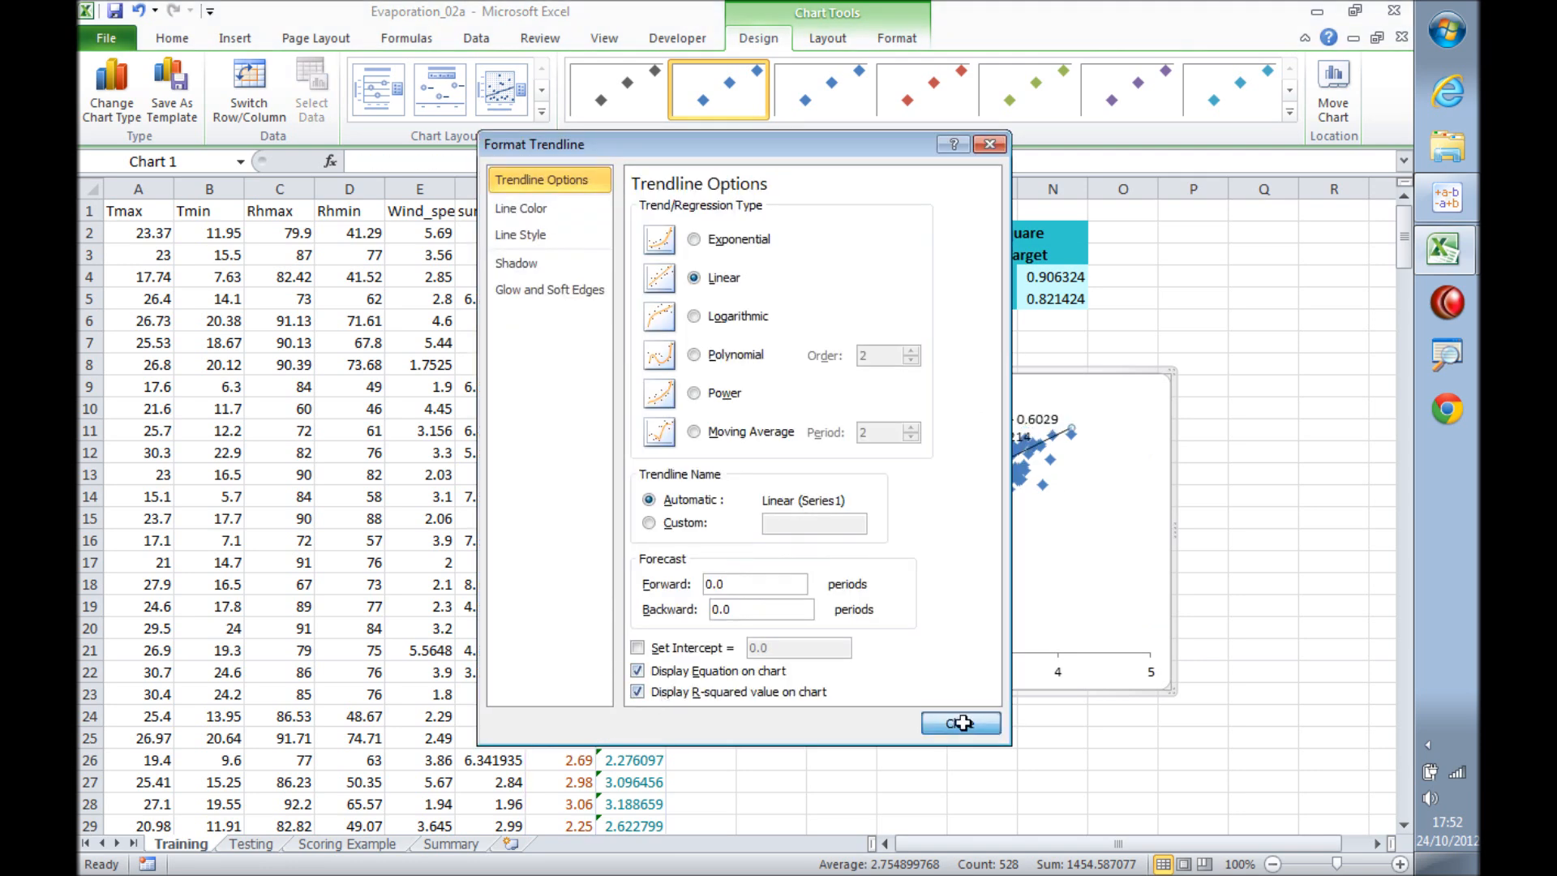
{"action": "left_click", "coordinate": [958, 722]}
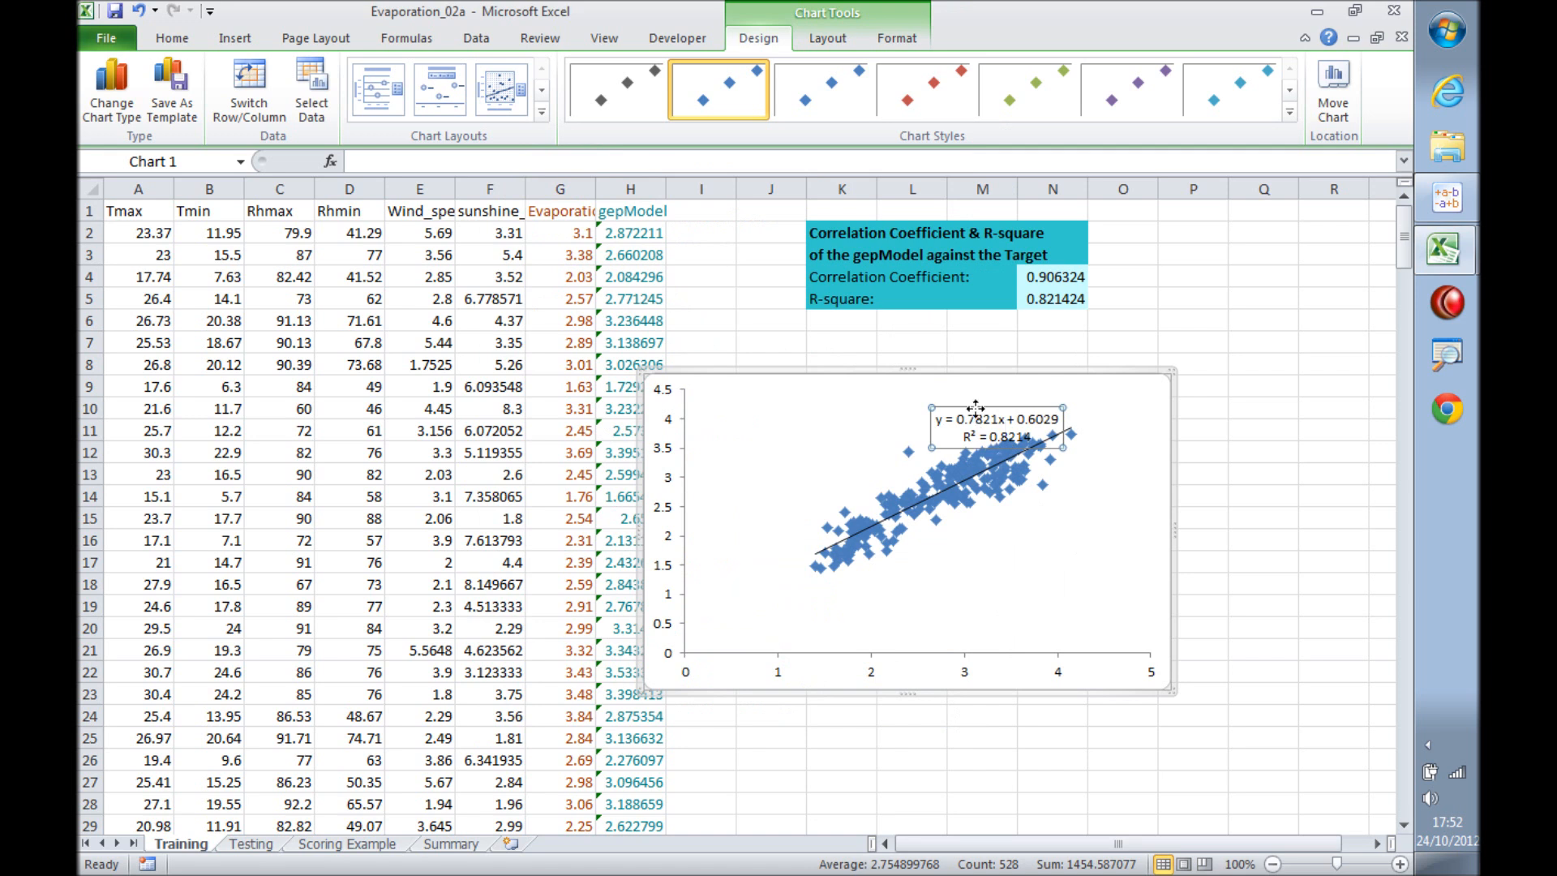
{"action": "mouse_move", "coordinate": [740, 599]}
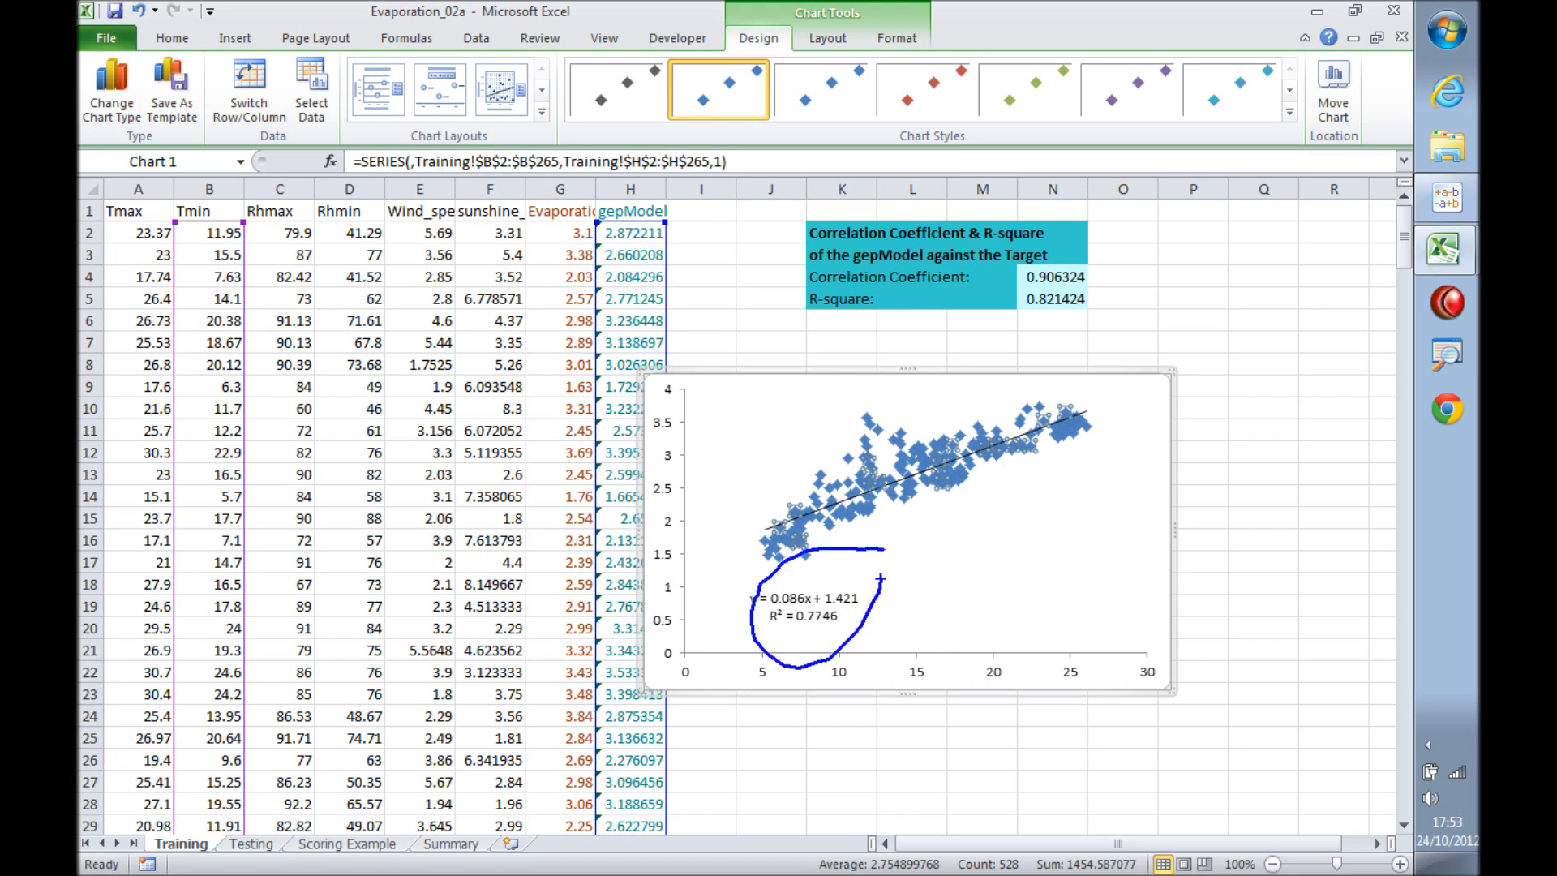
Move the chart's X values from Tmin to Rhmax, dropping the trendline R² from 0.7746 to 0.0132.
{"action": "left_click", "coordinate": [279, 188]}
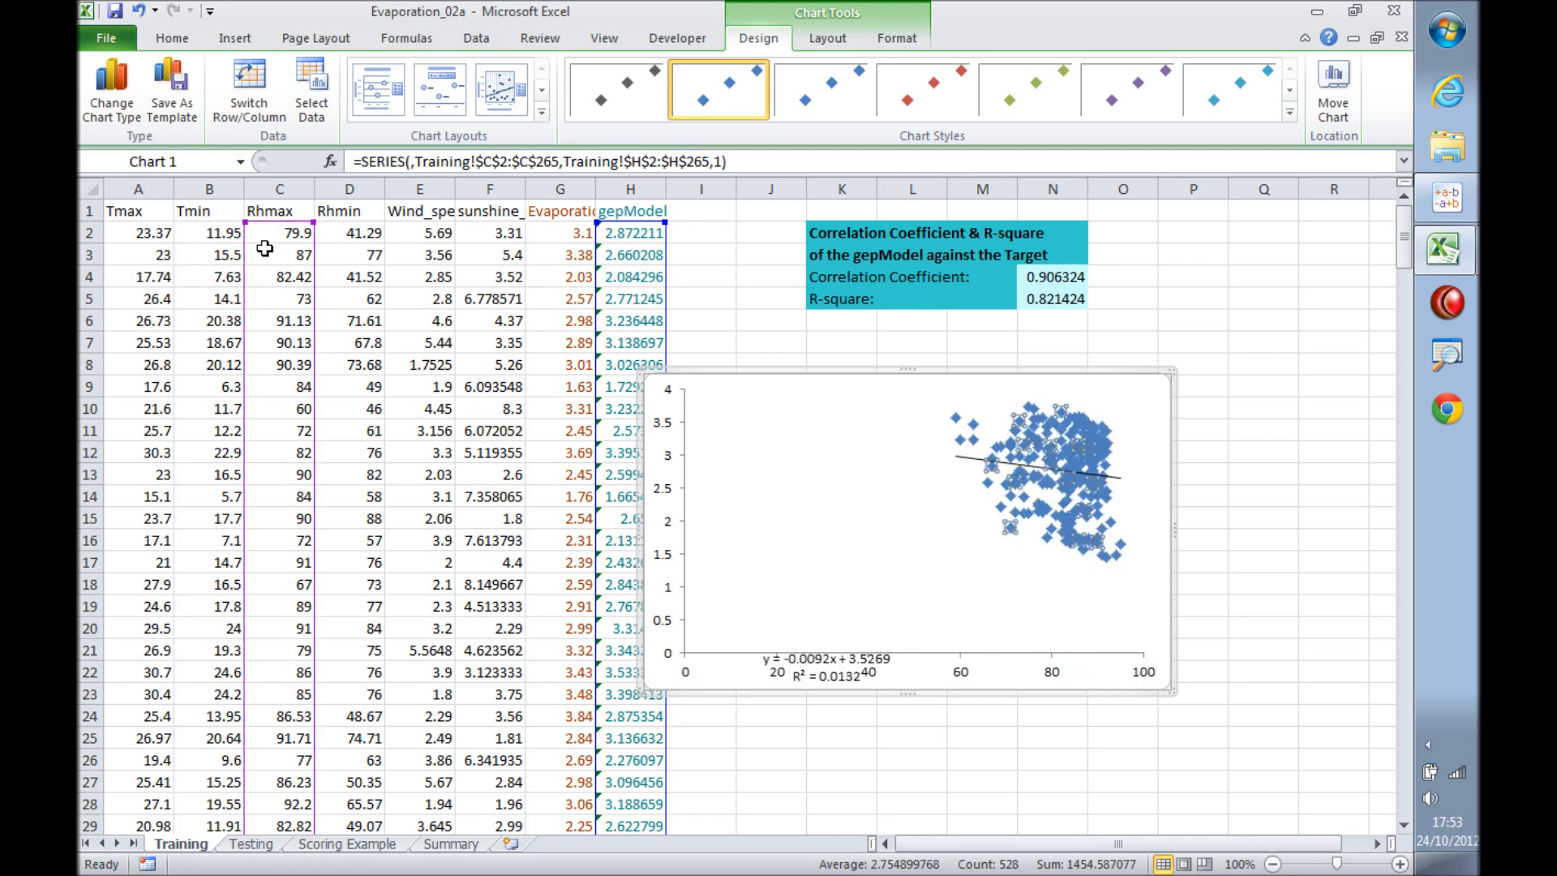